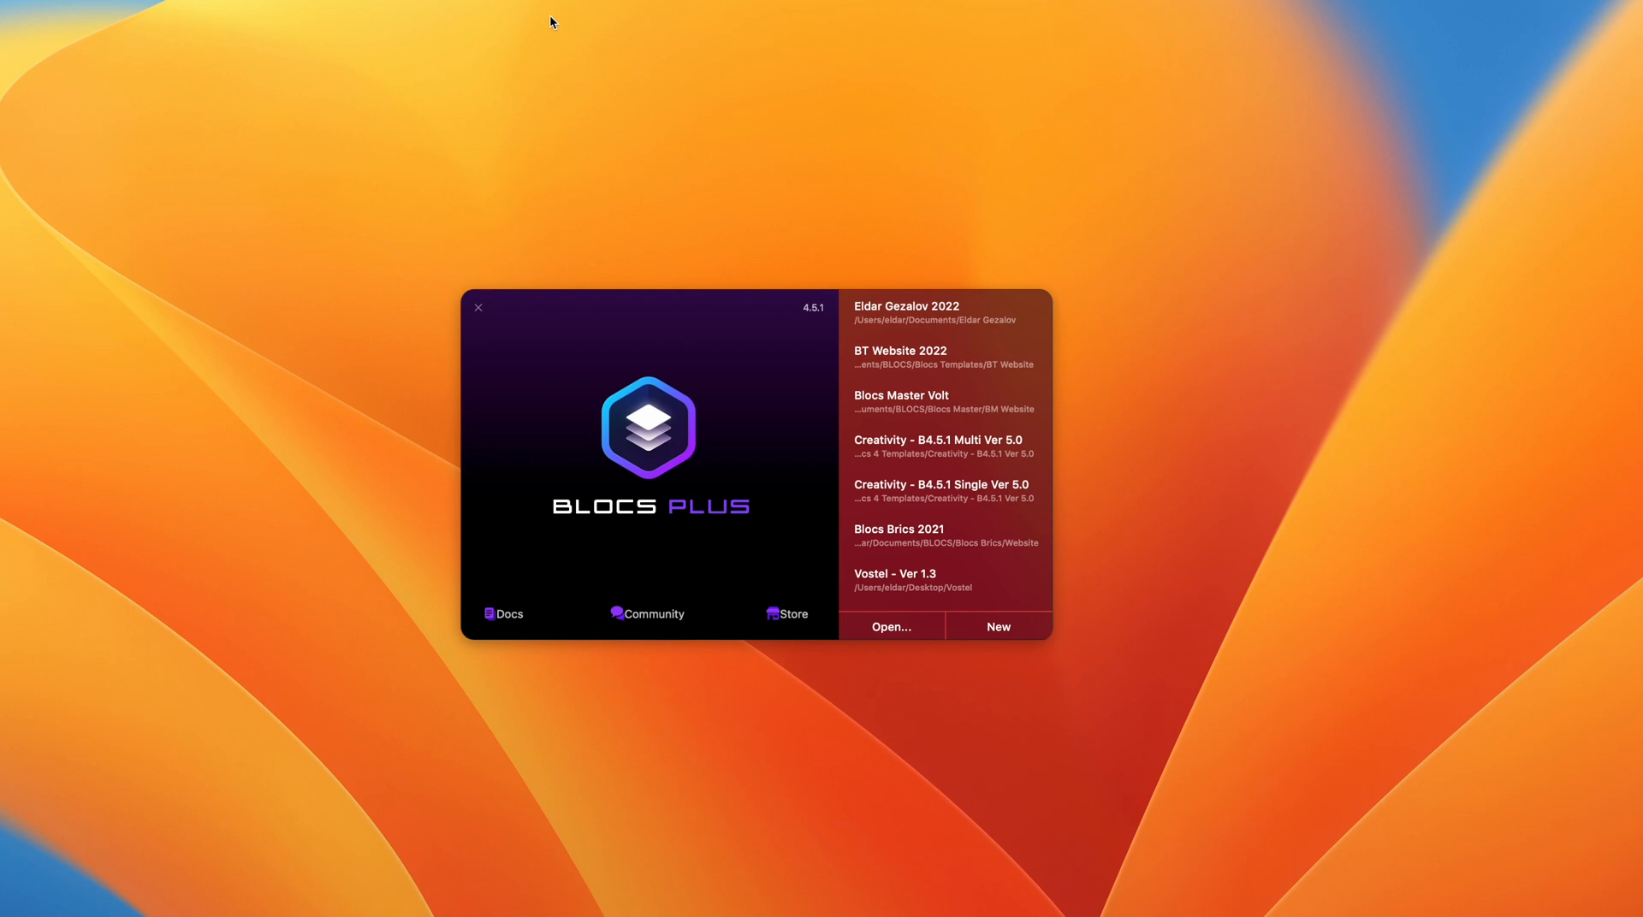
pyautogui.moveTo(970, 173)
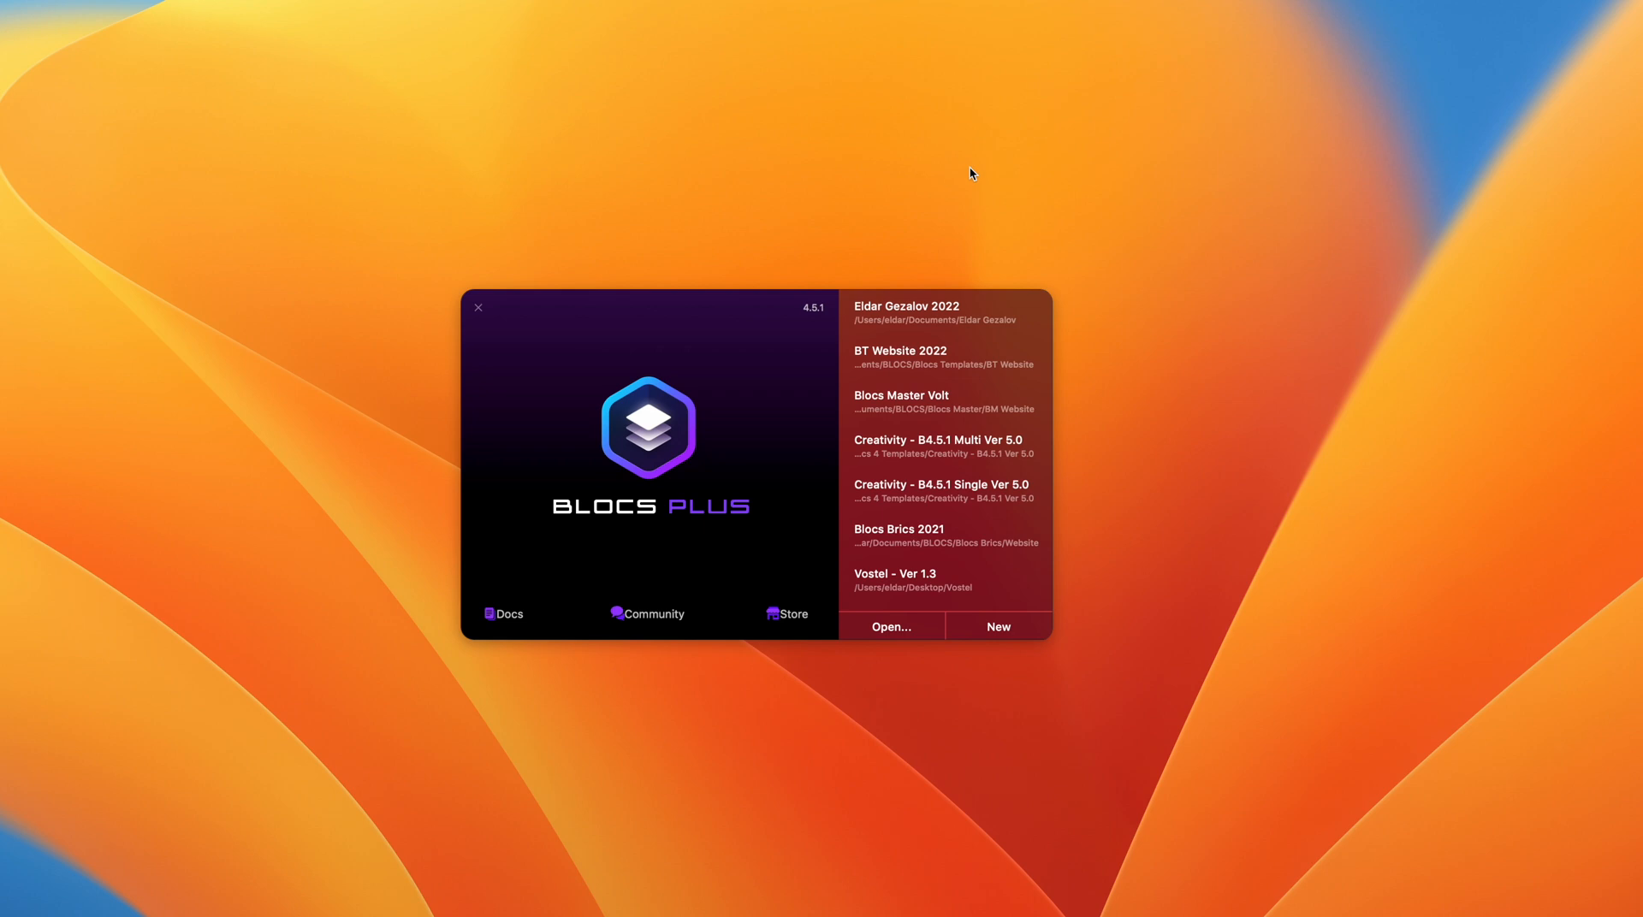
pyautogui.moveTo(943, 312)
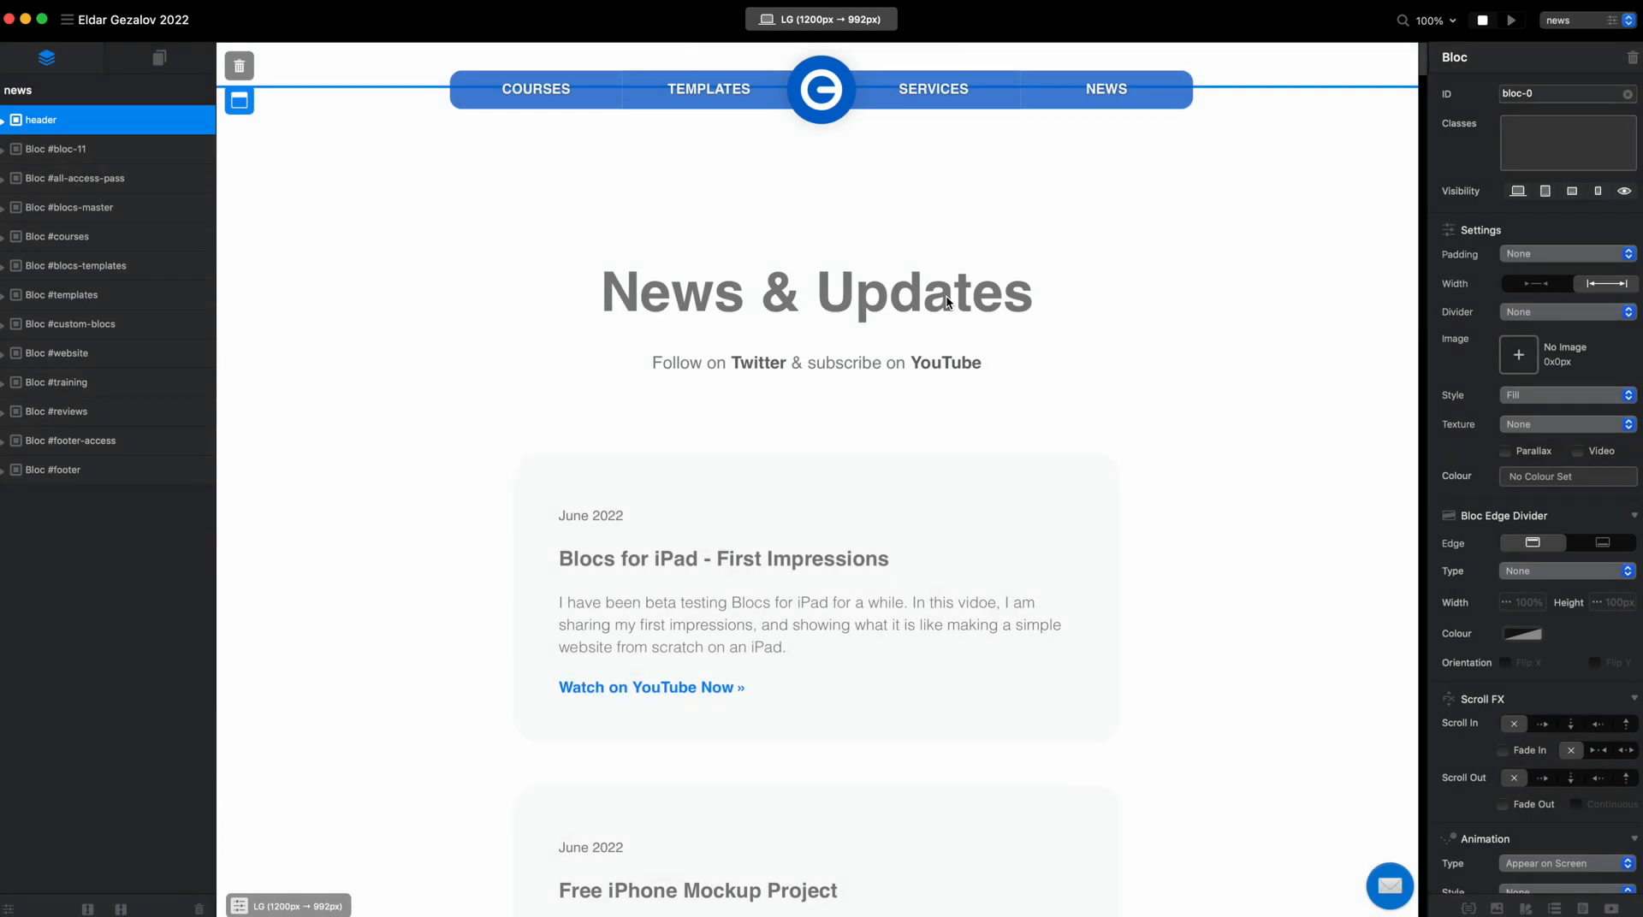
pyautogui.moveTo(1390, 886)
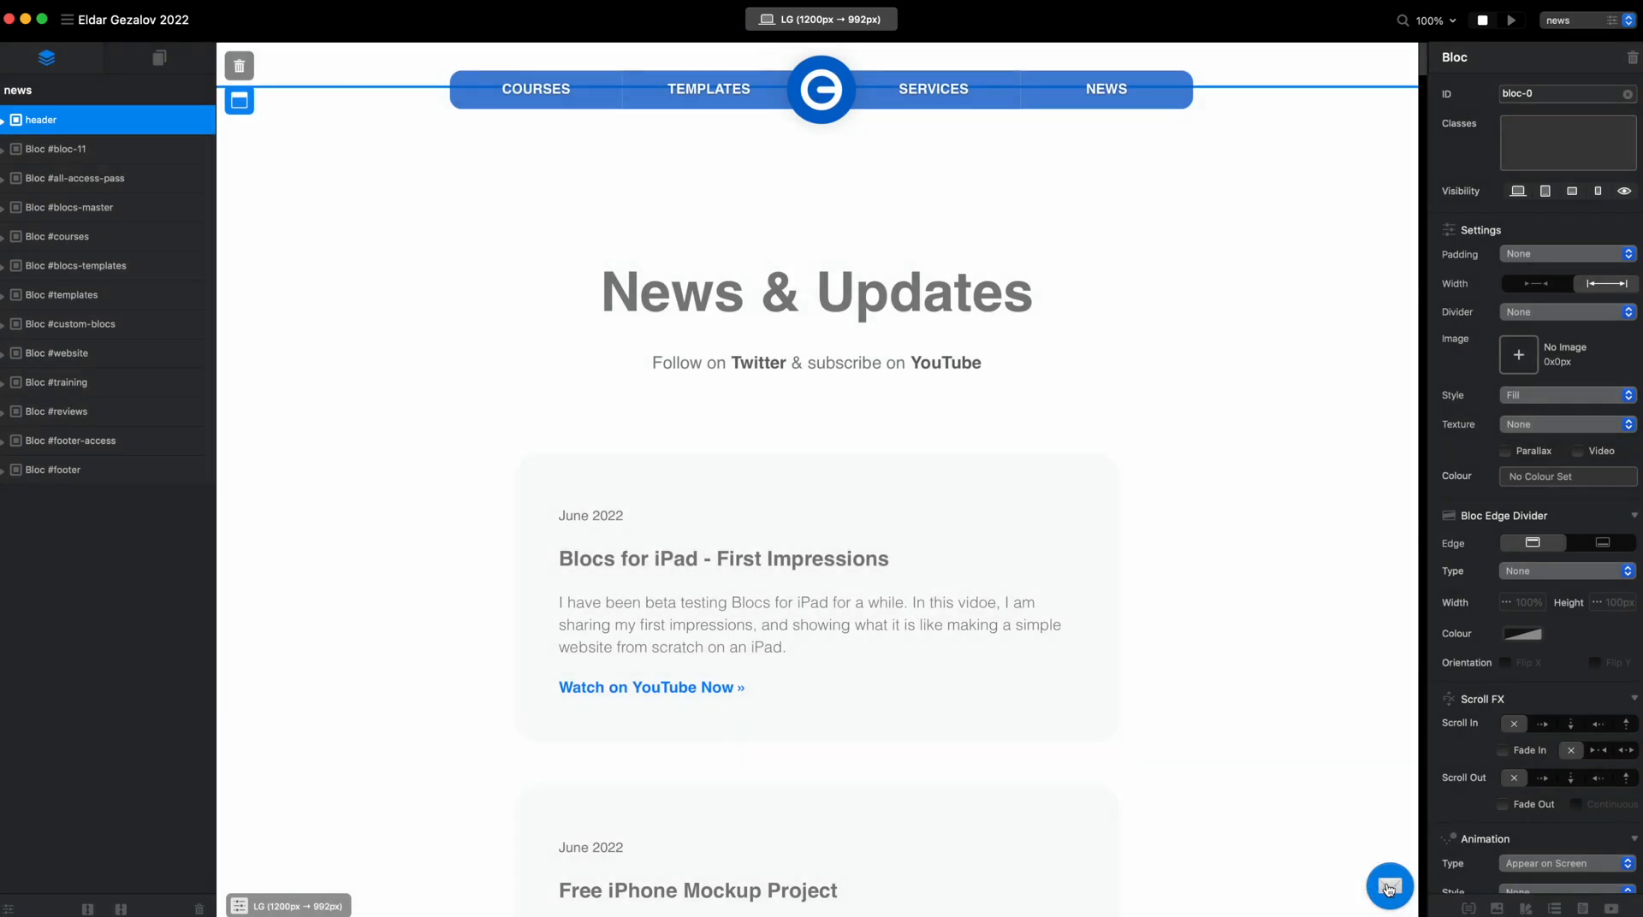
pyautogui.moveTo(1343, 418)
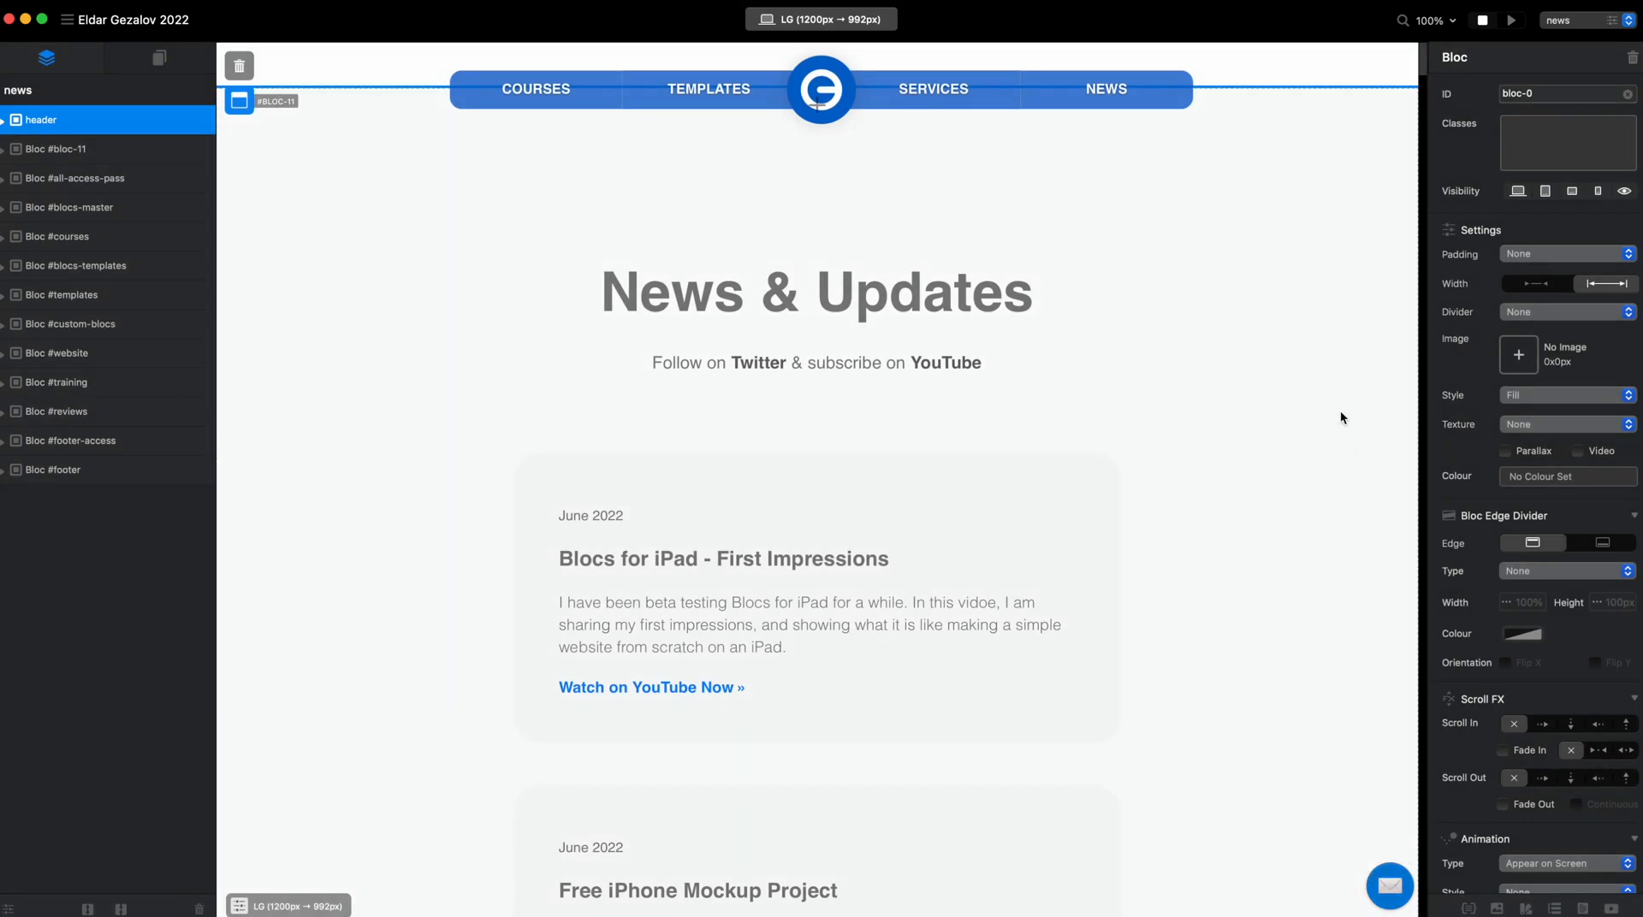
# Step: Preview the news page, scroll it, and click the floating email button to start a mail draft
pyautogui.click(1511, 19)
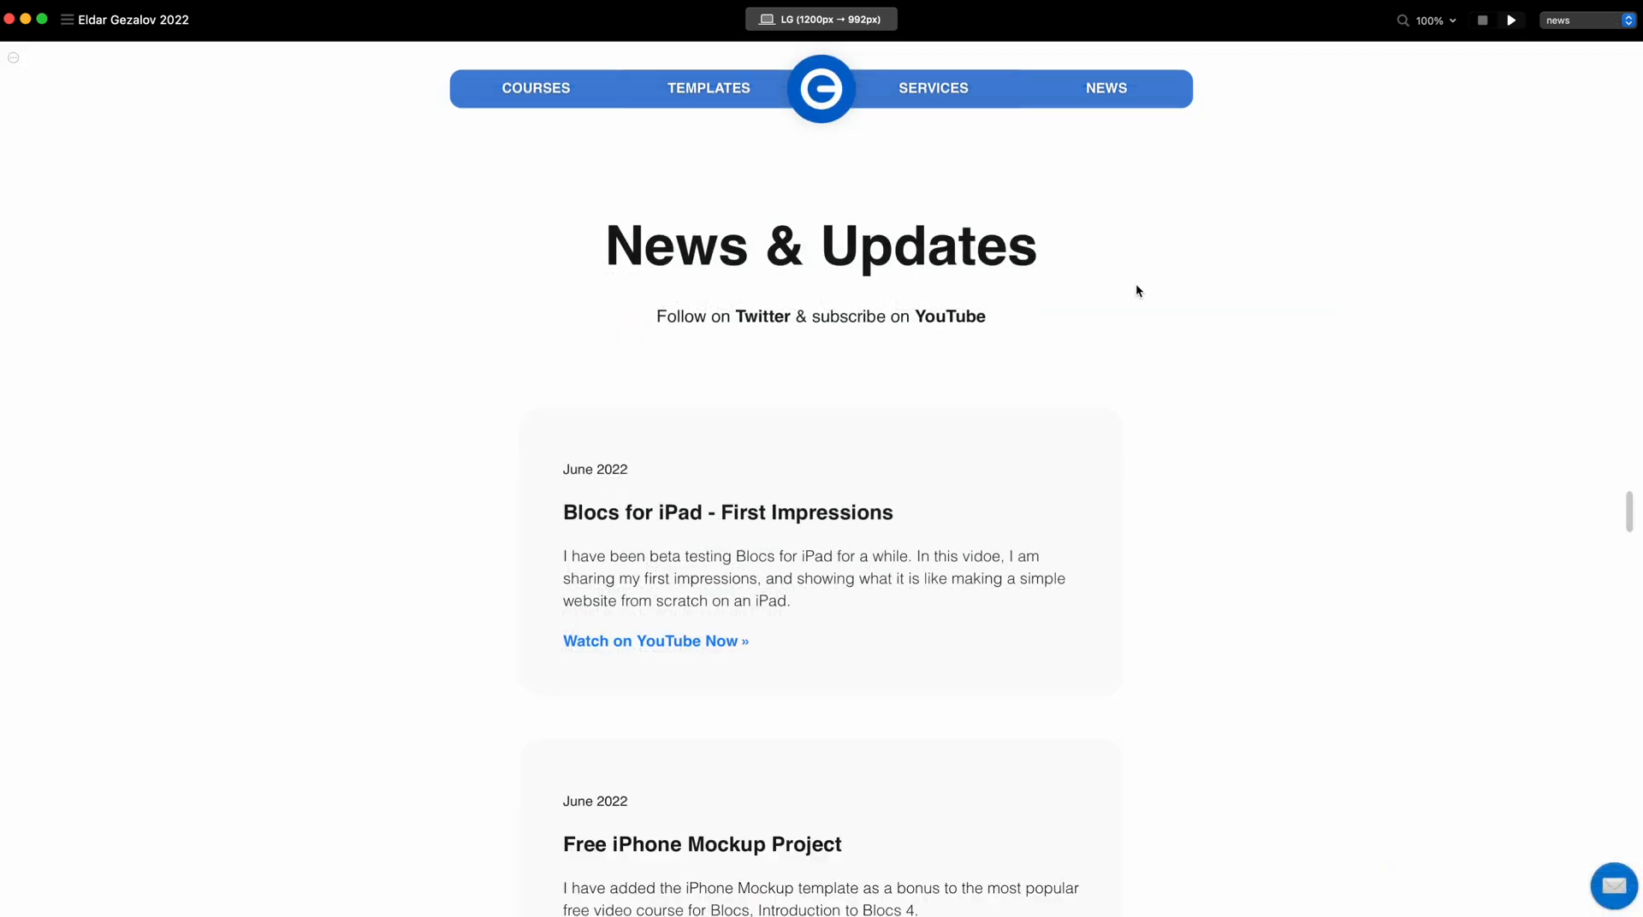
pyautogui.scroll(-3)
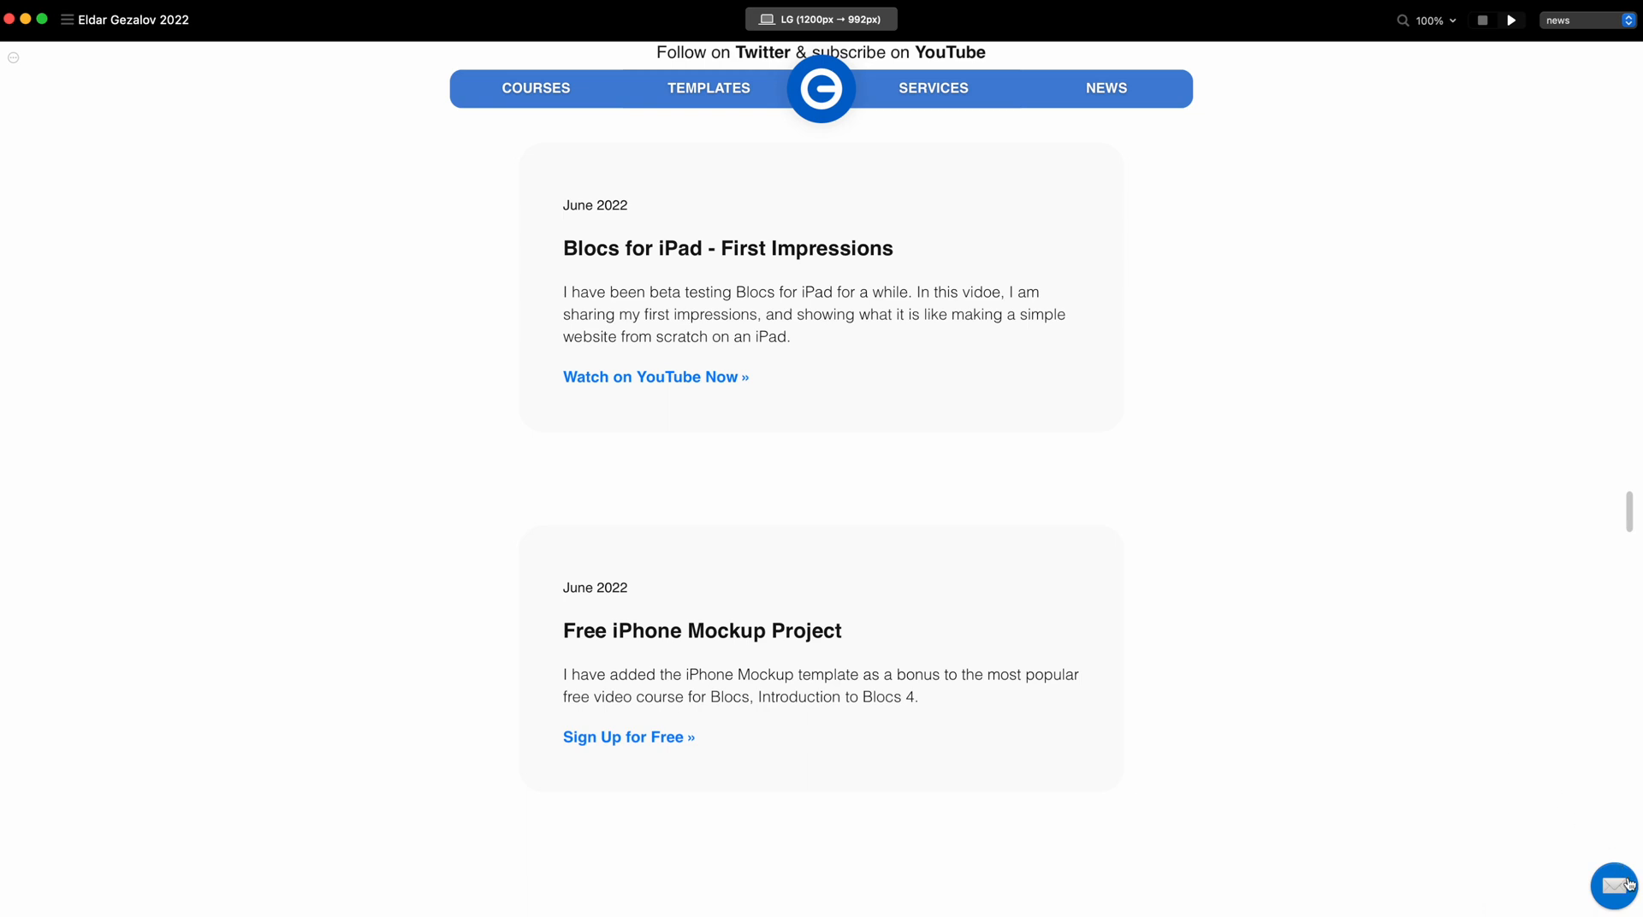
pyautogui.moveTo(1570, 740)
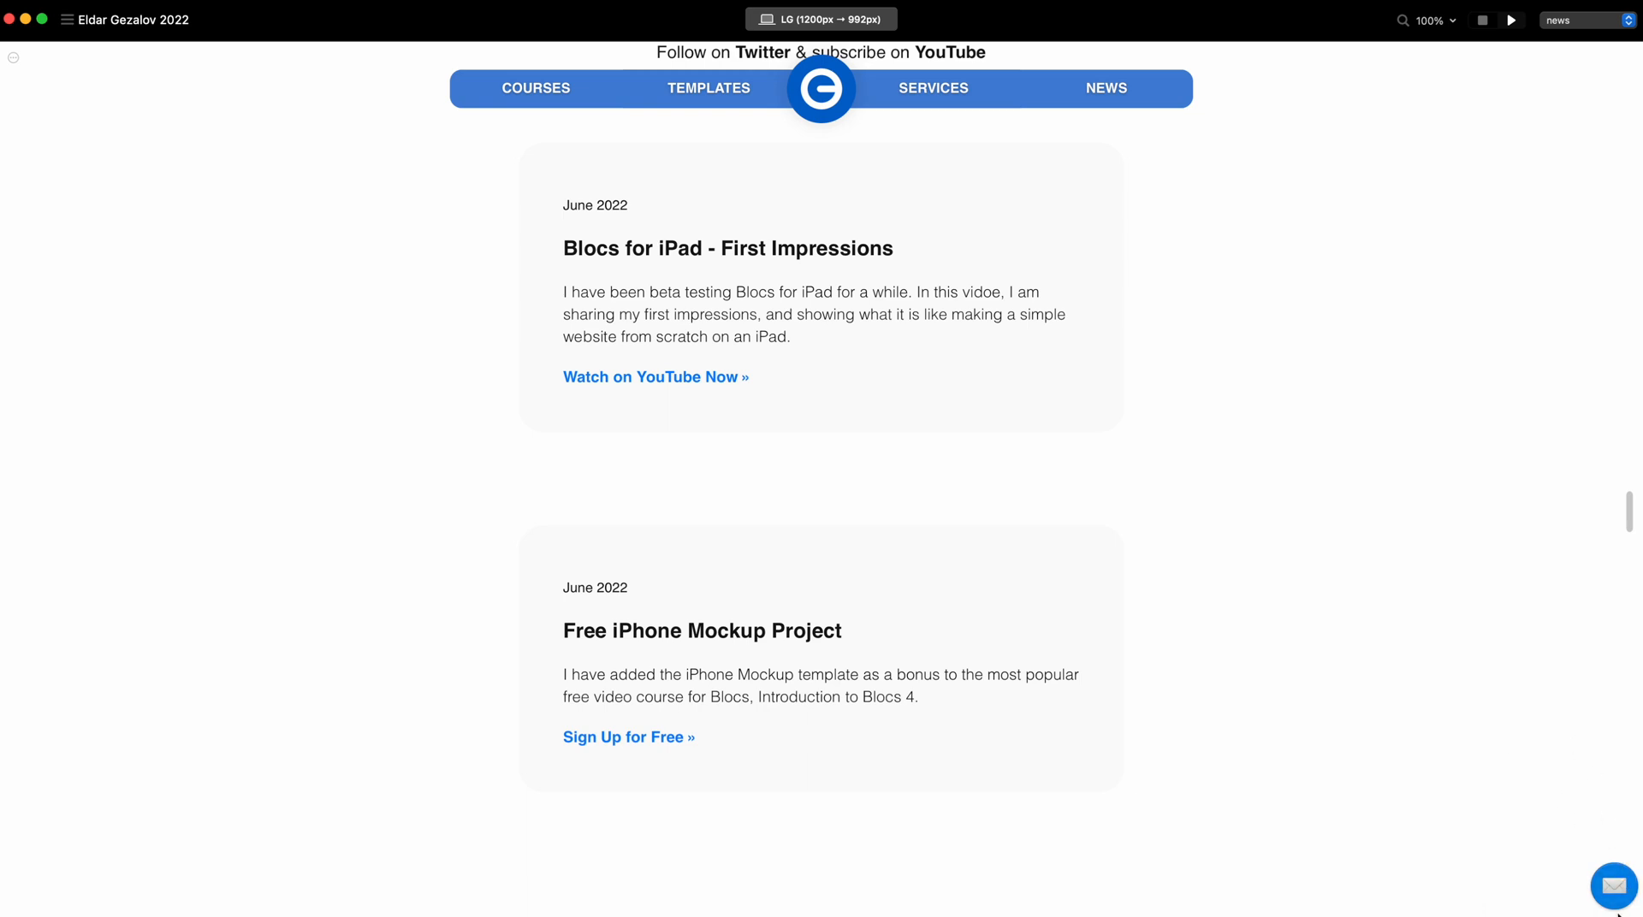
pyautogui.moveTo(1475, 746)
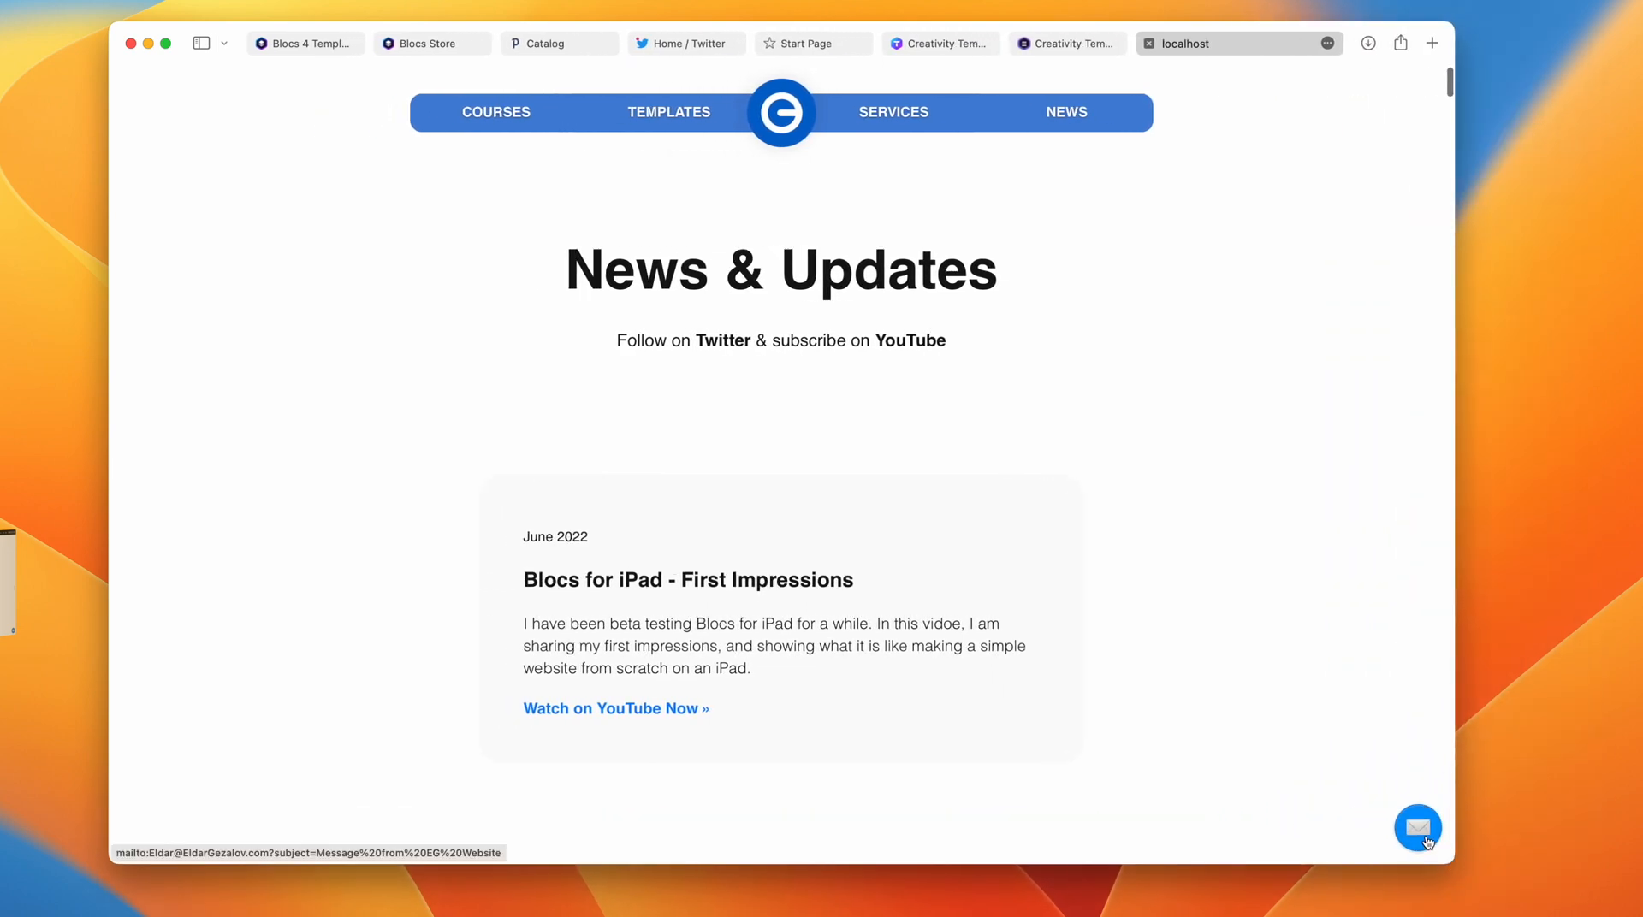
pyautogui.click(1419, 827)
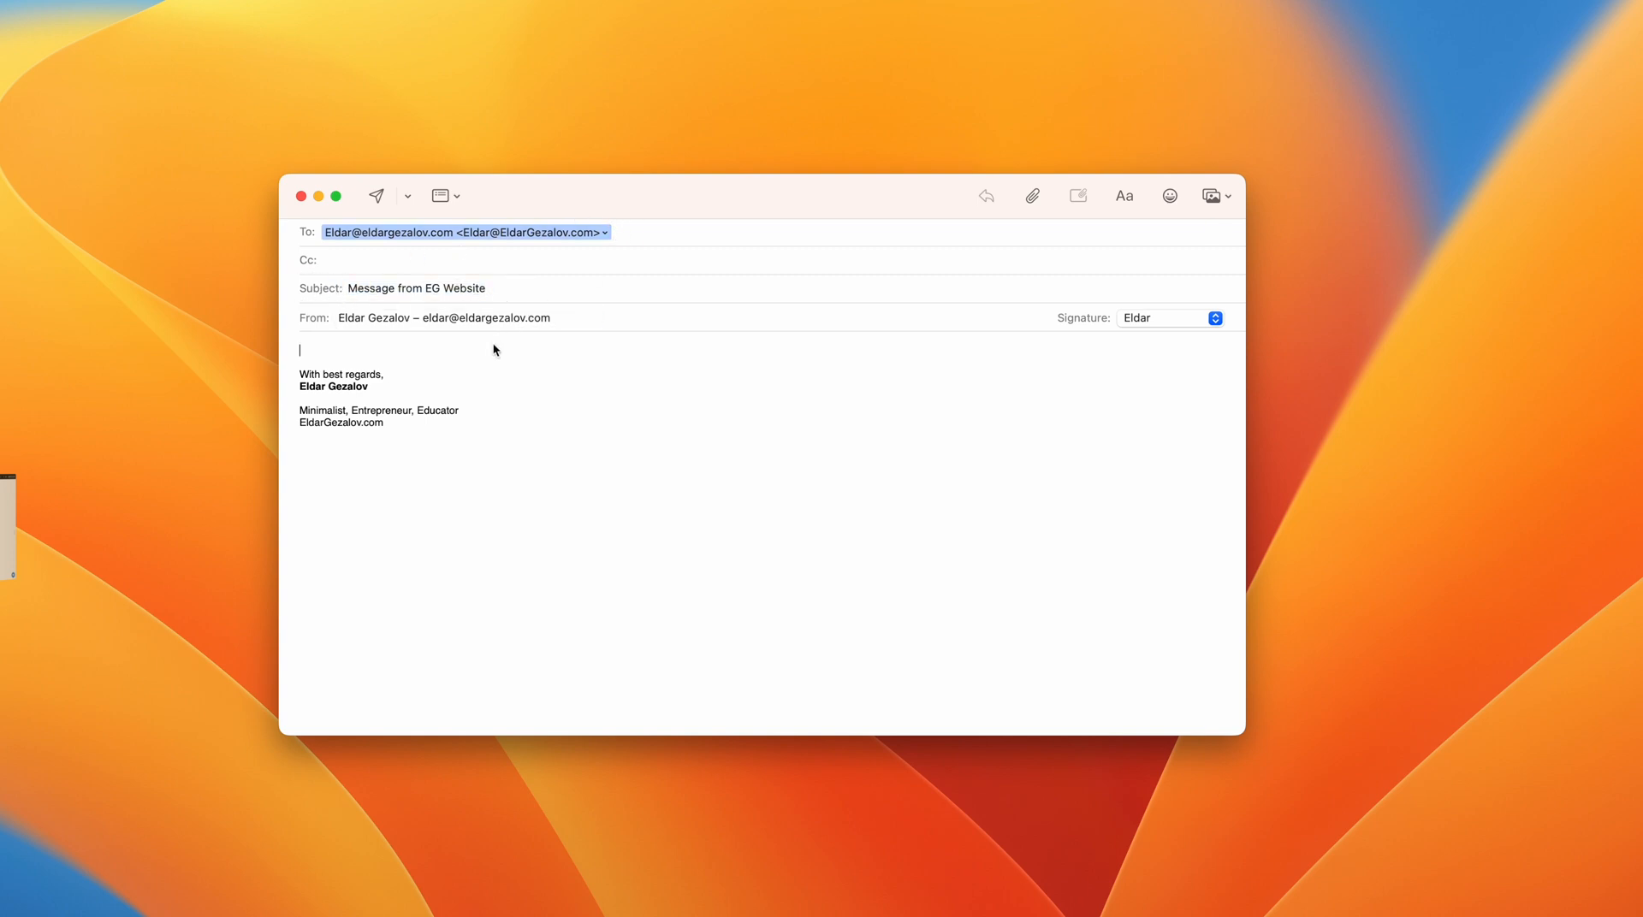
pyautogui.moveTo(494, 346)
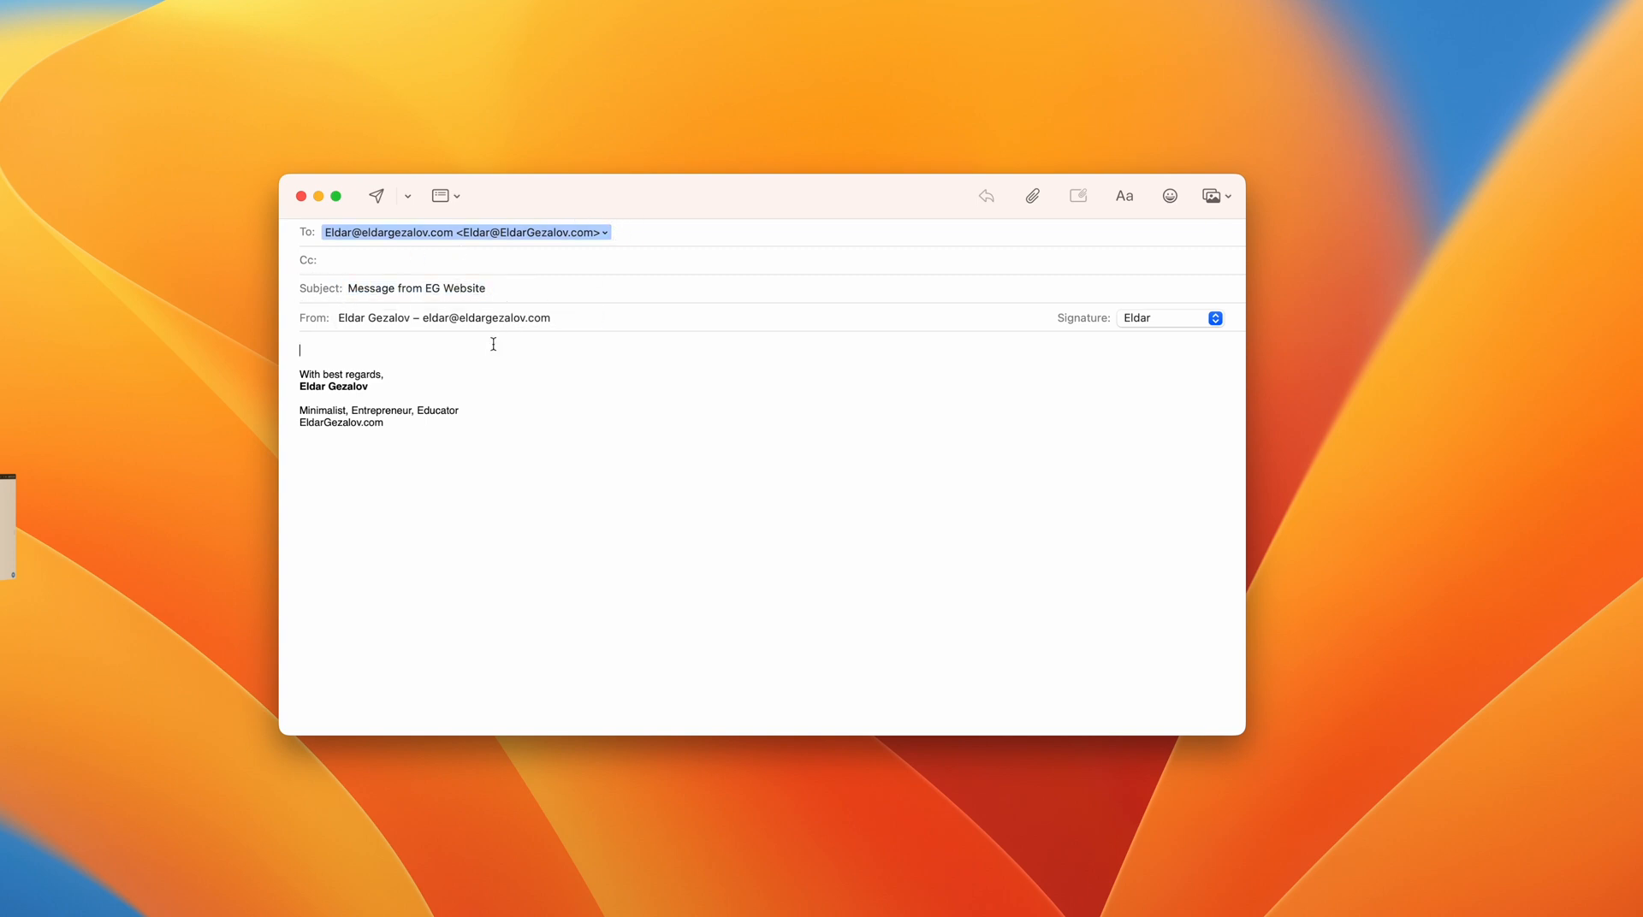
# Step: Write 'I need help.' in the body of the new email
pyautogui.write('I need help.')
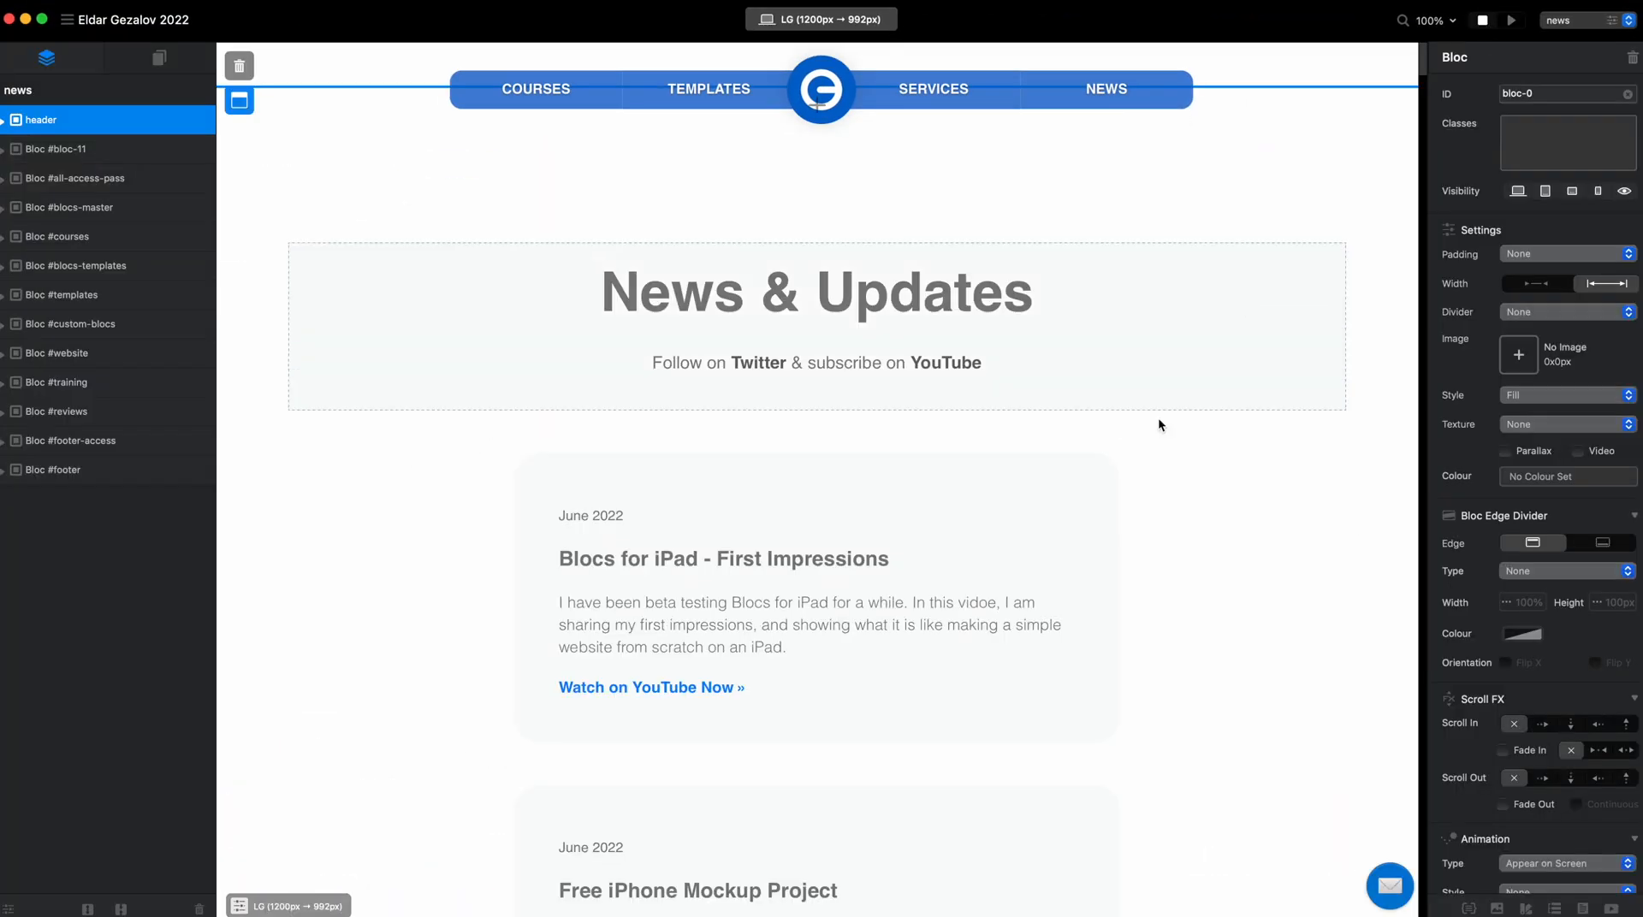
pyautogui.click(1388, 885)
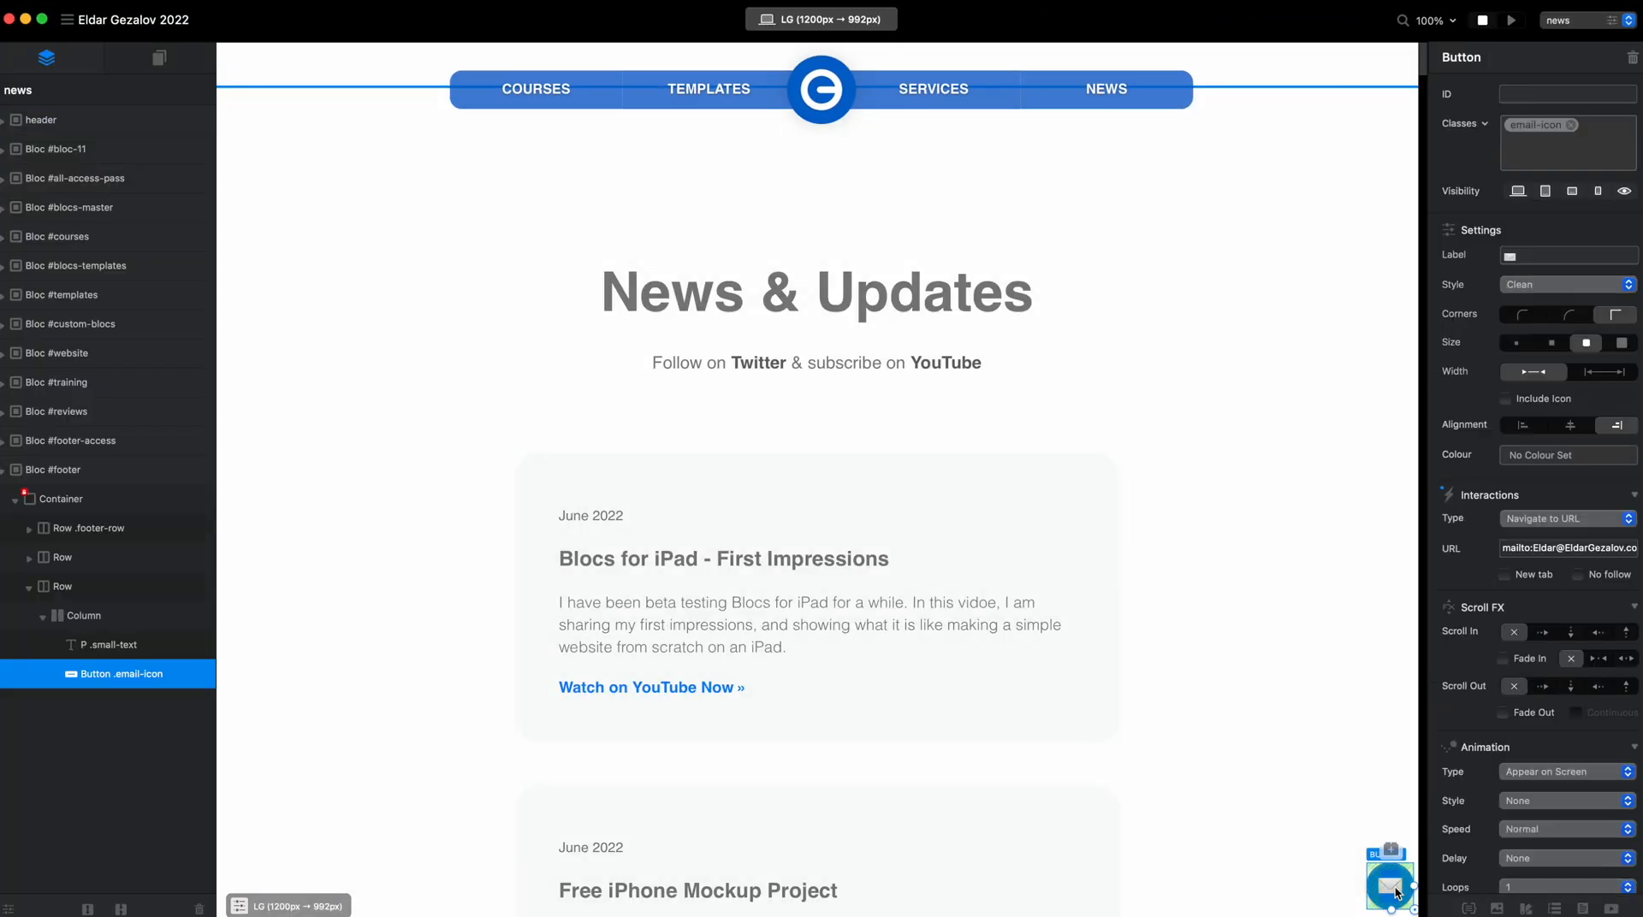
pyautogui.moveTo(1220, 536)
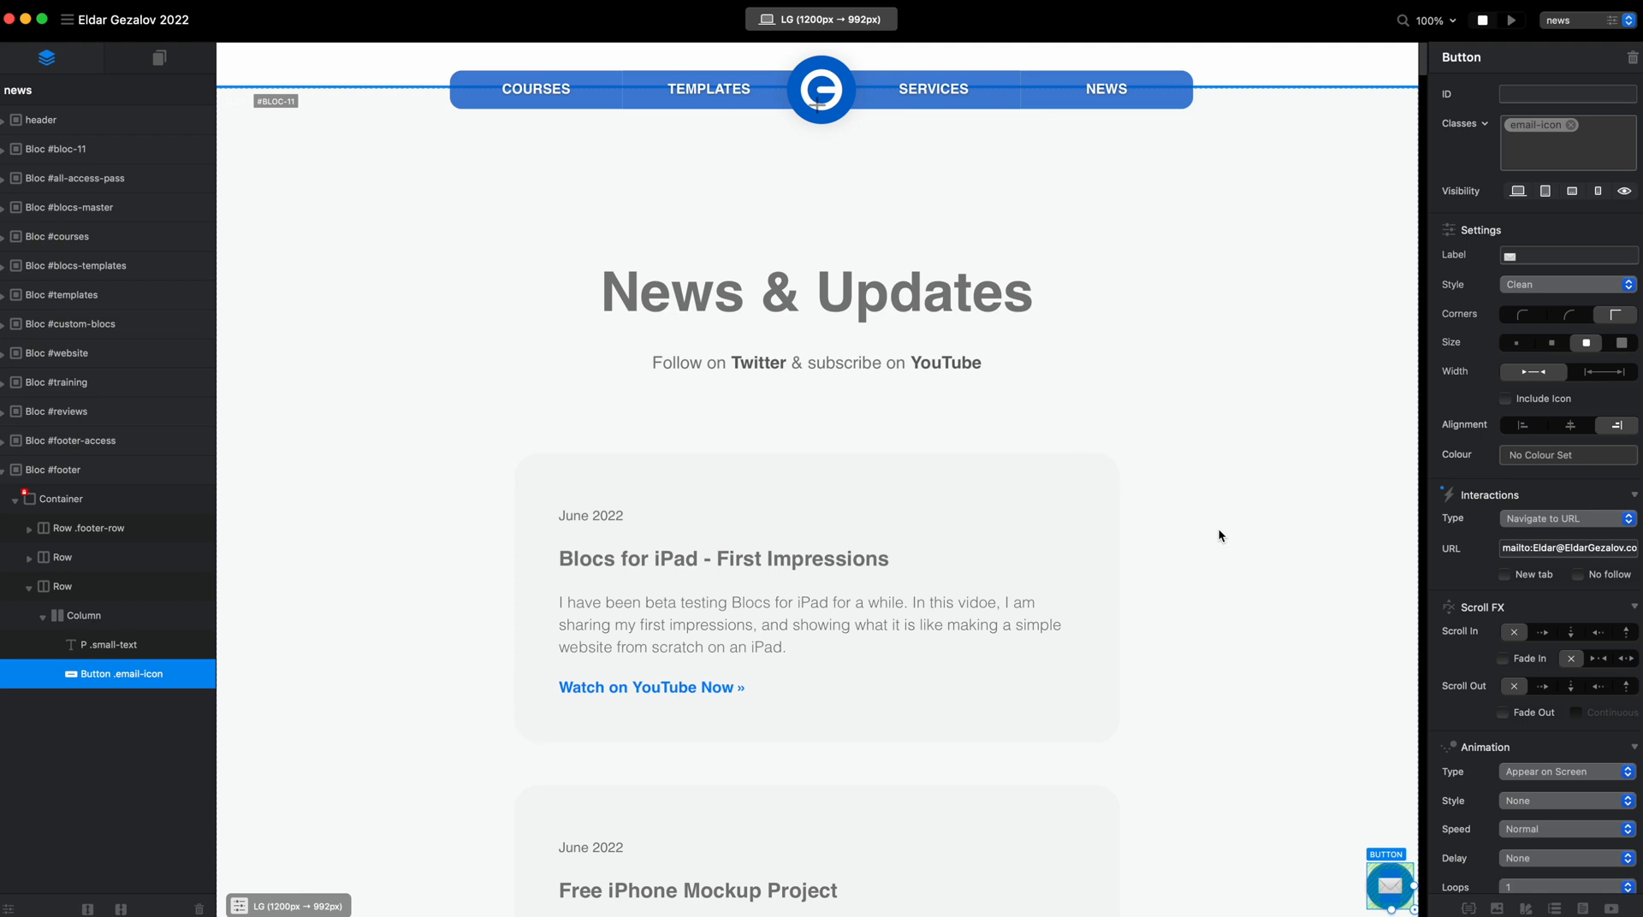
pyautogui.moveTo(1395, 868)
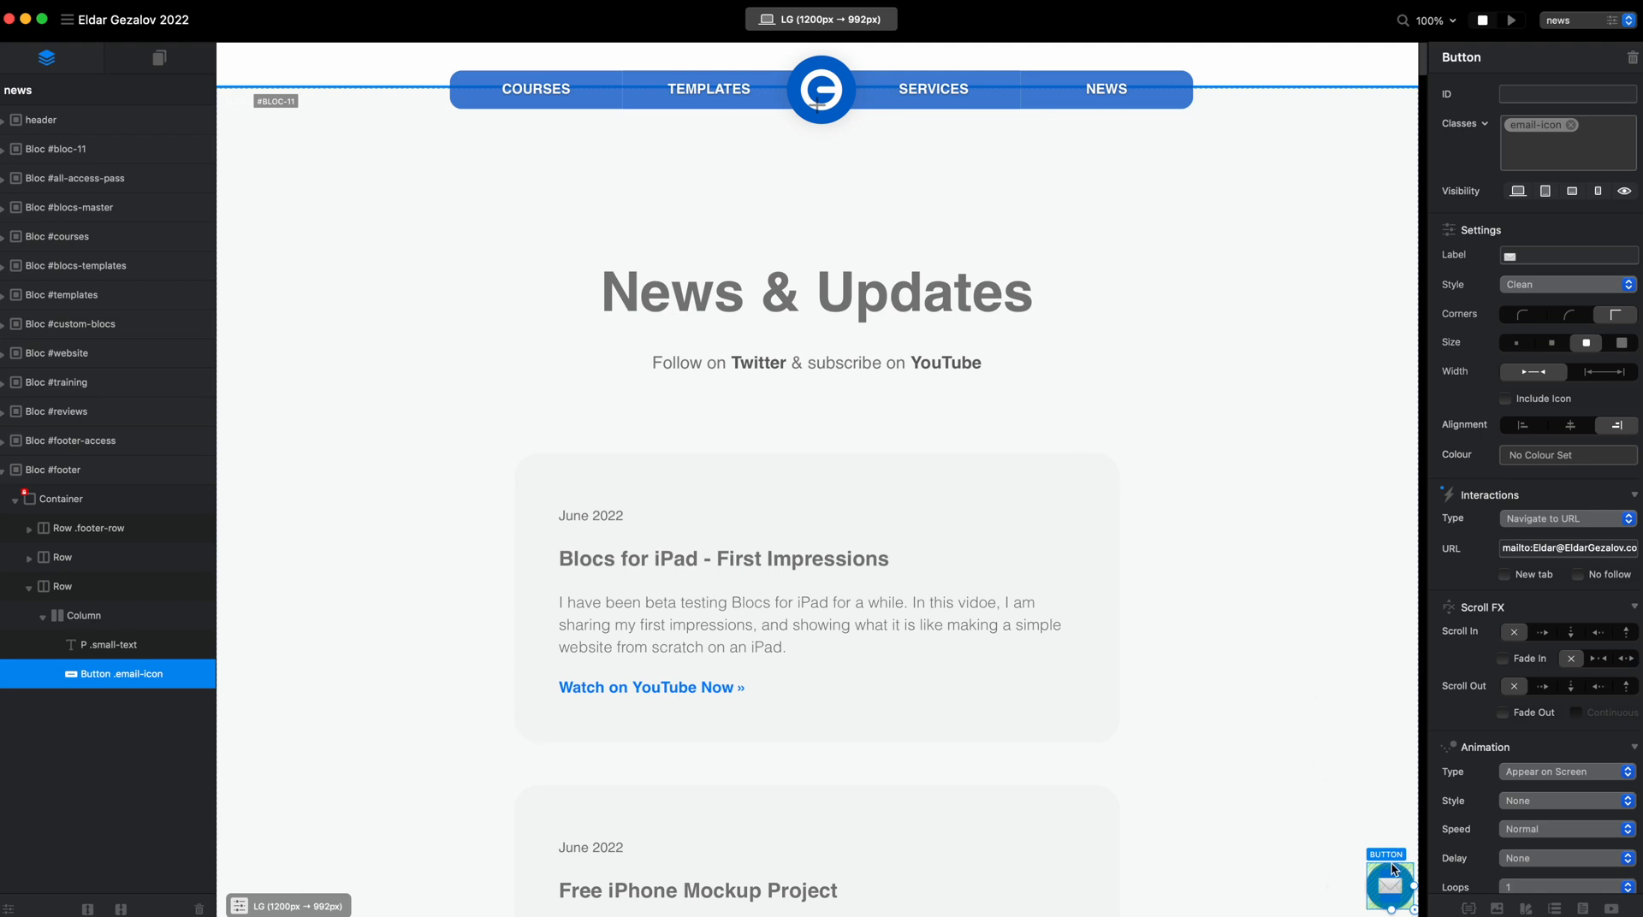
pyautogui.moveTo(1364, 748)
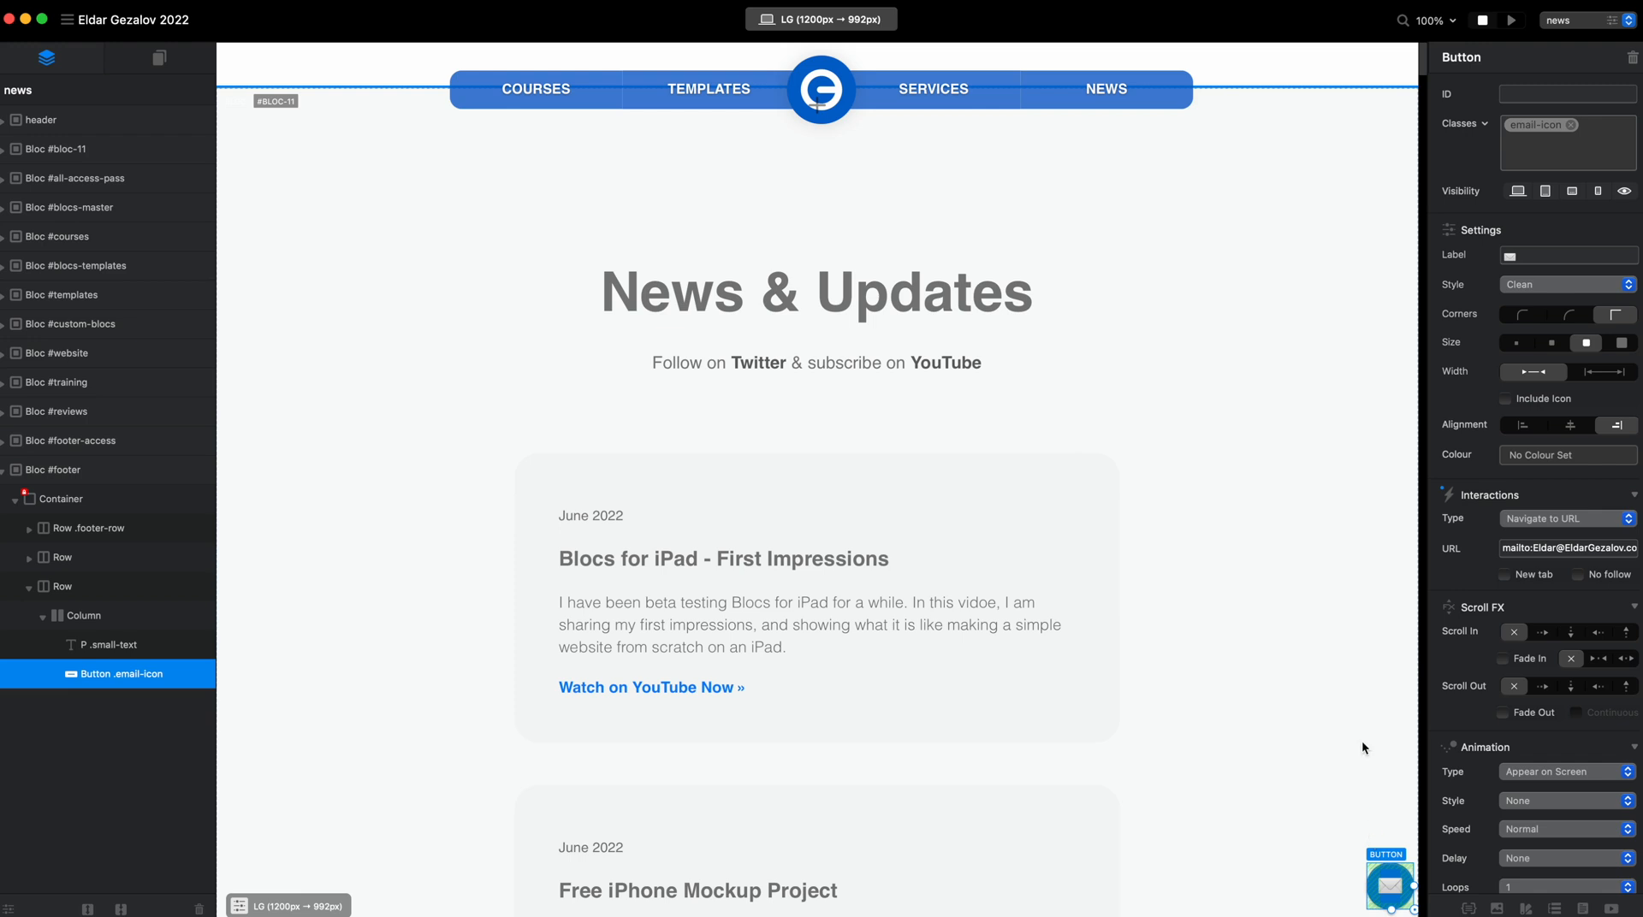
pyautogui.scroll(-3)
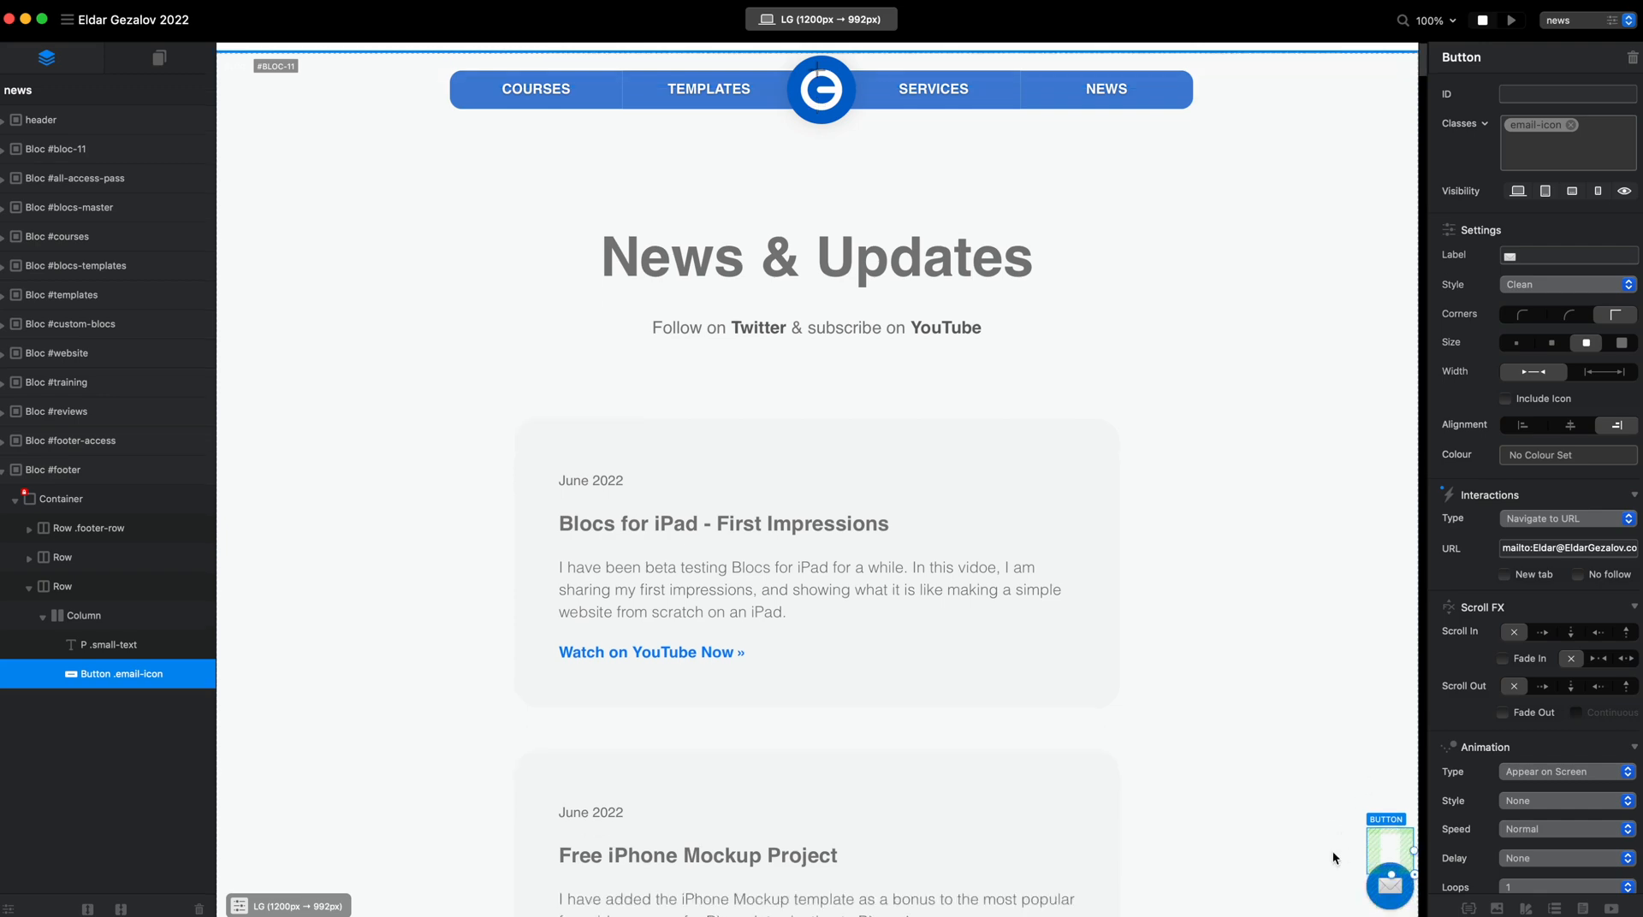
pyautogui.click(58, 149)
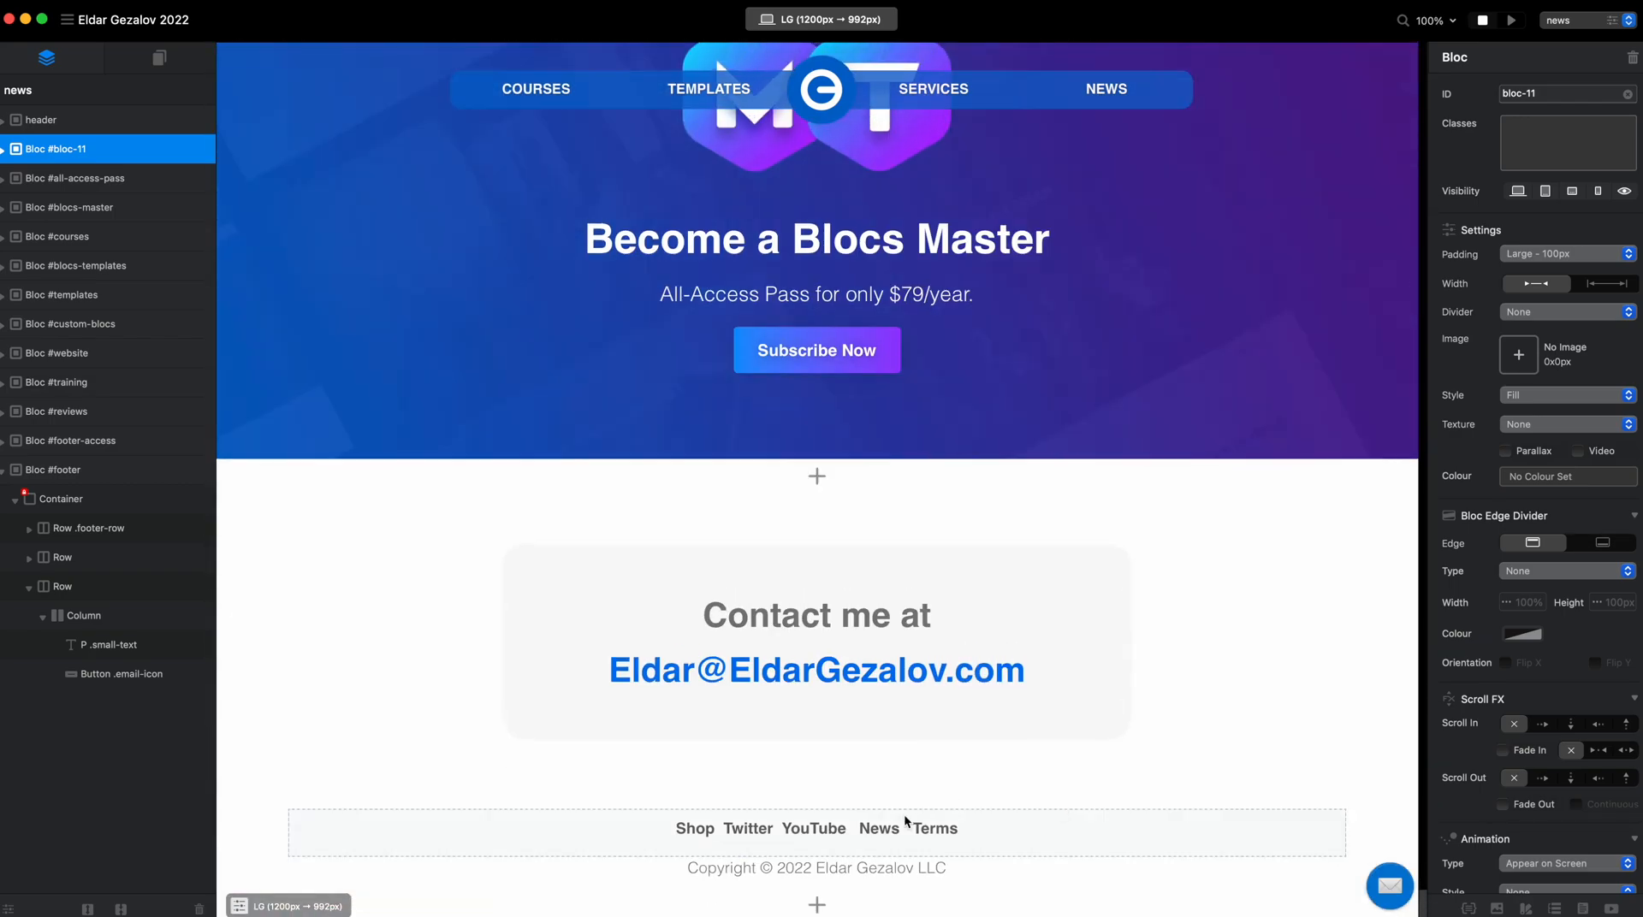
pyautogui.click(117, 674)
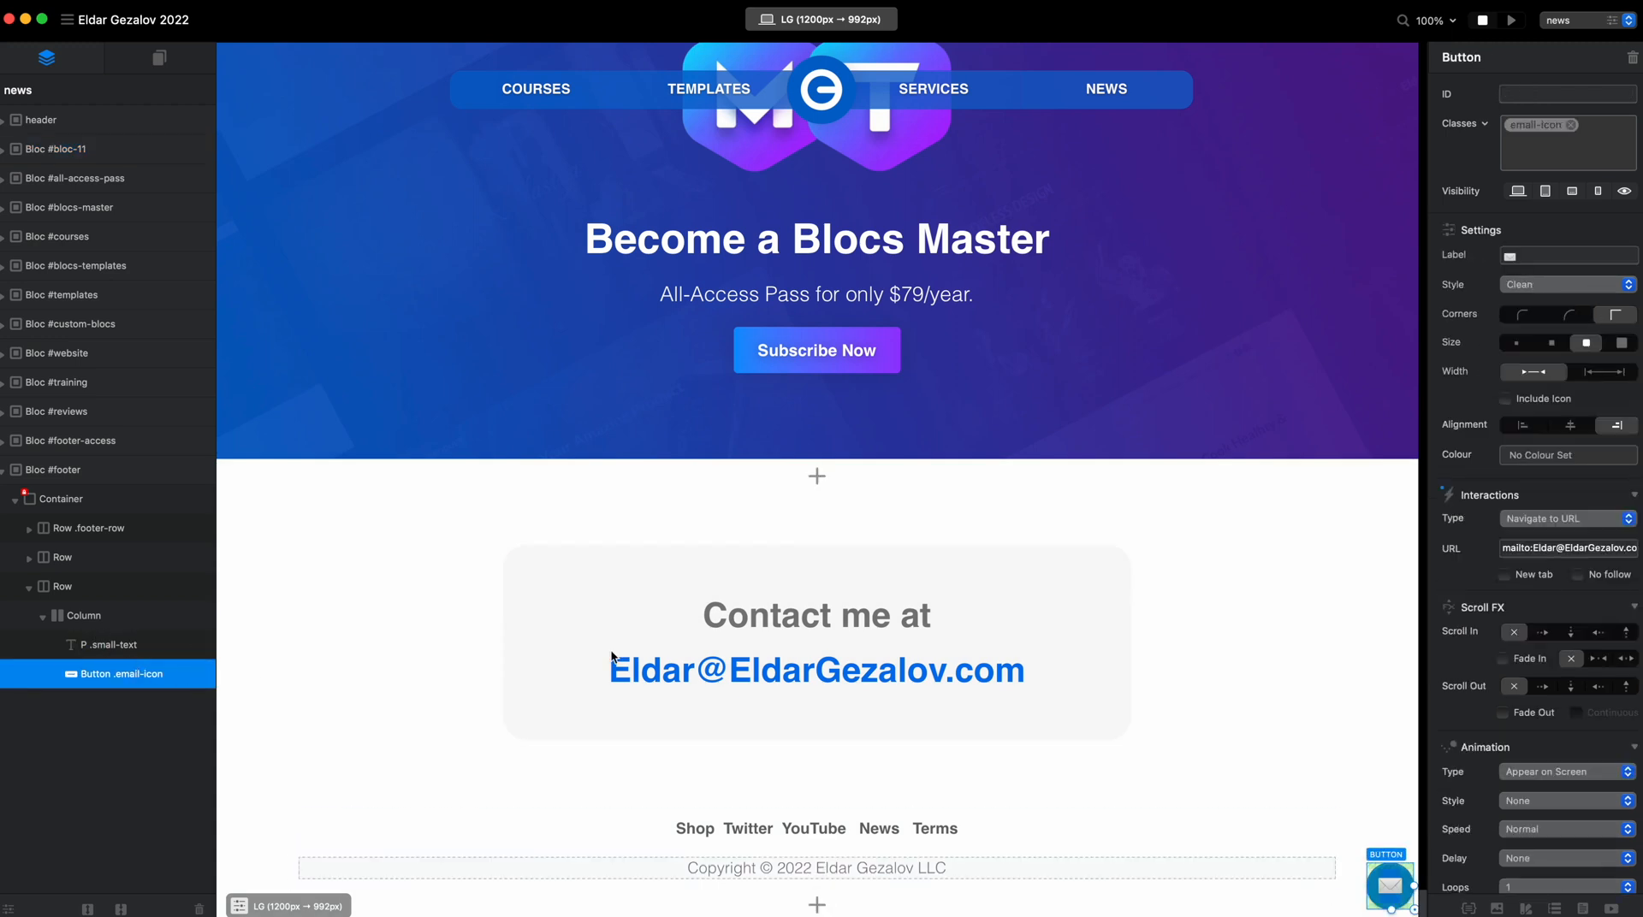
pyautogui.scroll(3)
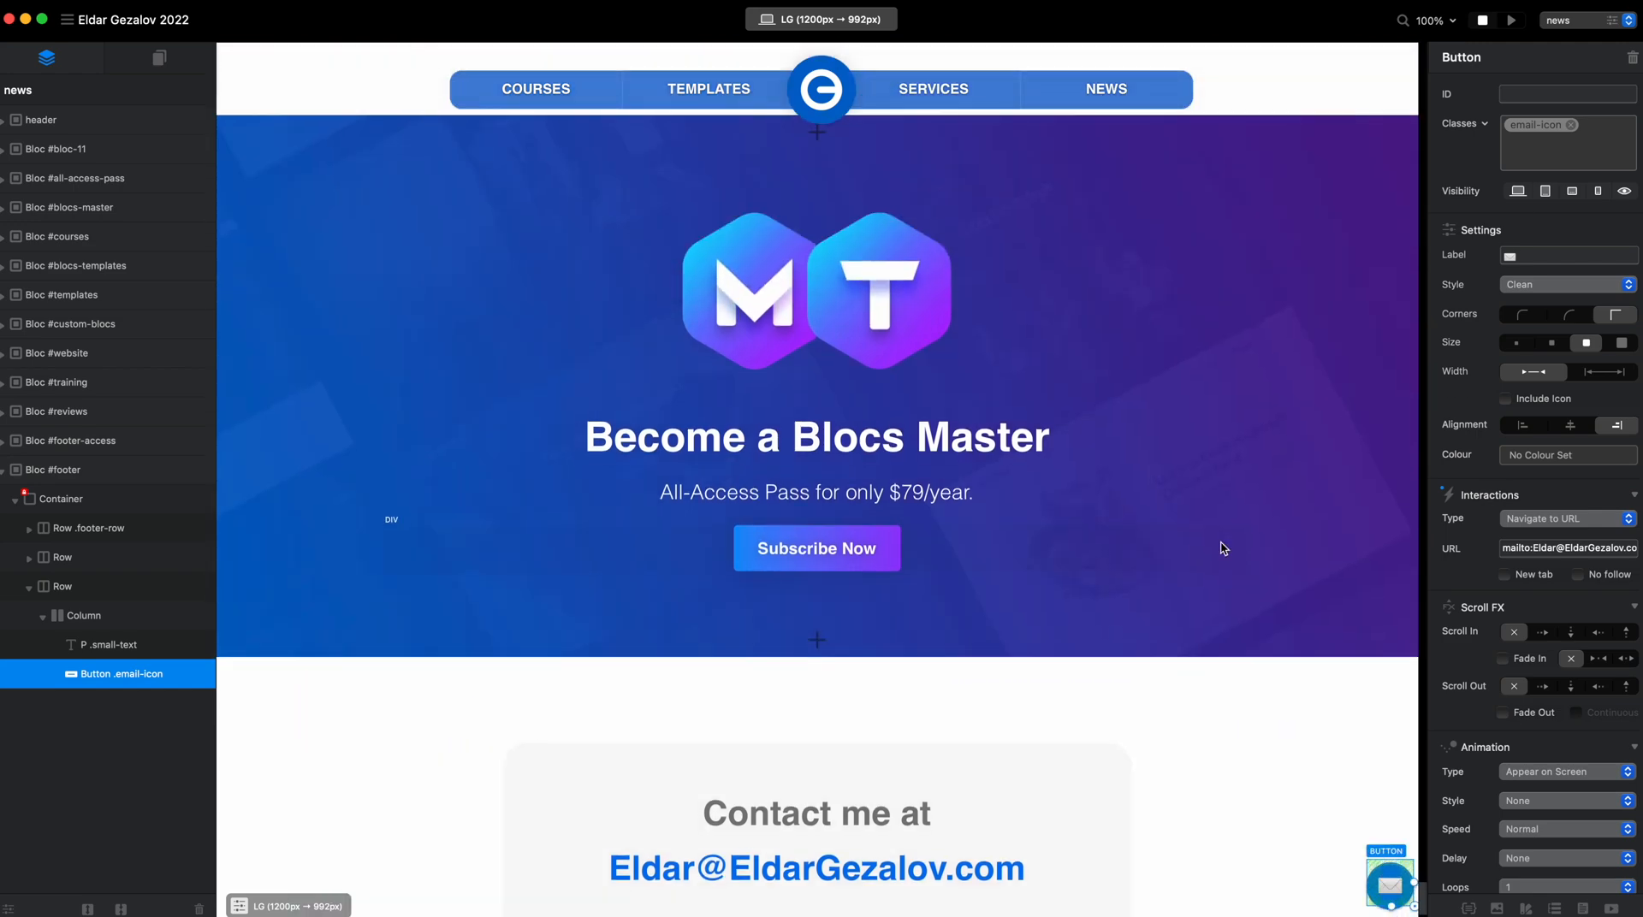
pyautogui.scroll(-3)
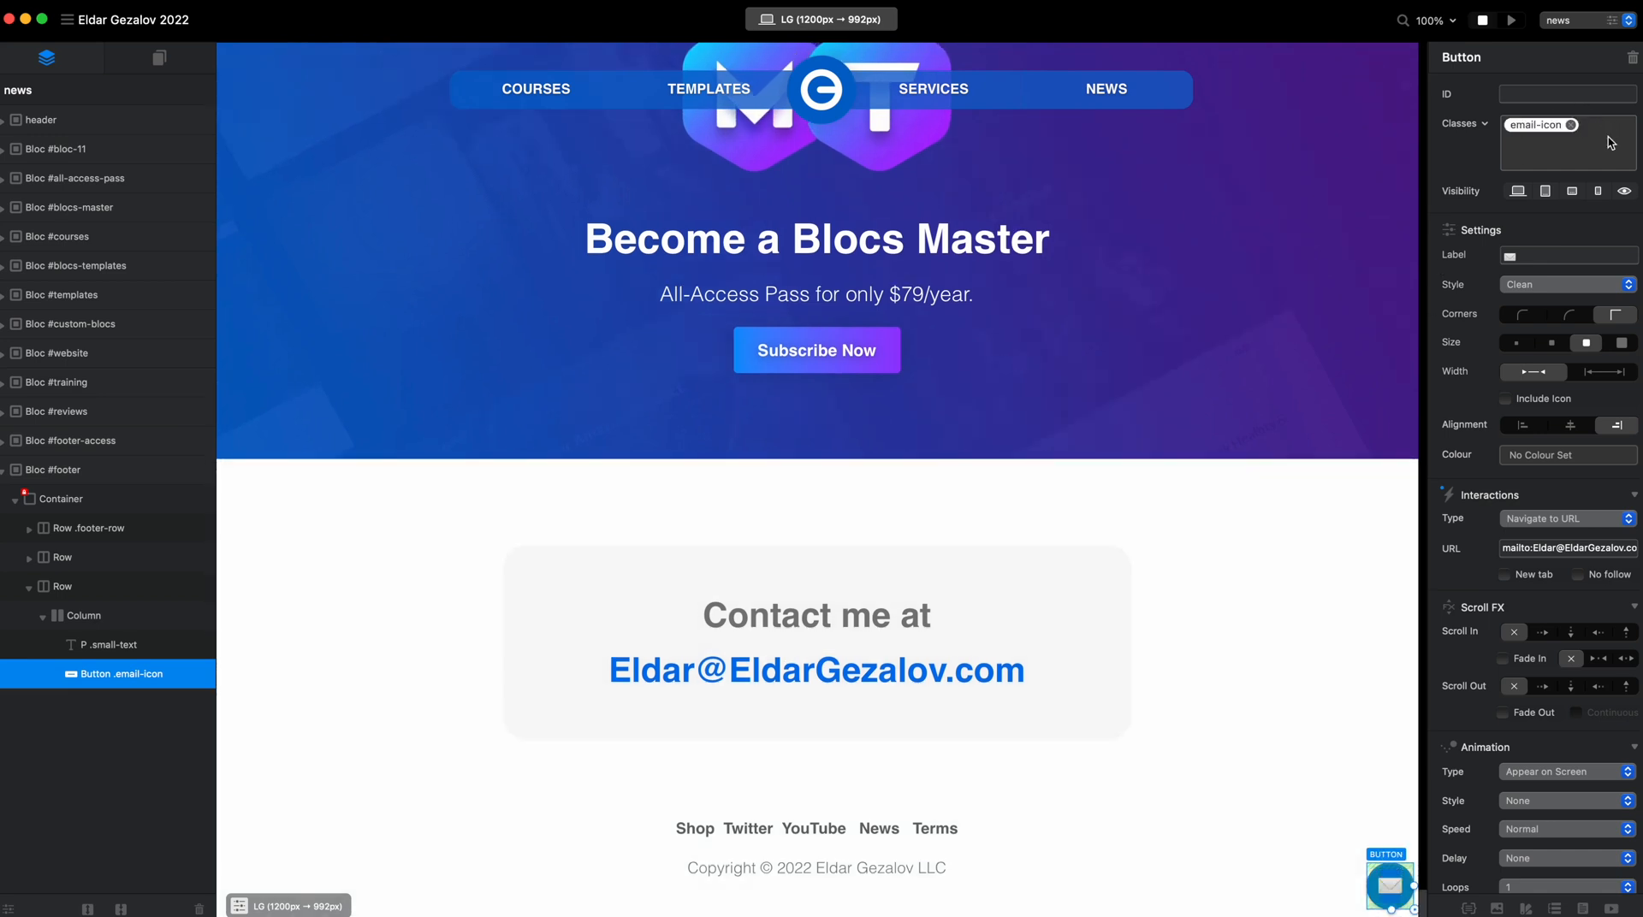
pyautogui.click(1568, 125)
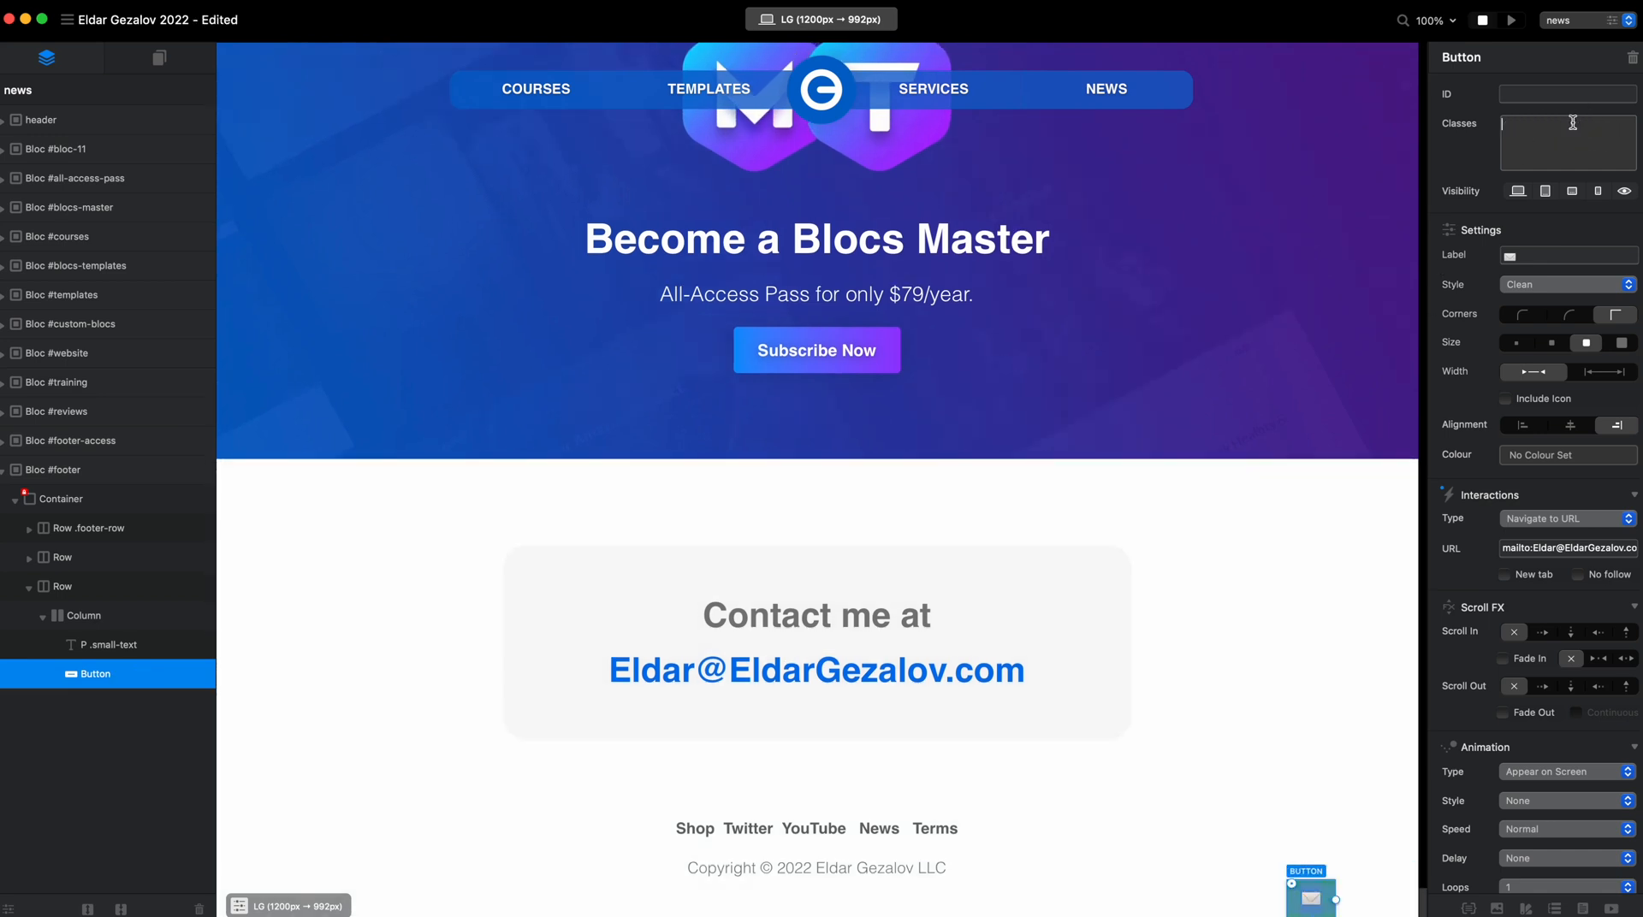
pyautogui.scroll(-3)
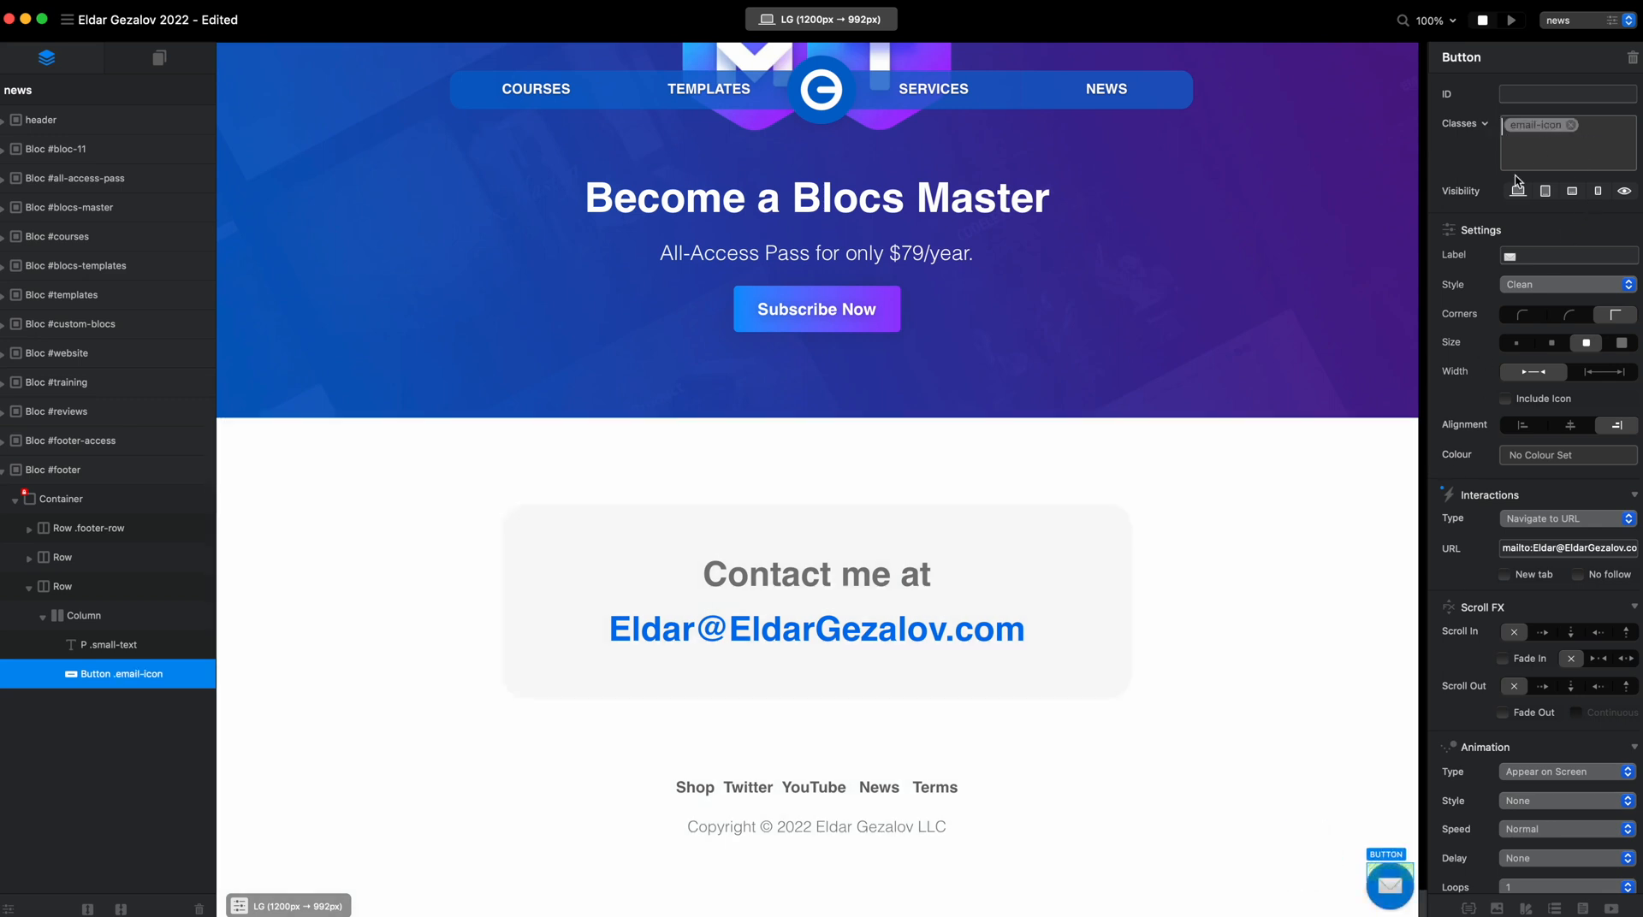
pyautogui.moveTo(1308, 892)
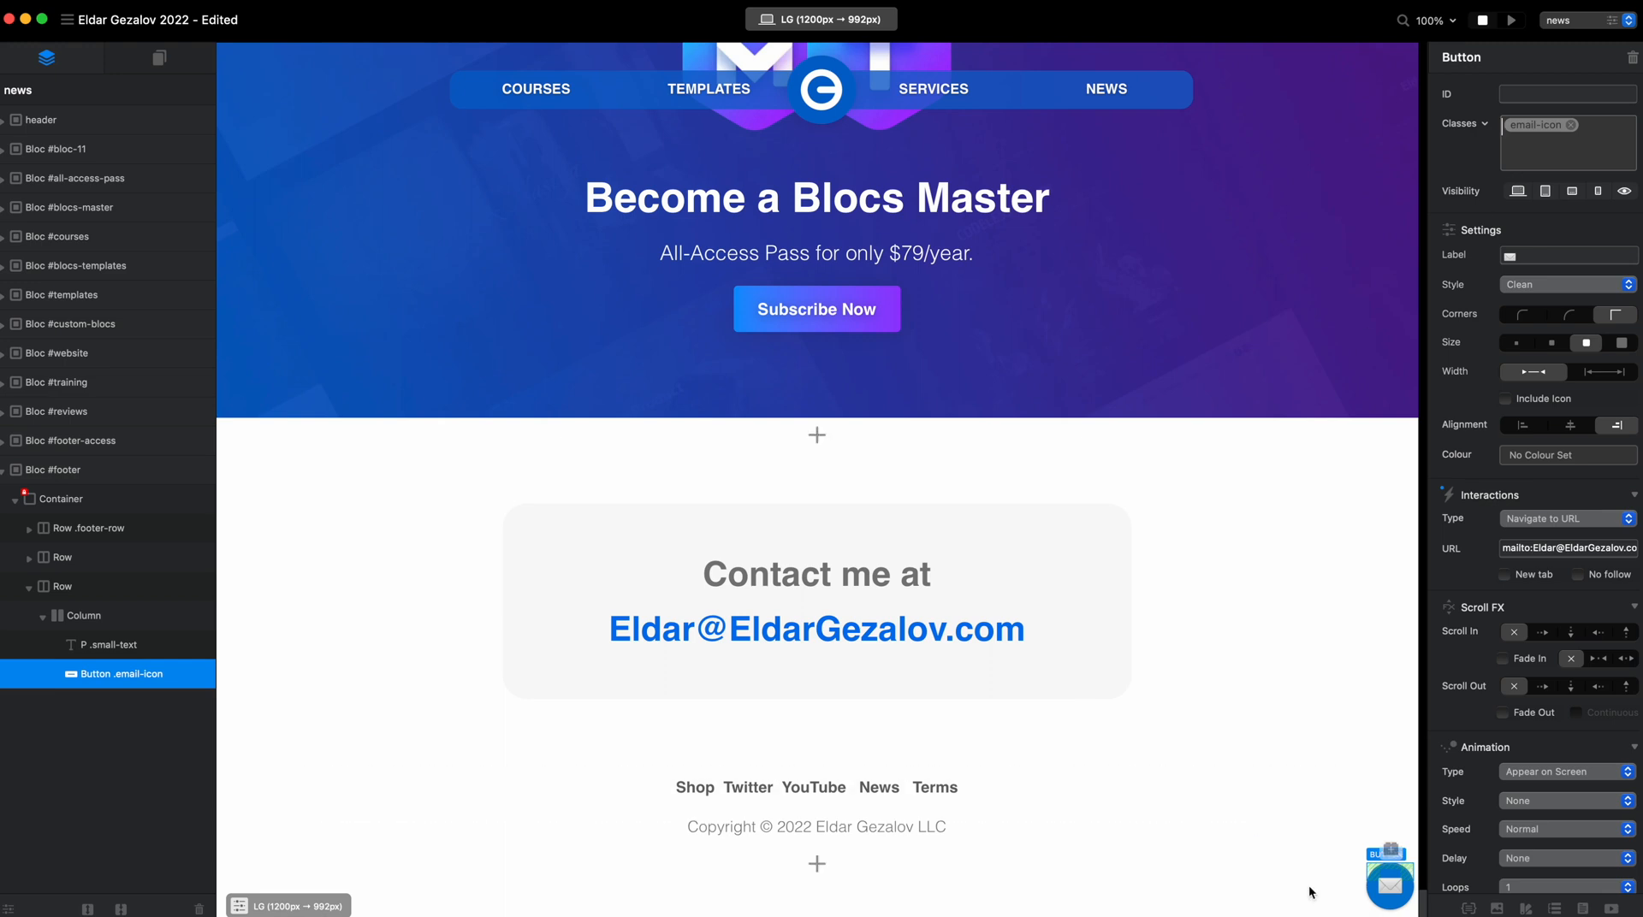
pyautogui.moveTo(1453, 908)
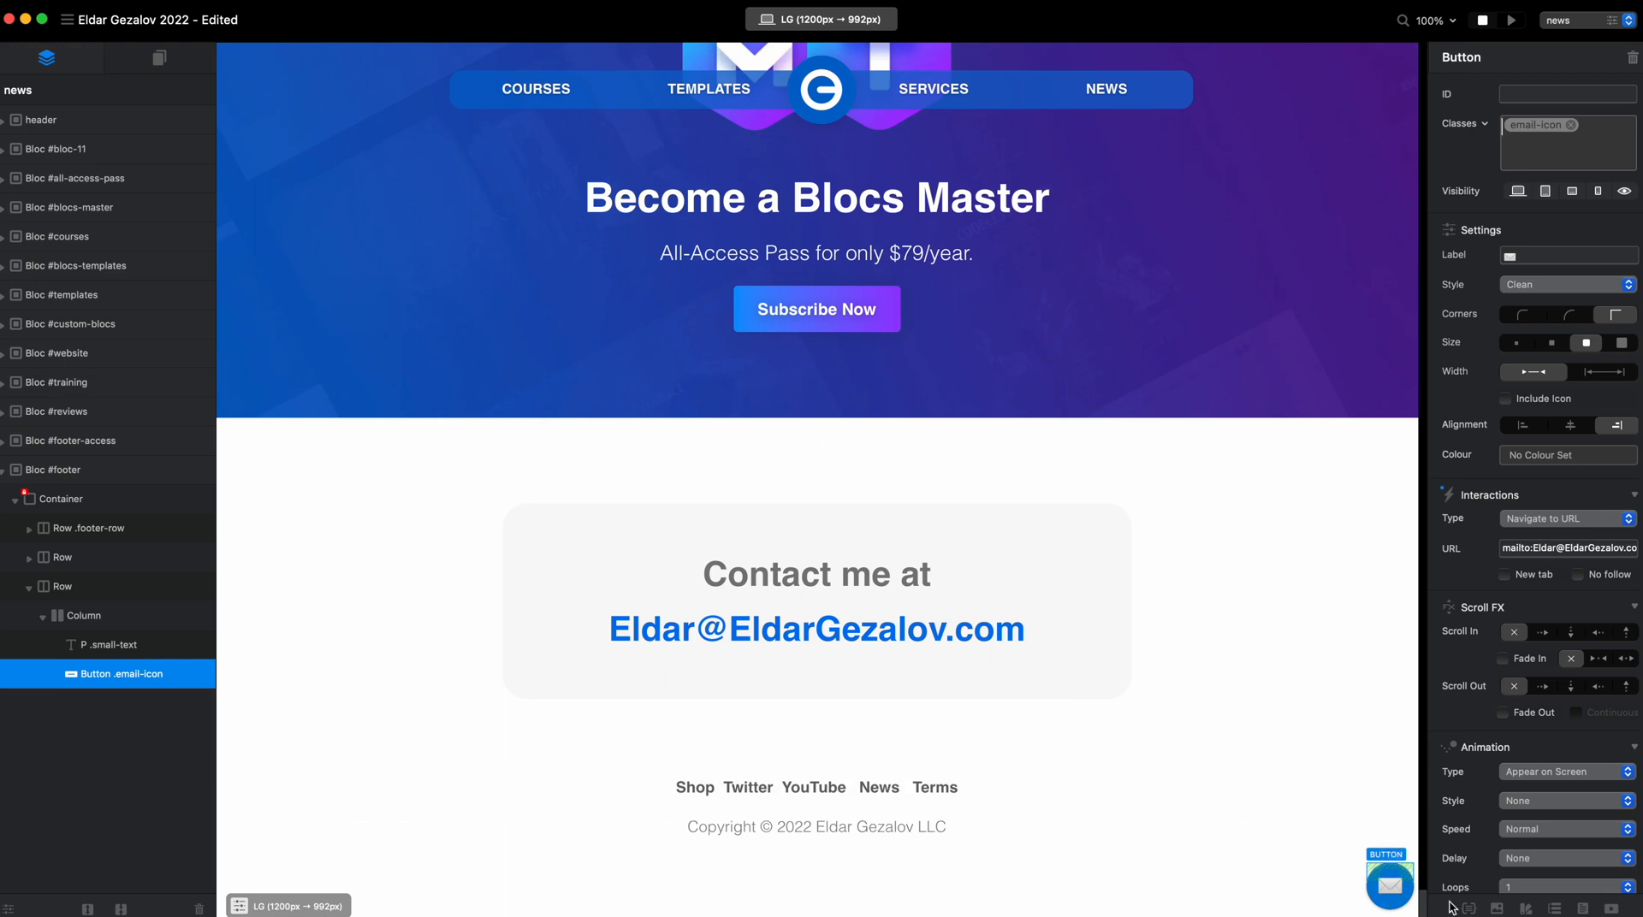
pyautogui.moveTo(1369, 433)
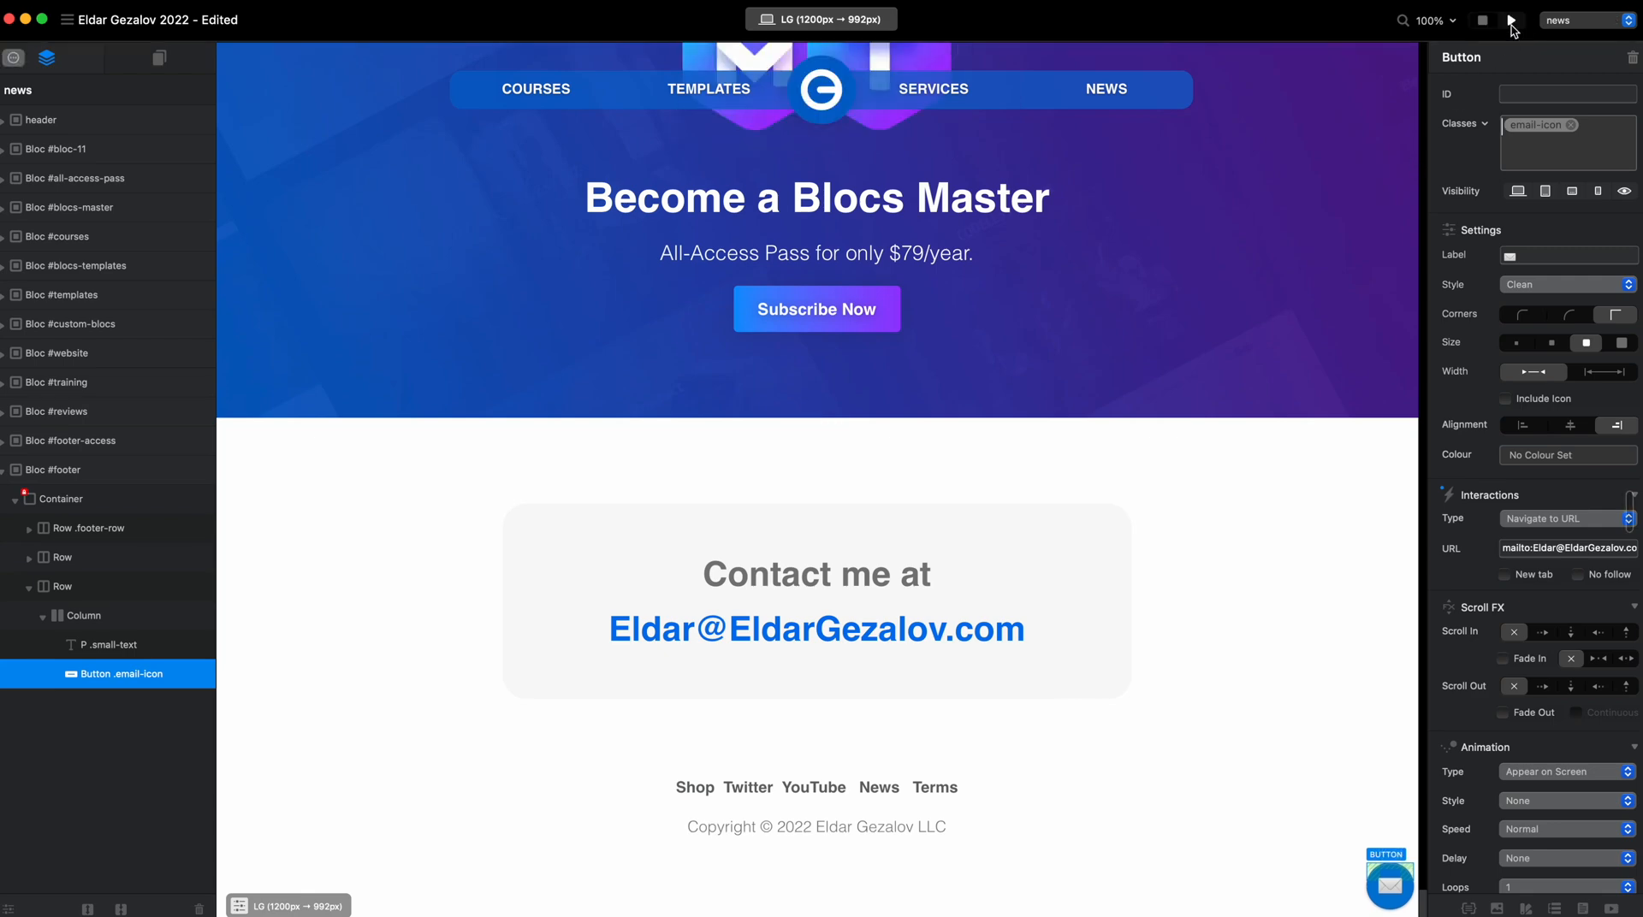
# Step: Preview the page, dismiss page settings in the editor, then preview again and scroll the posts
pyautogui.click(1511, 19)
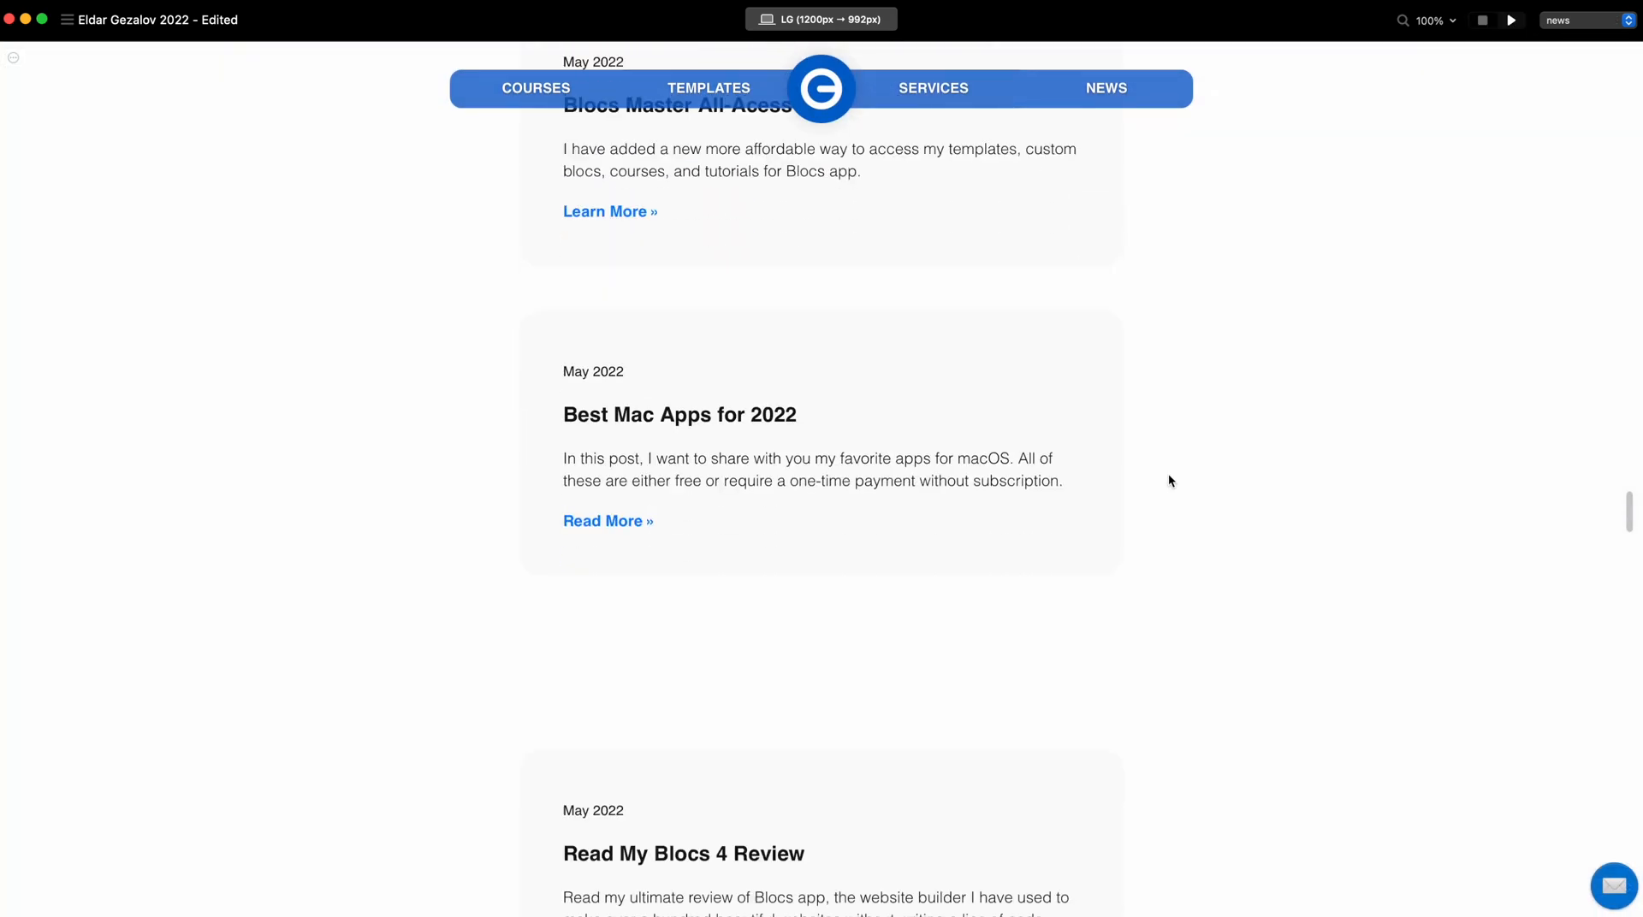
pyautogui.click(1483, 20)
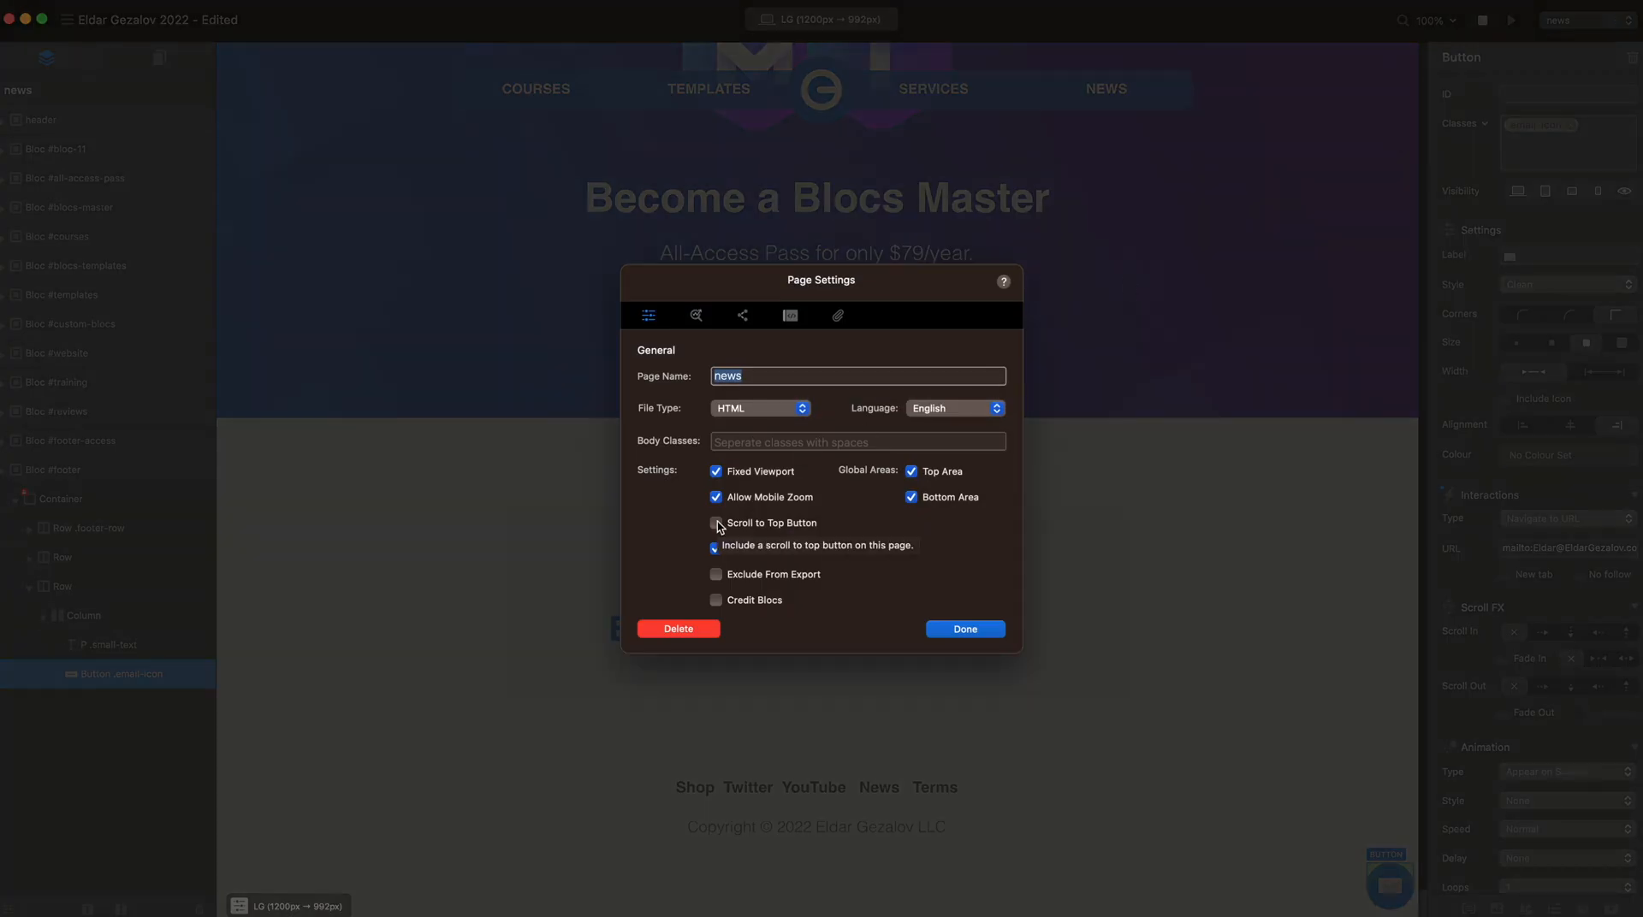
pyautogui.click(963, 629)
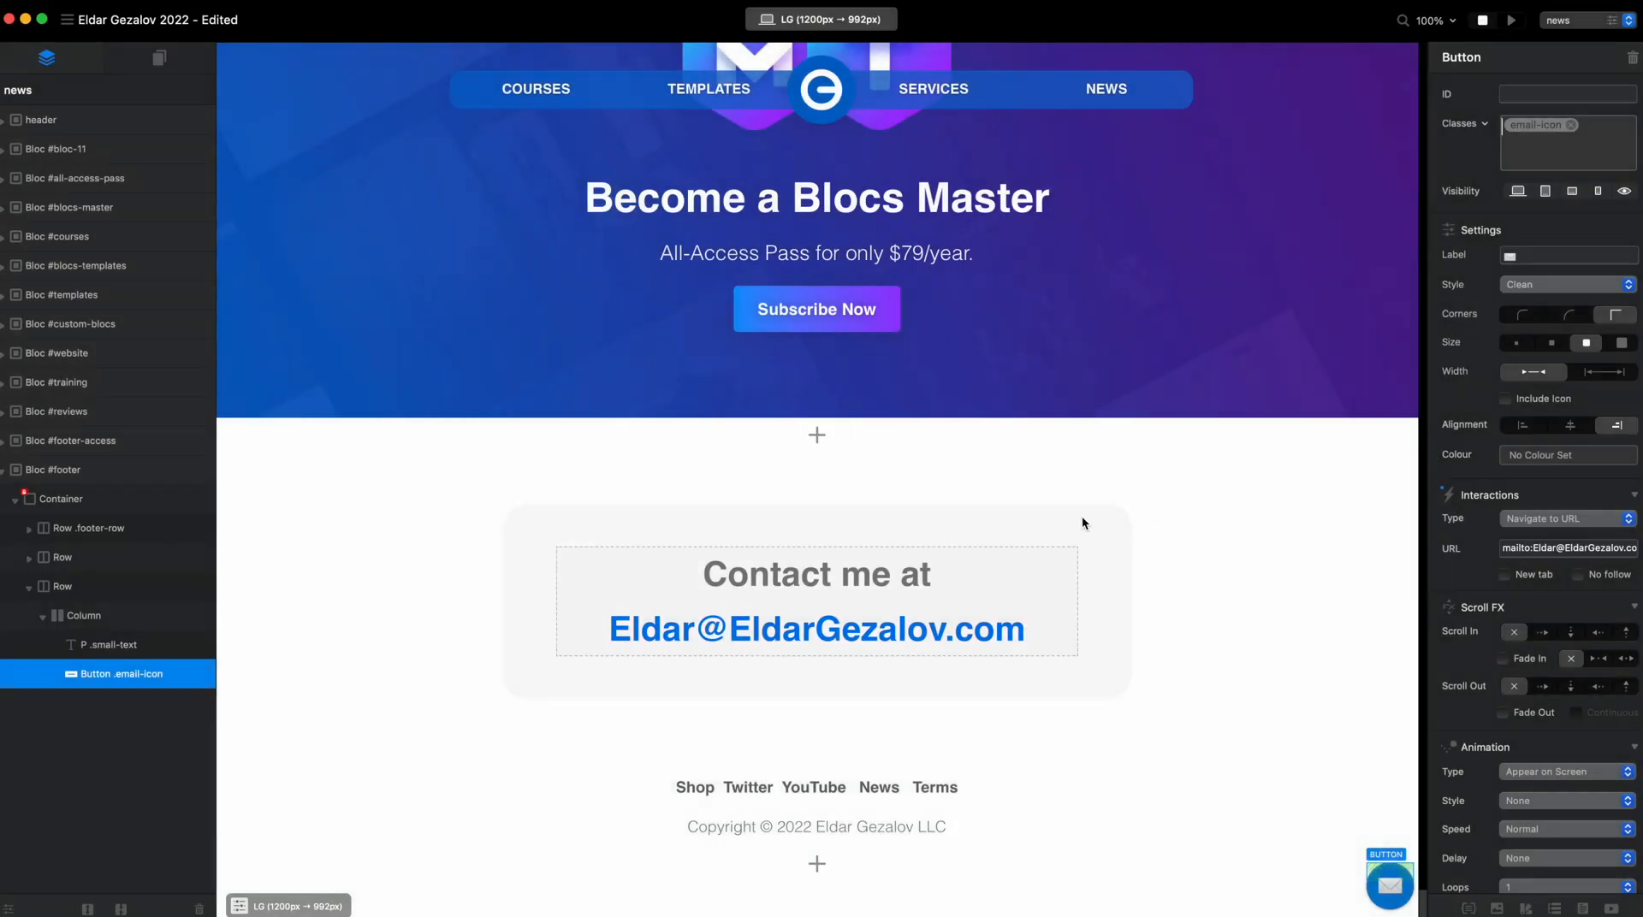
pyautogui.click(1509, 19)
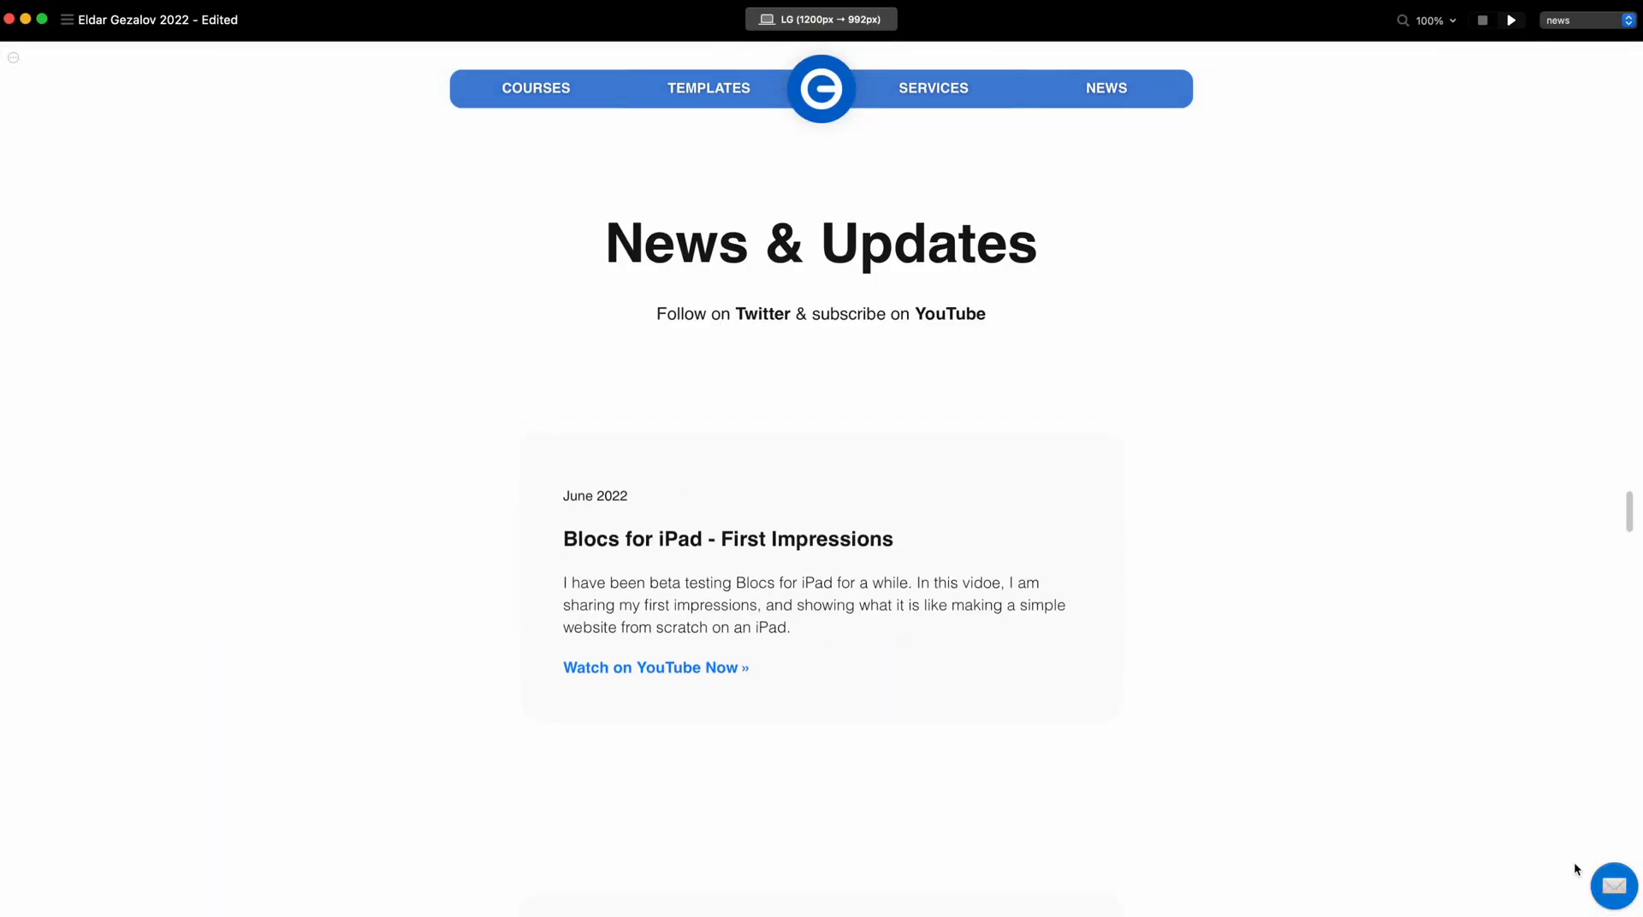
pyautogui.scroll(-3)
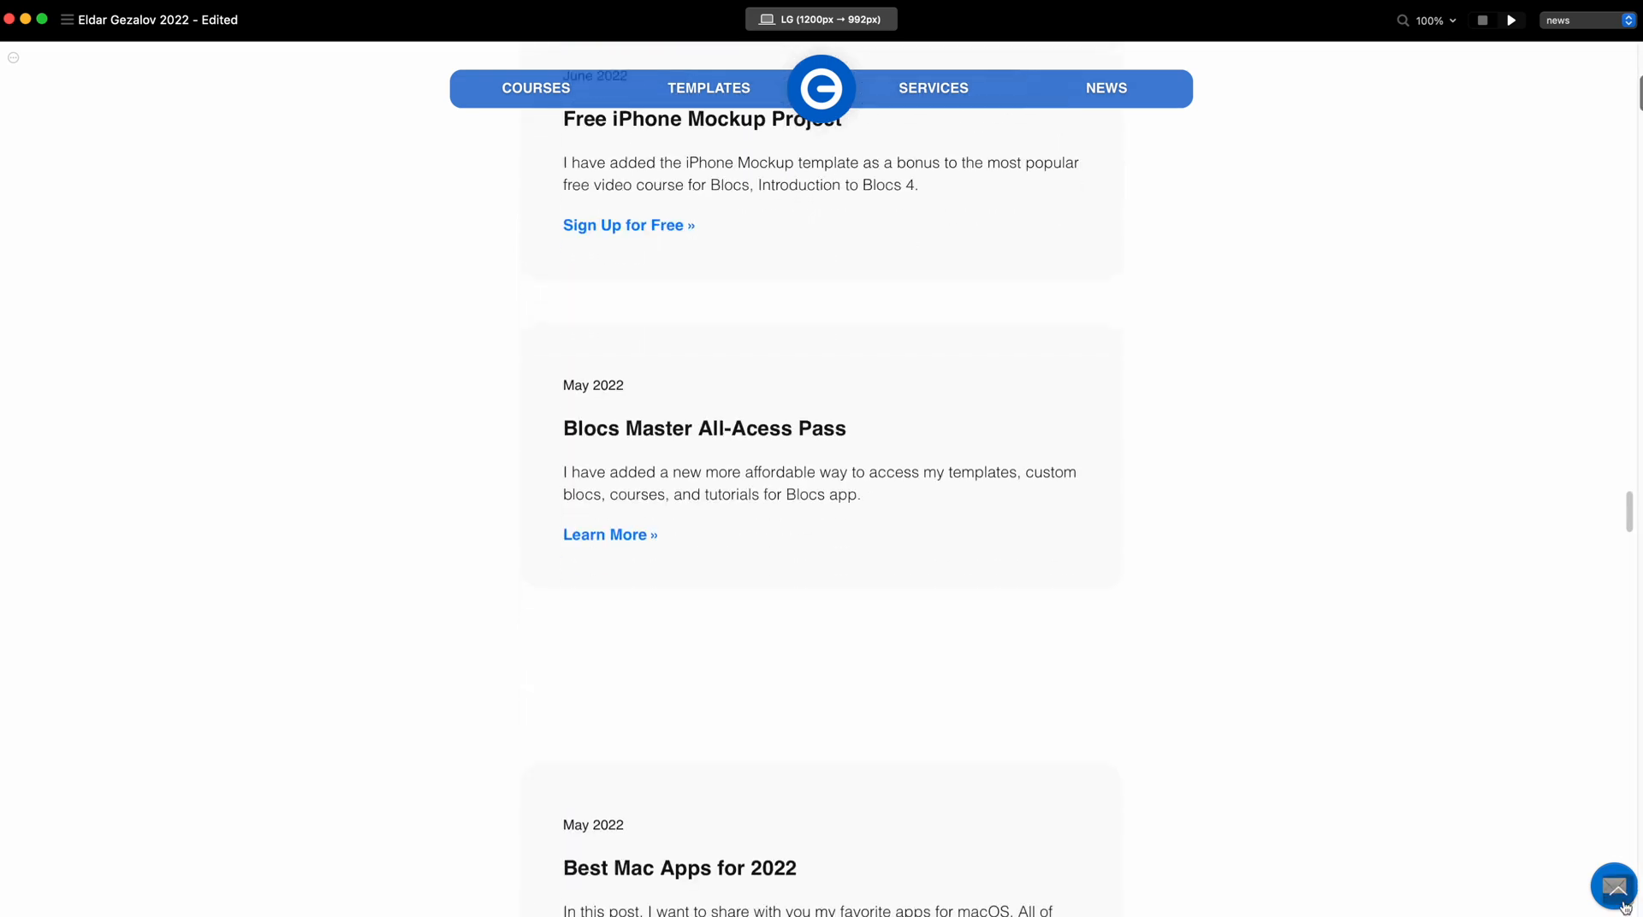
pyautogui.scroll(3)
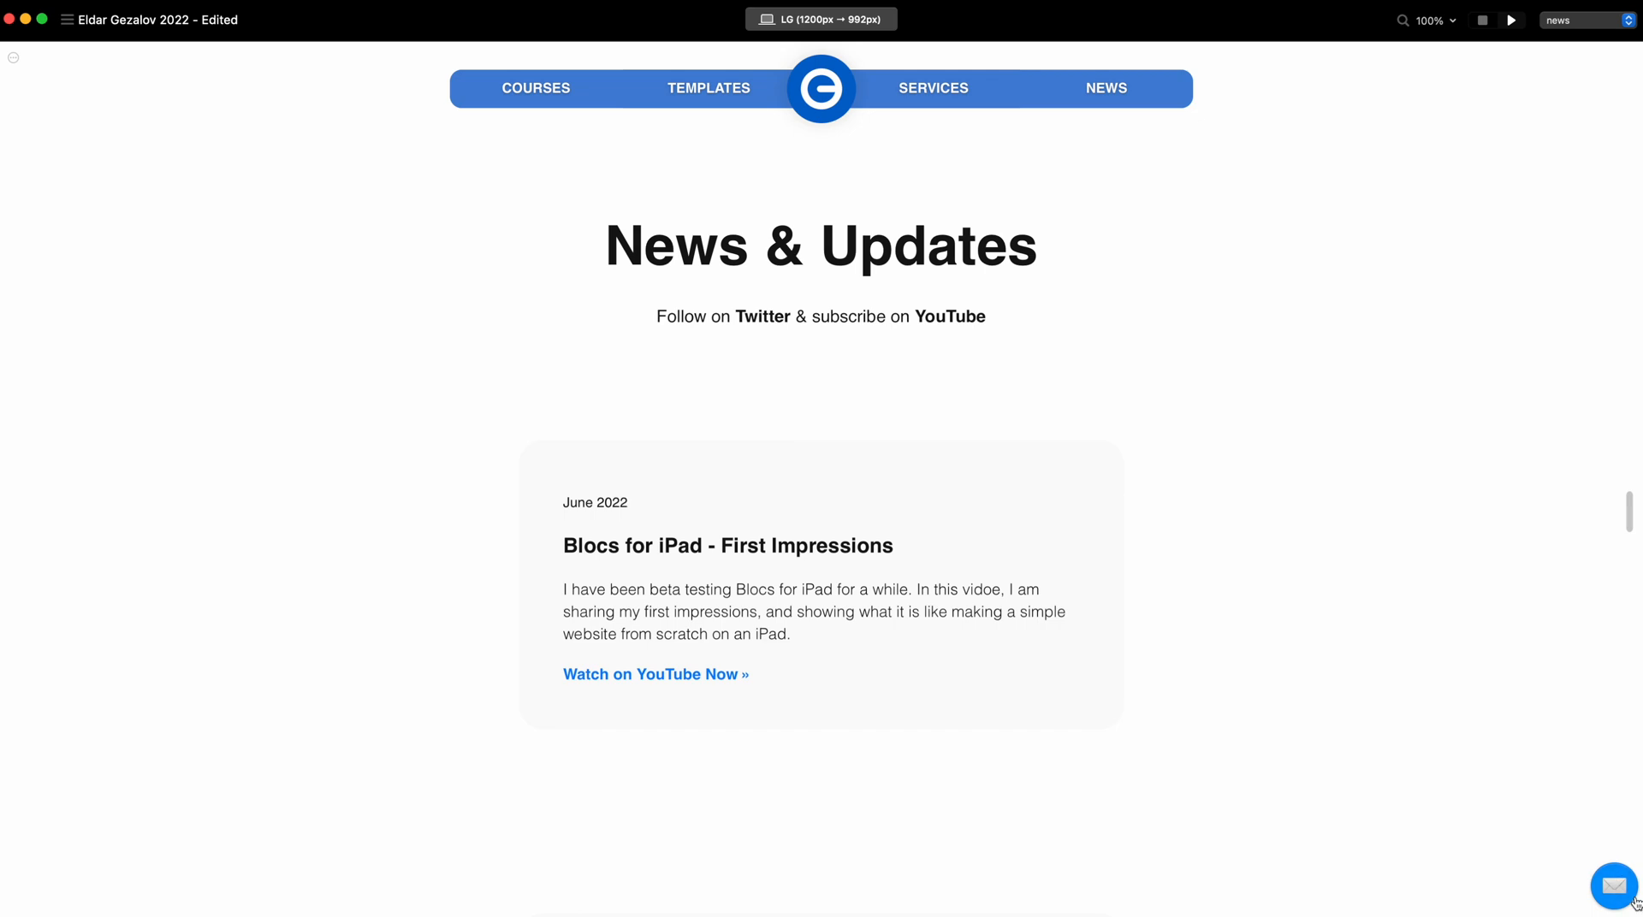
pyautogui.moveTo(1477, 60)
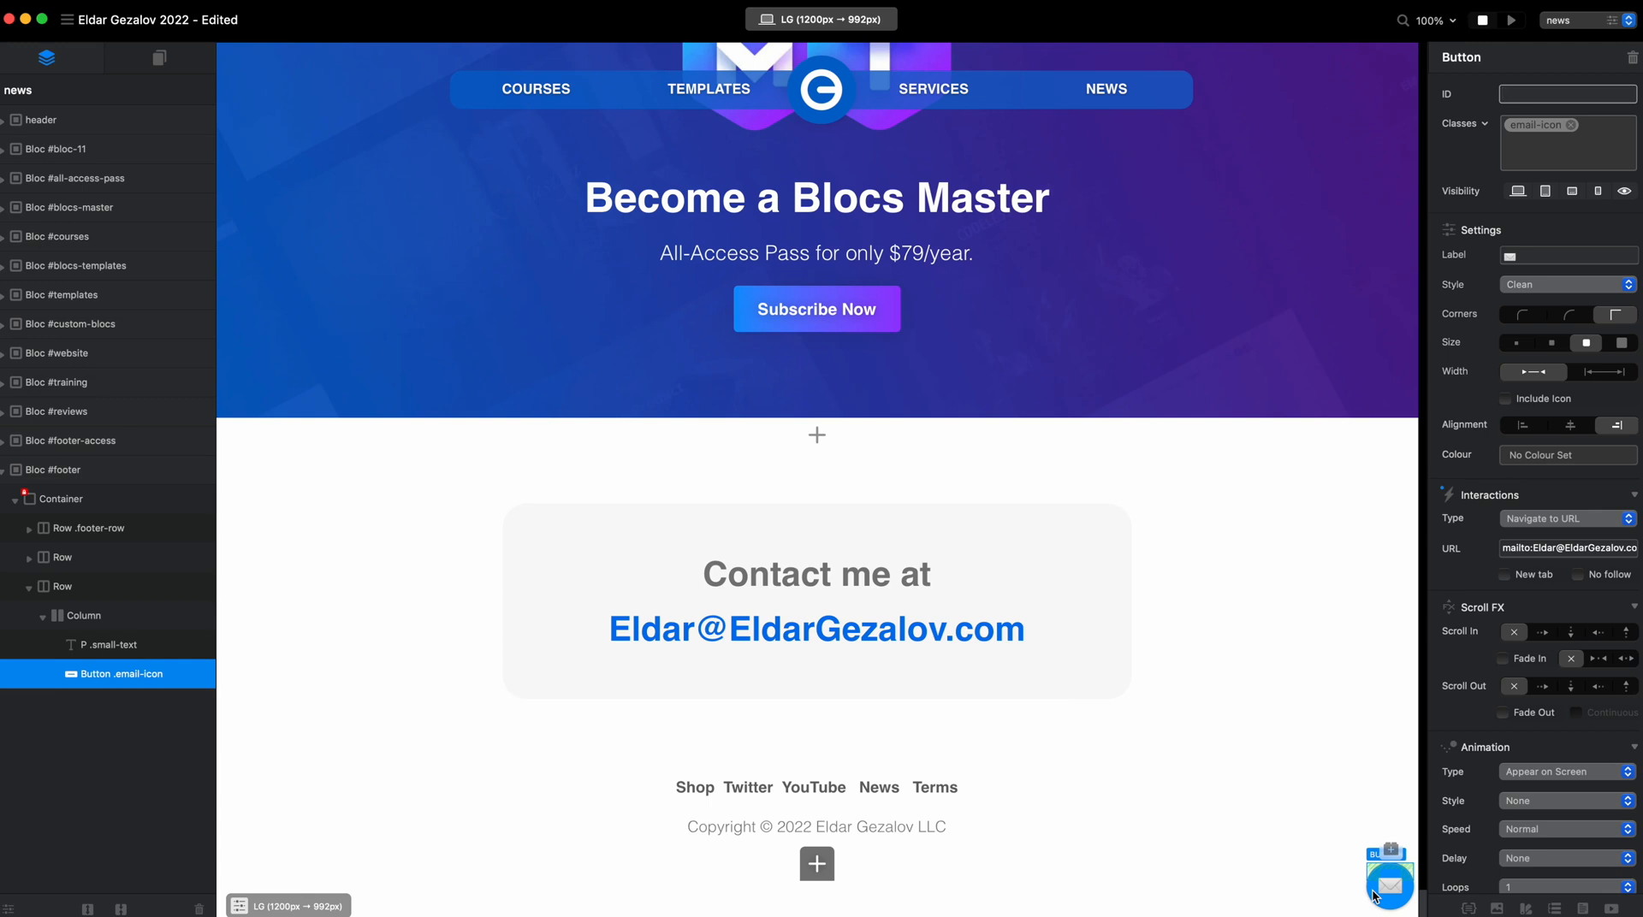
pyautogui.moveTo(1388, 796)
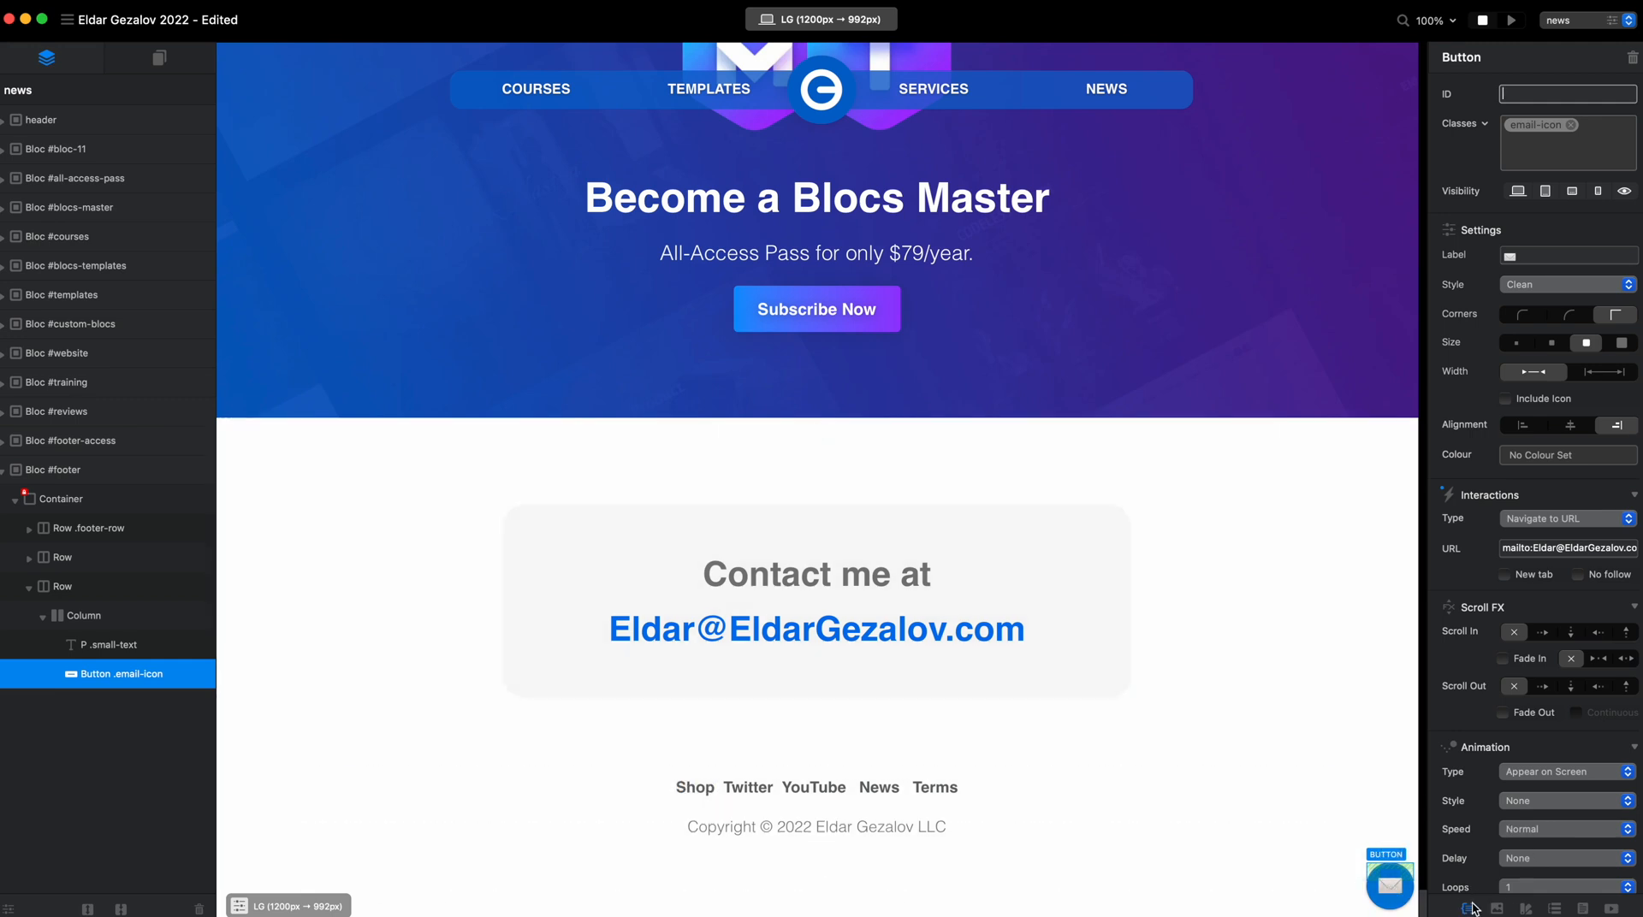
pyautogui.click(566, 317)
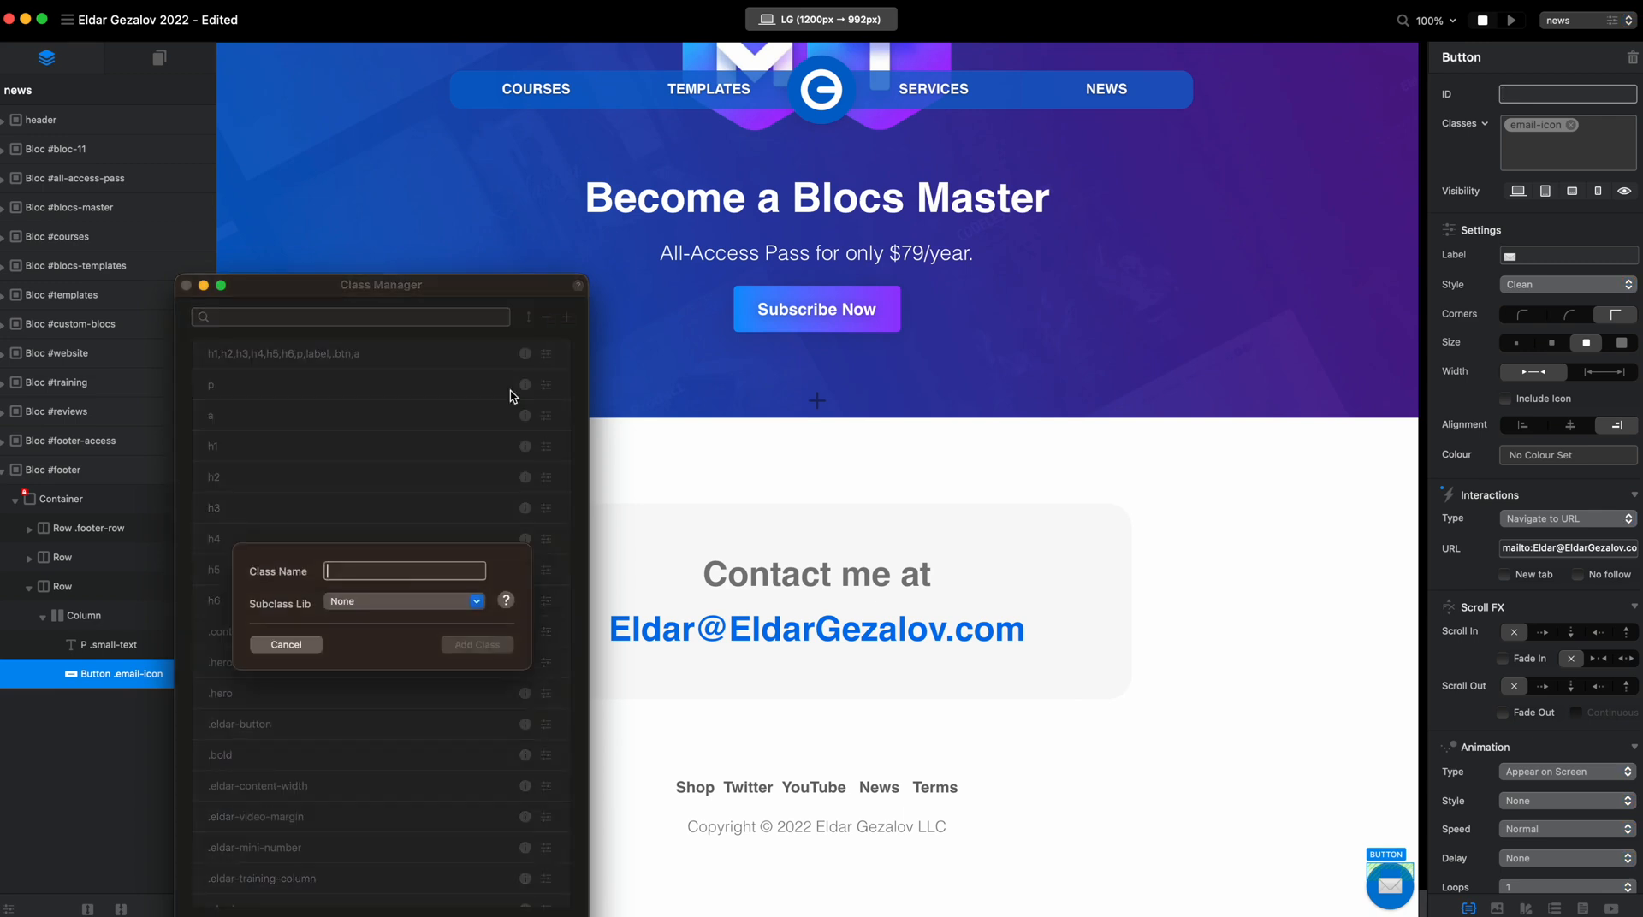
pyautogui.click(403, 601)
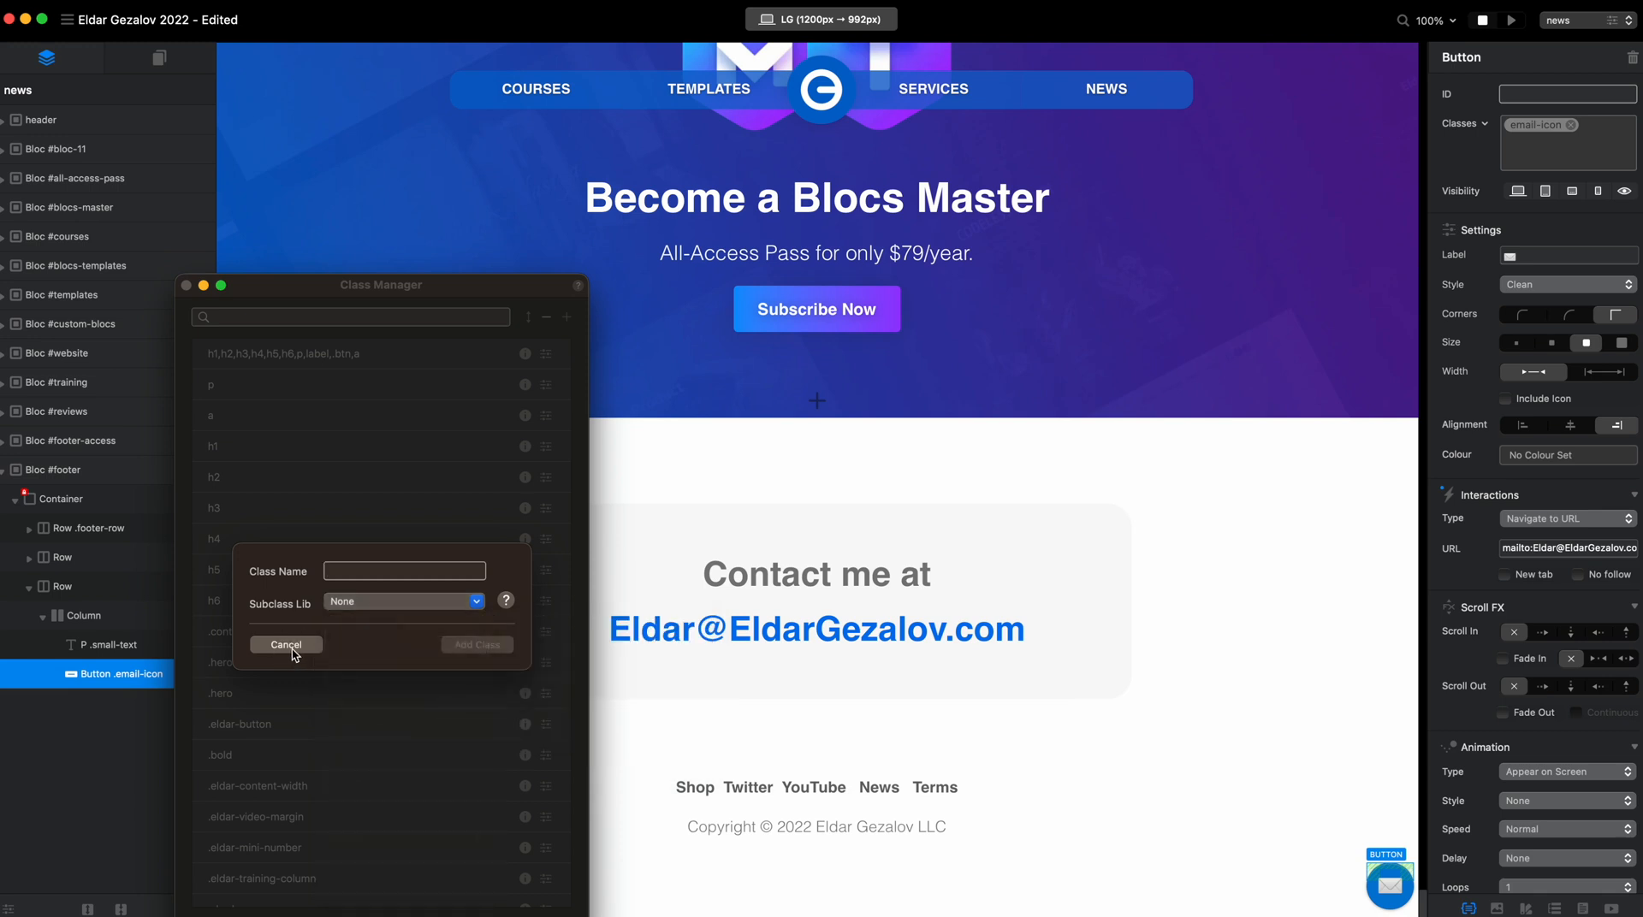
pyautogui.click(285, 645)
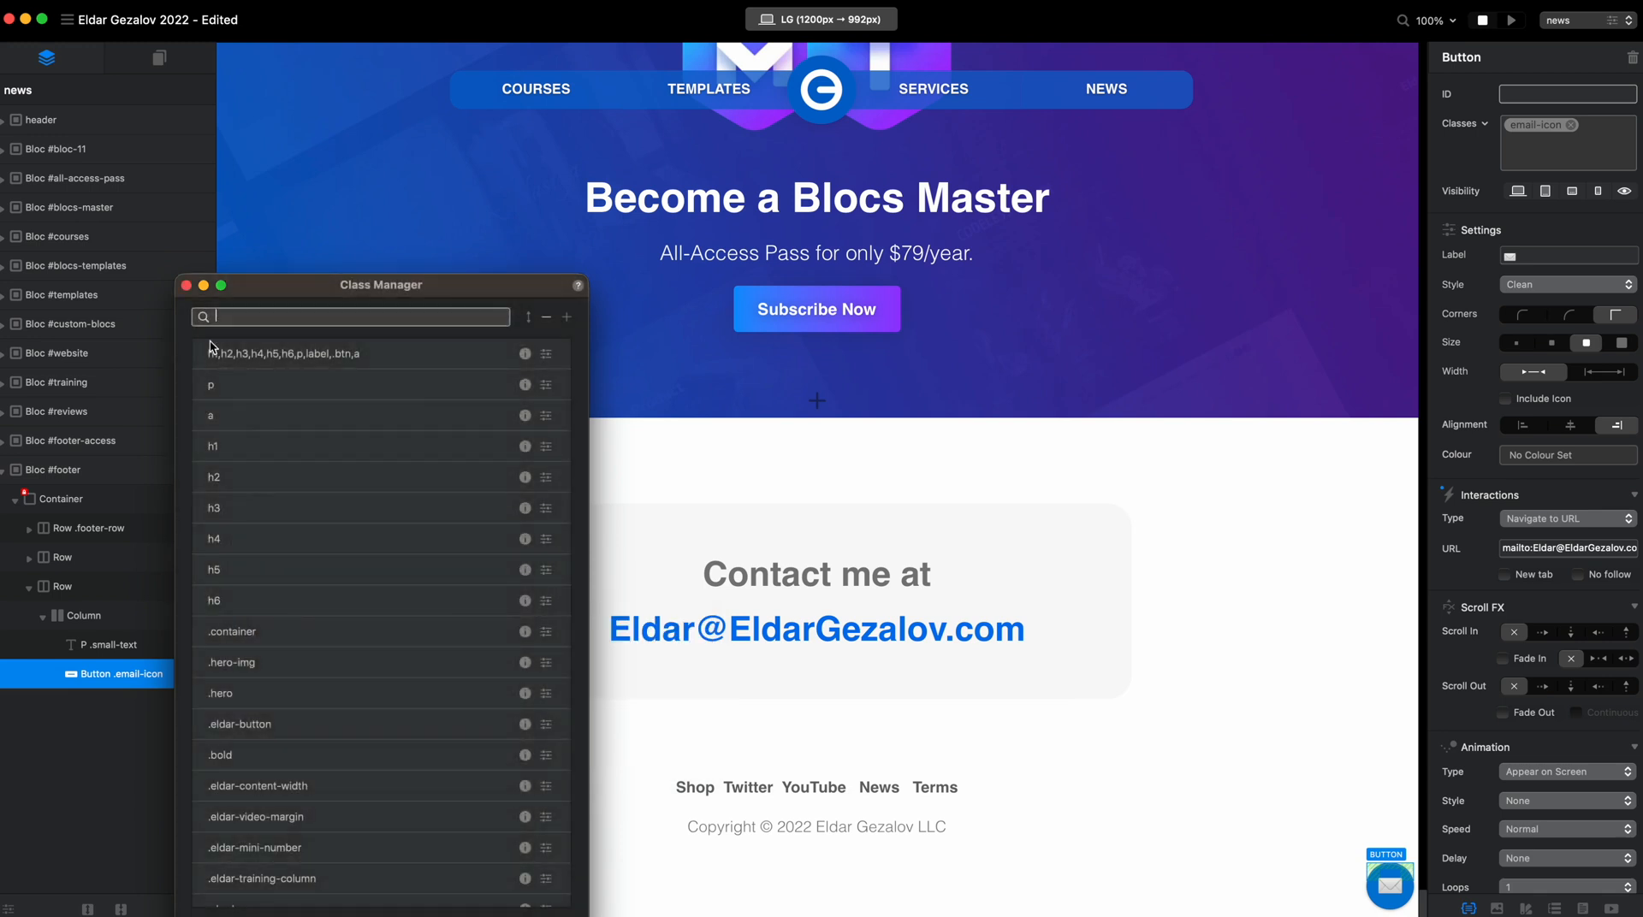
pyautogui.click(186, 284)
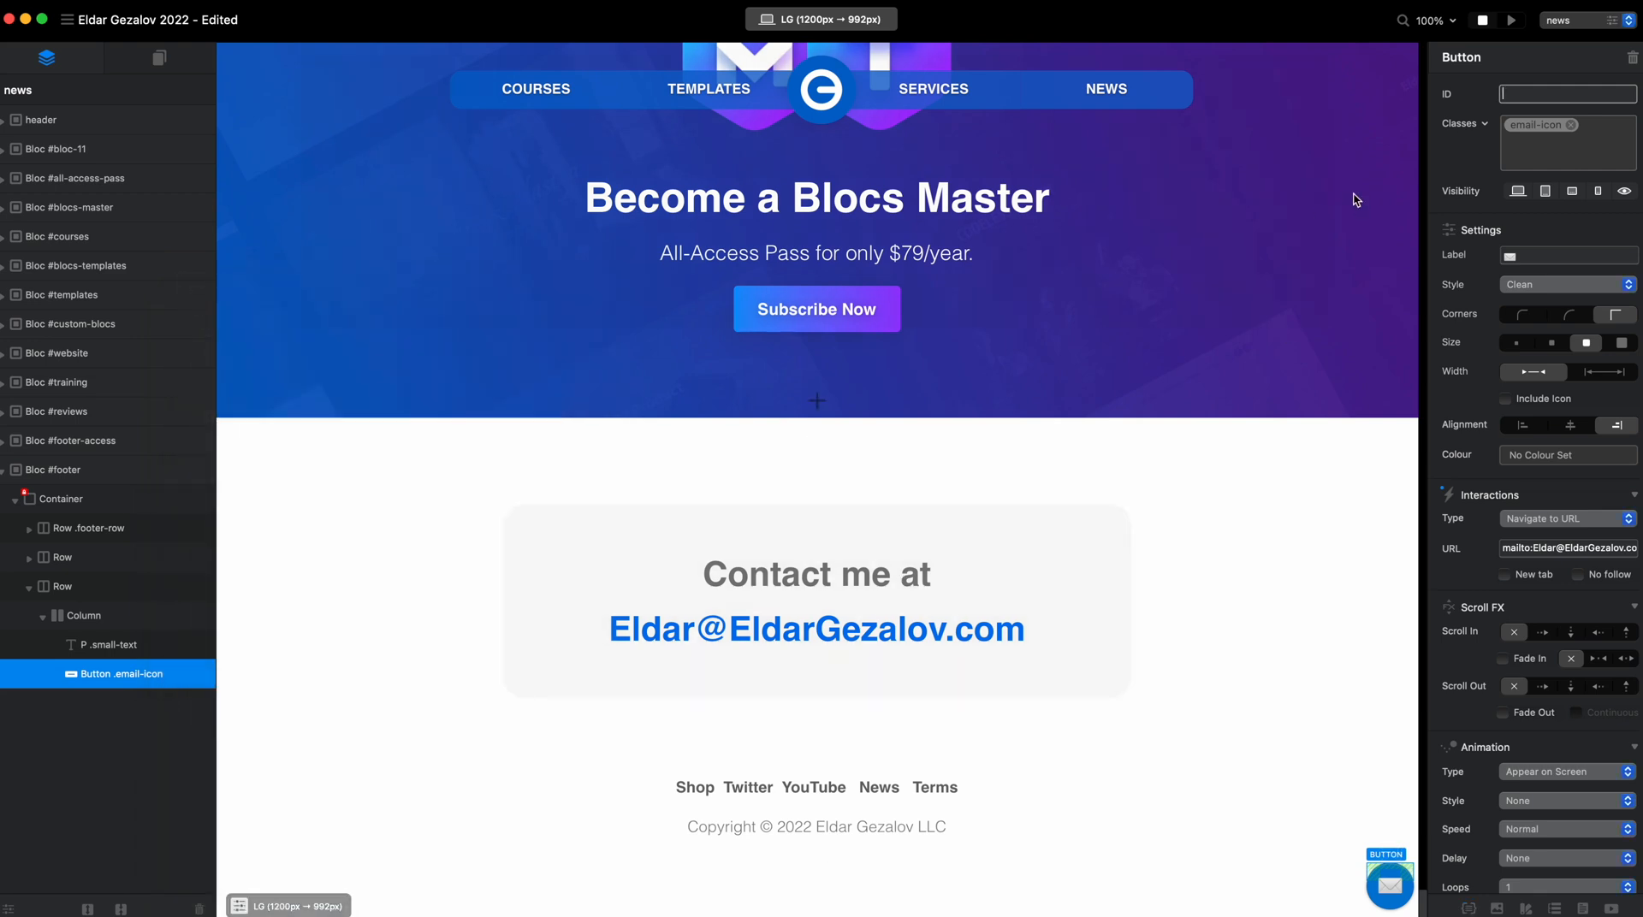
# Step: Review the email-icon class's background and hover styling, then enable Include Icon on the button
pyautogui.click(1536, 125)
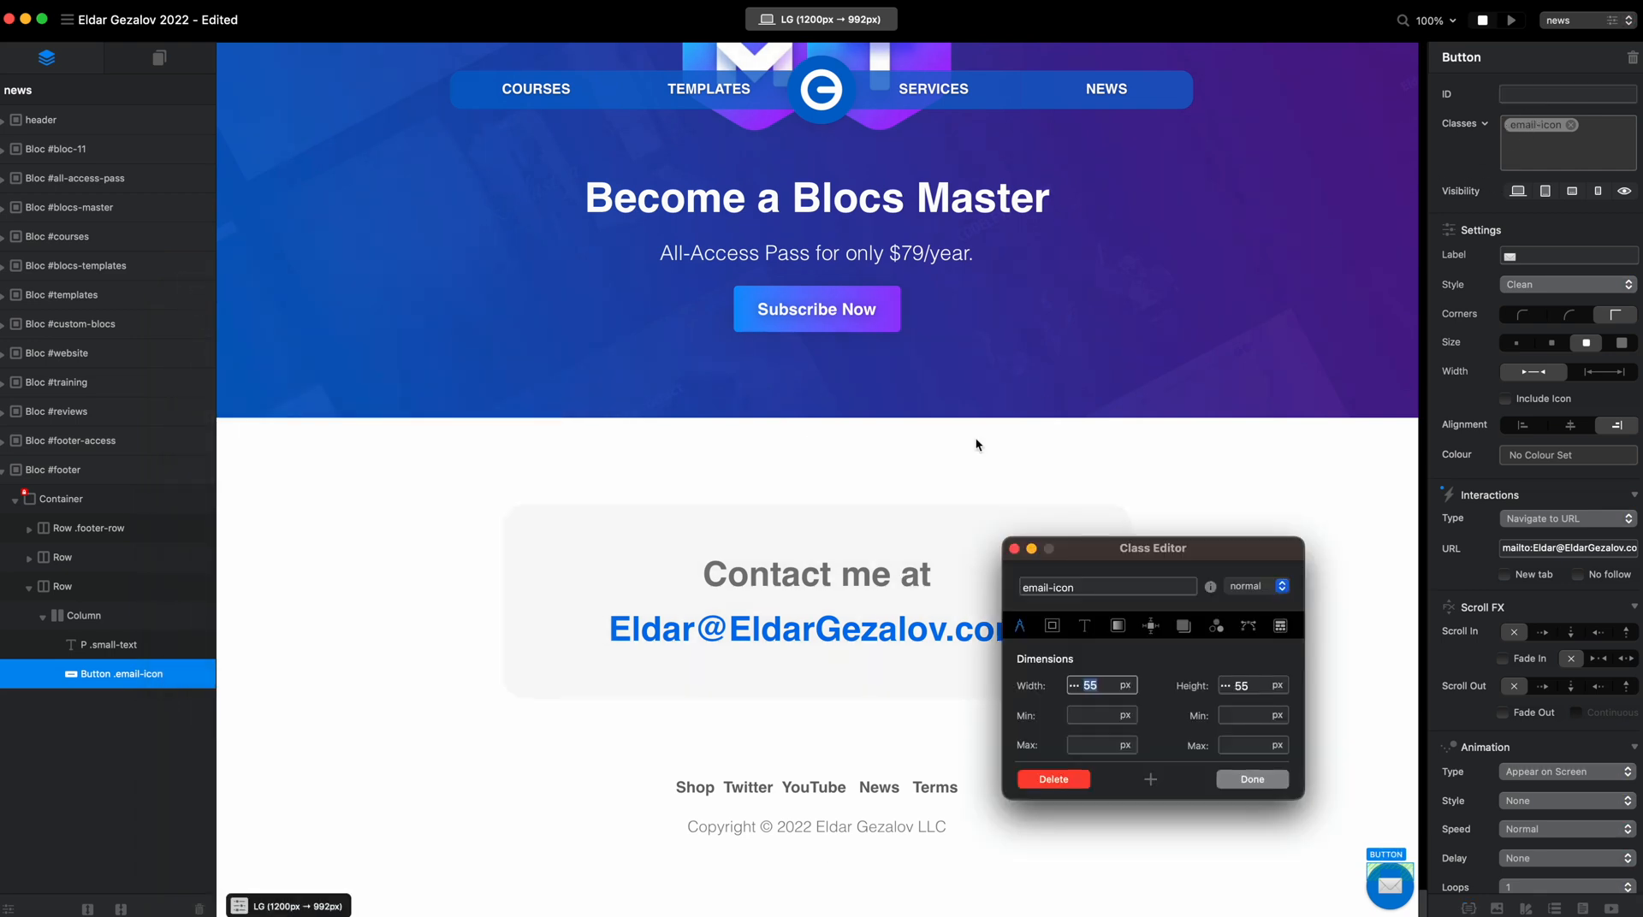
pyautogui.moveTo(1049, 551)
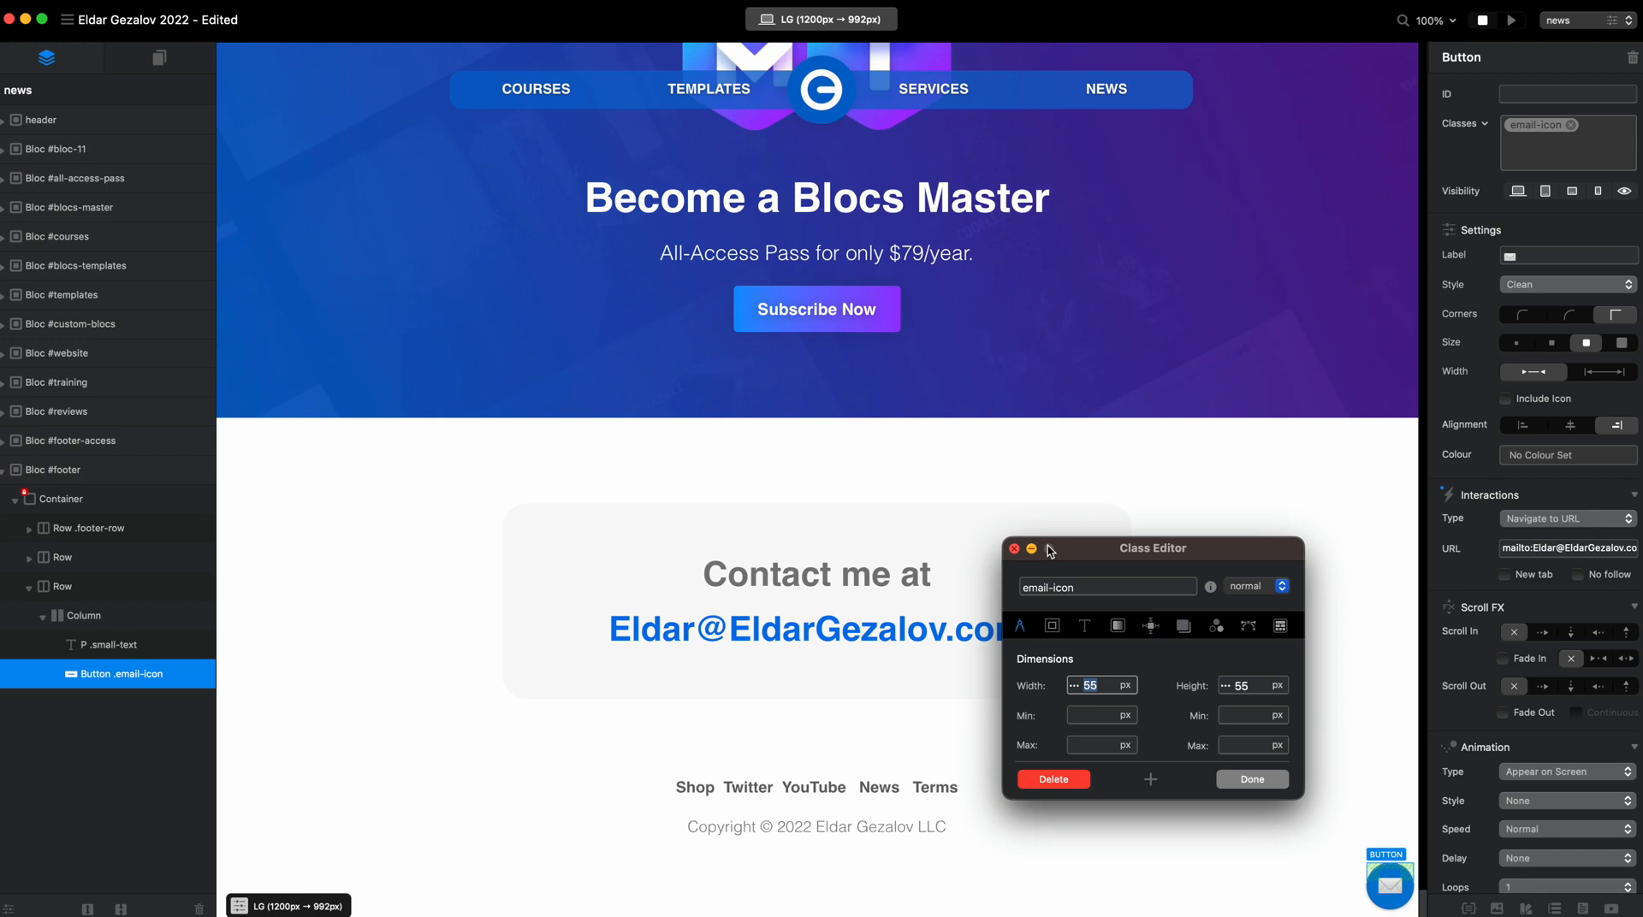
pyautogui.moveTo(1115, 660)
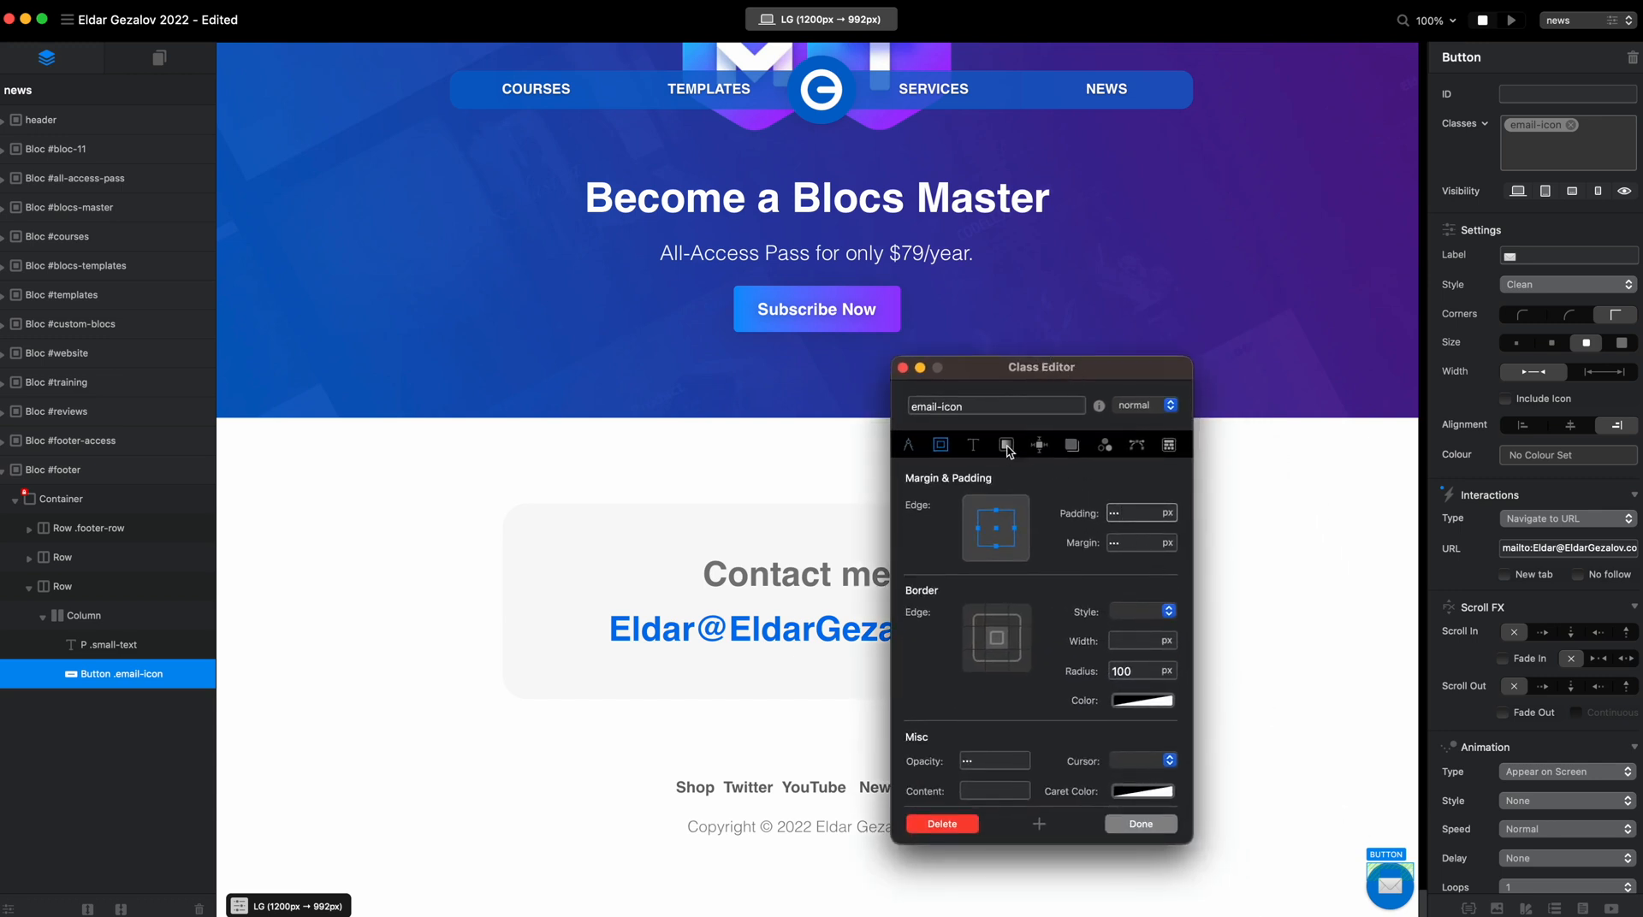
pyautogui.click(1004, 445)
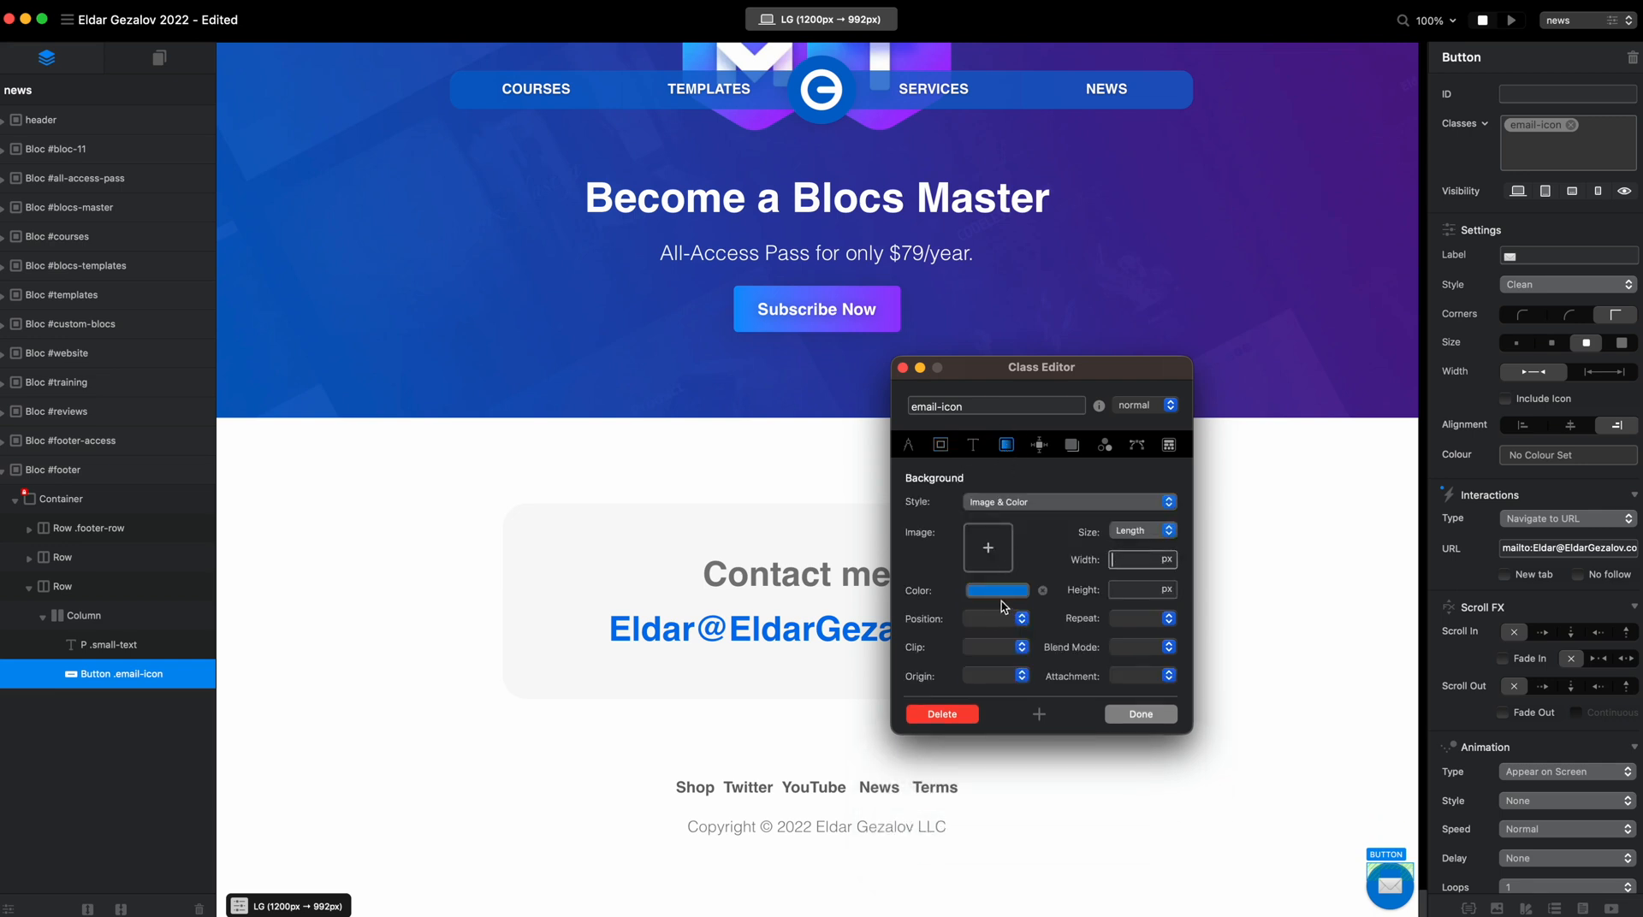
pyautogui.moveTo(960, 598)
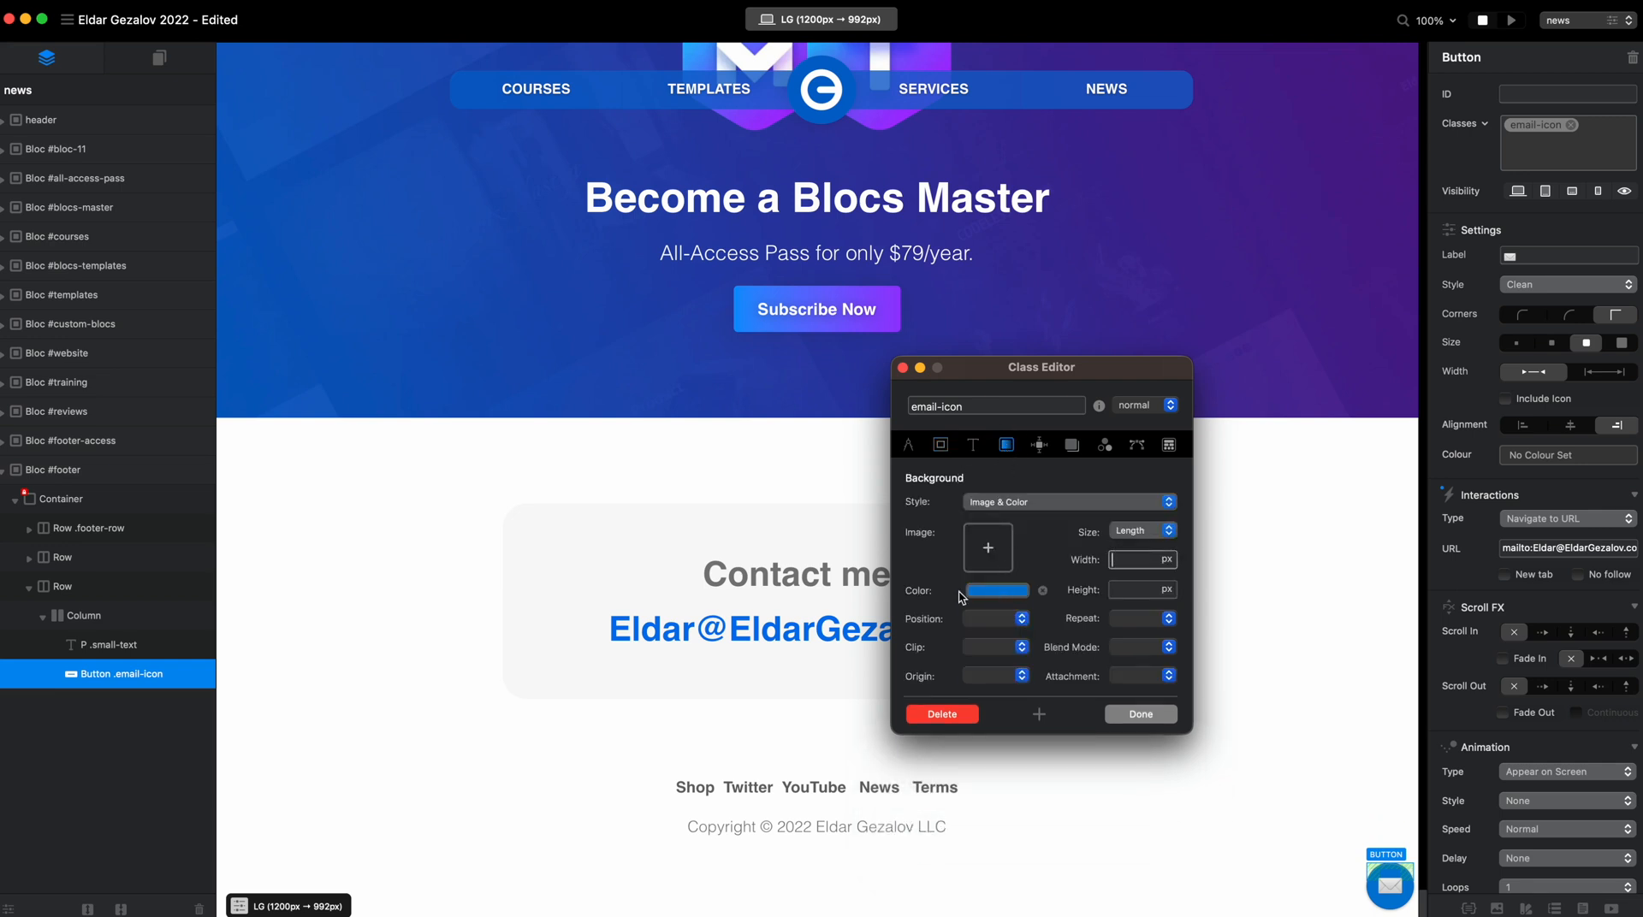
pyautogui.click(1143, 406)
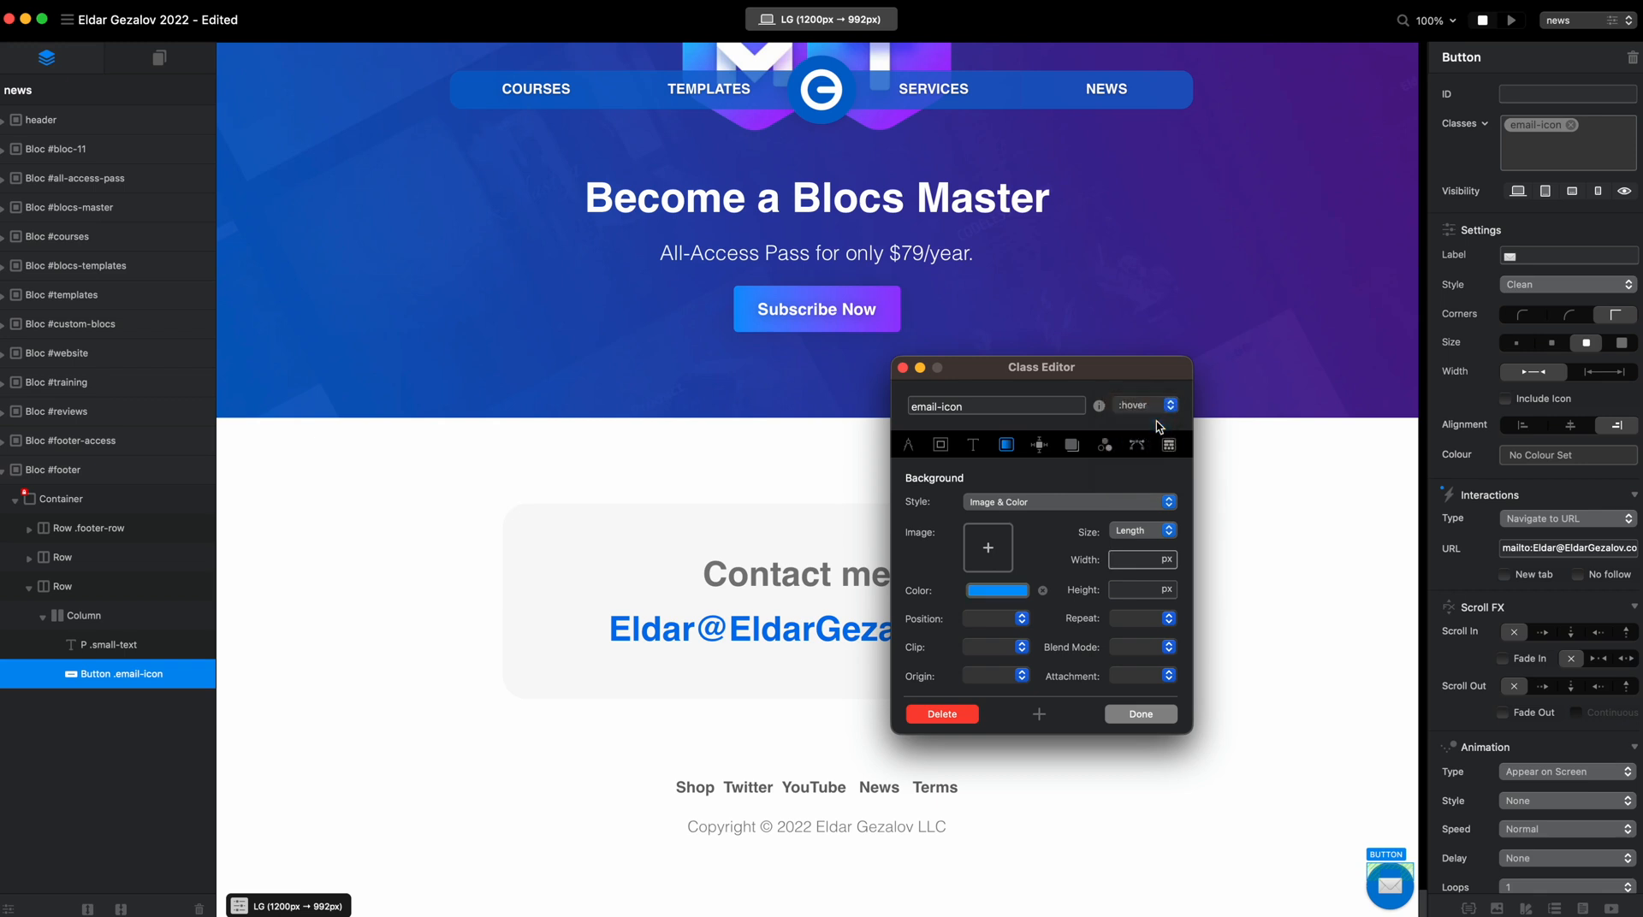
pyautogui.click(1141, 406)
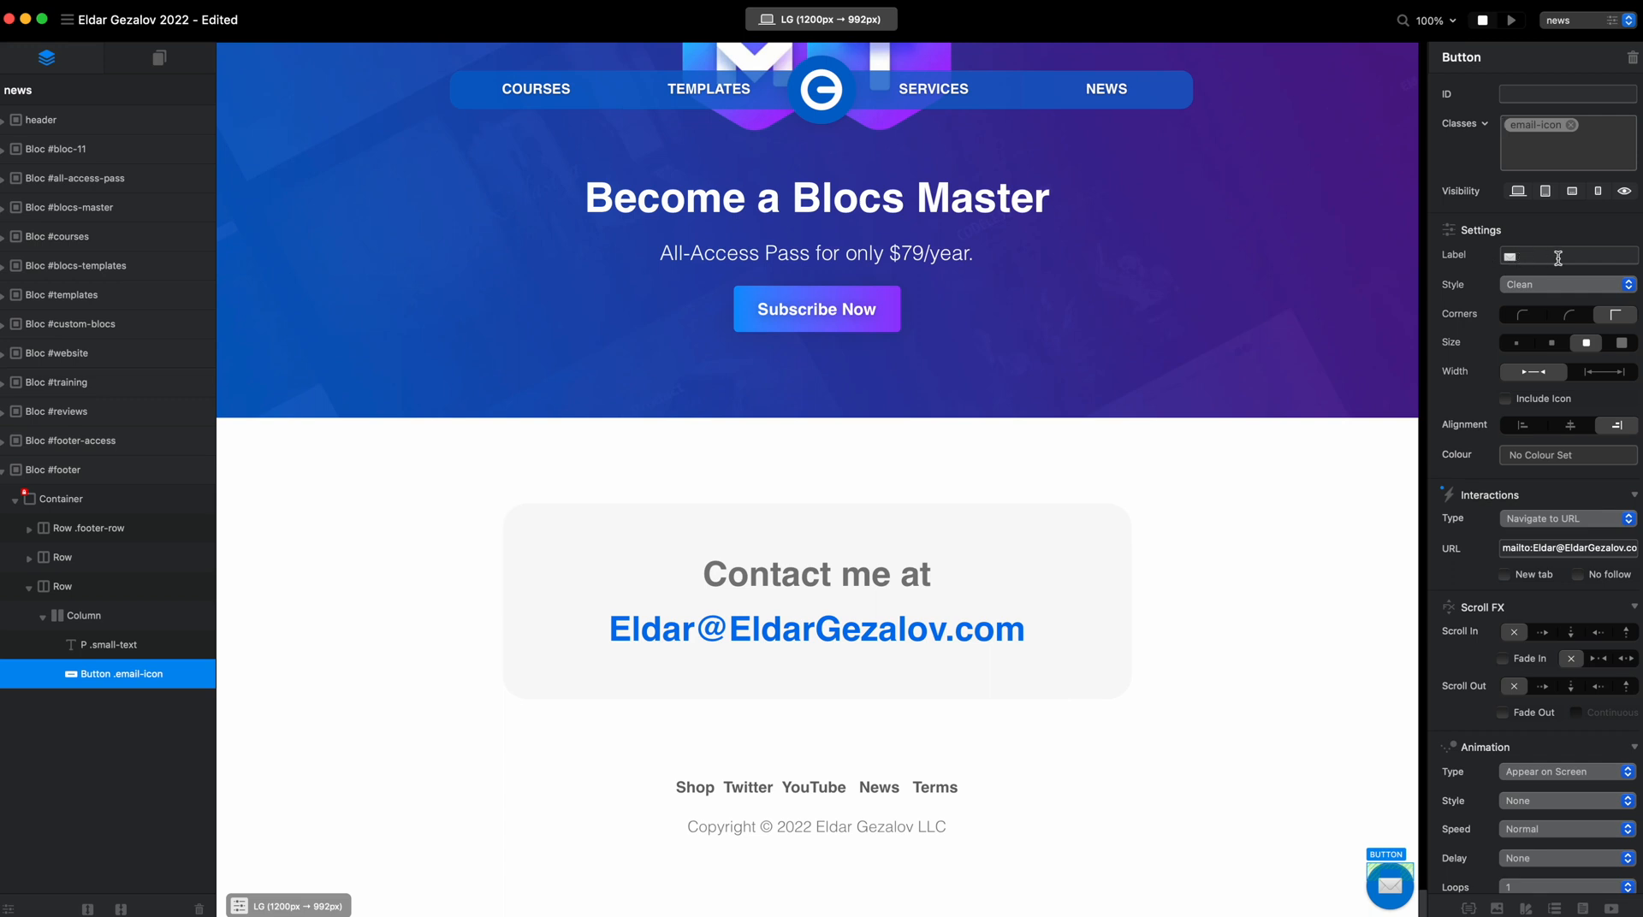
pyautogui.moveTo(1510, 376)
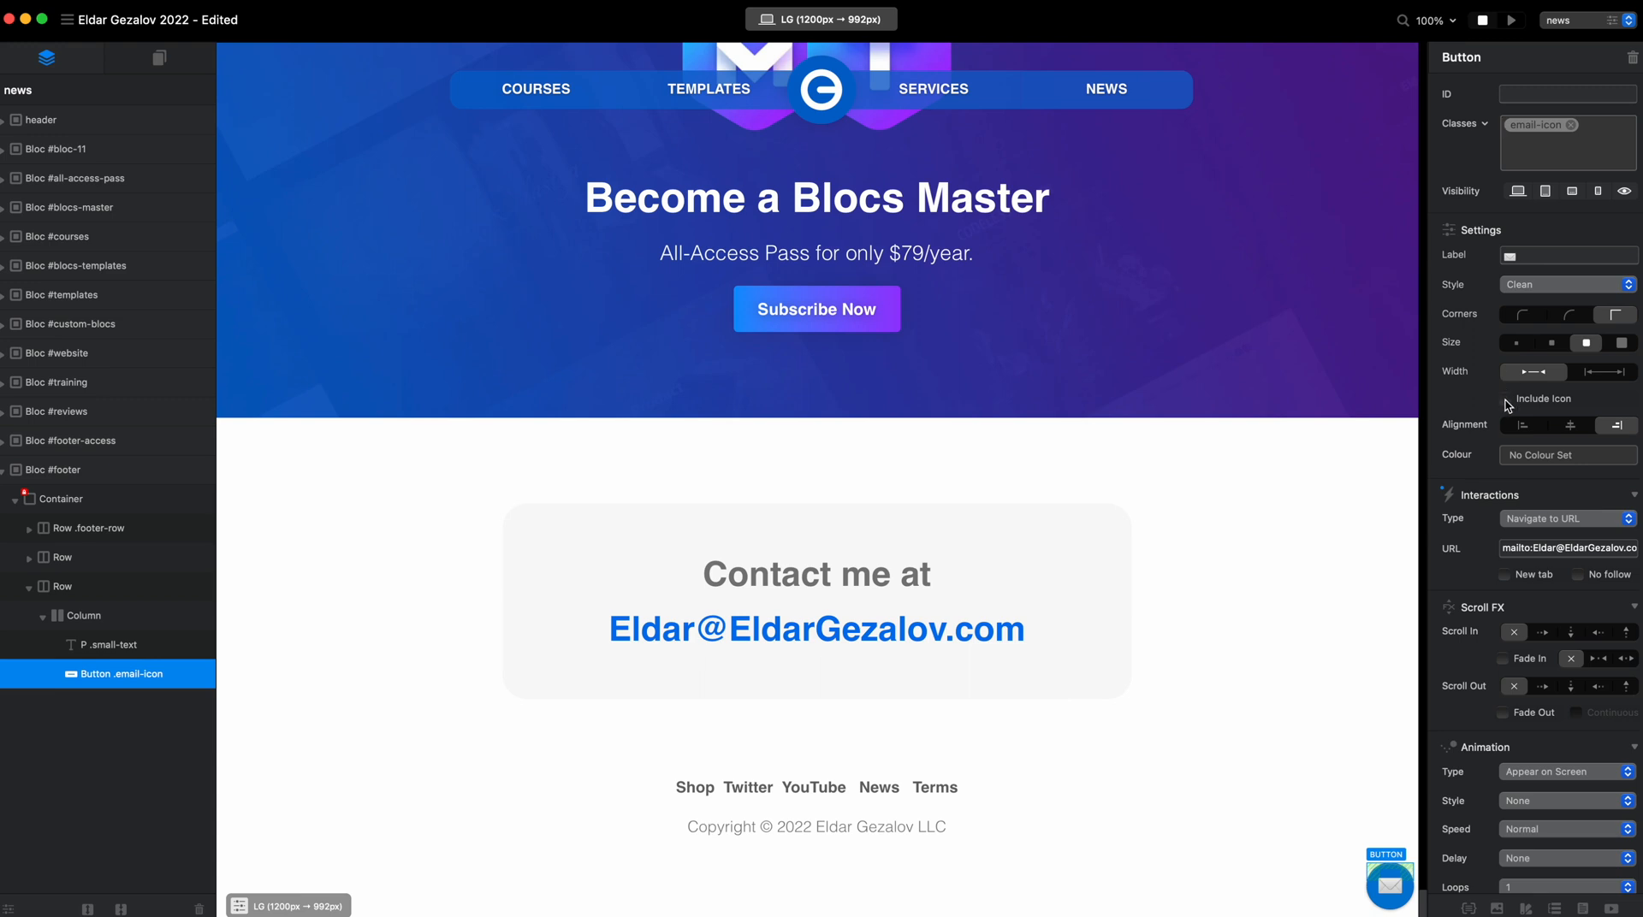
pyautogui.click(1506, 399)
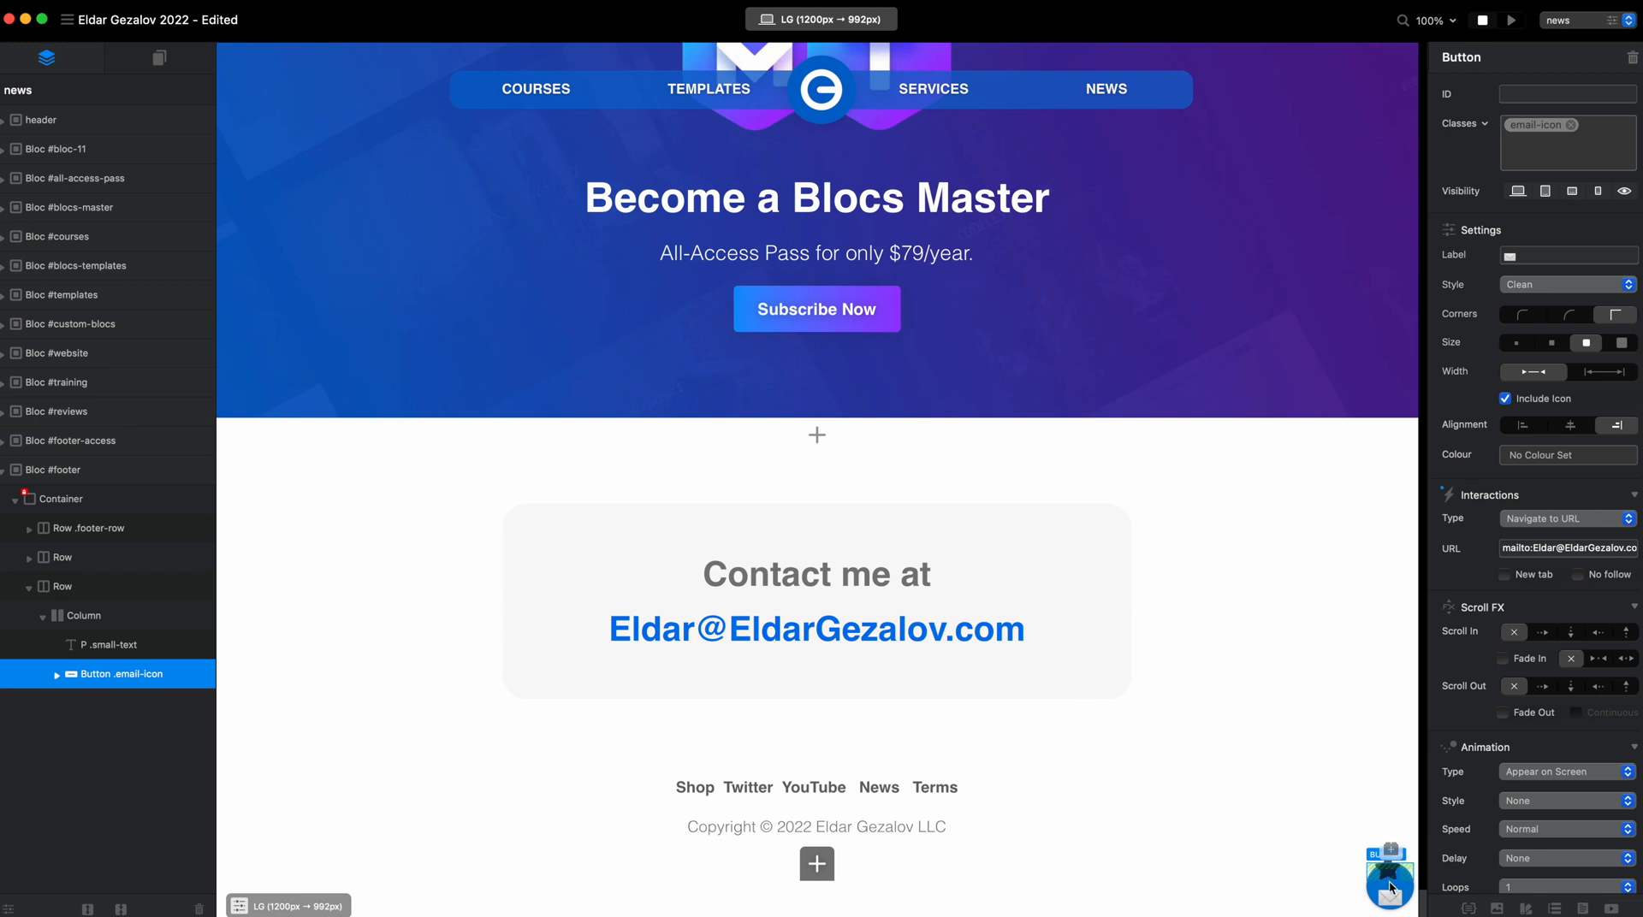
# Step: Clear the email button's emoji label and copy the mailto link address
pyautogui.click(1567, 255)
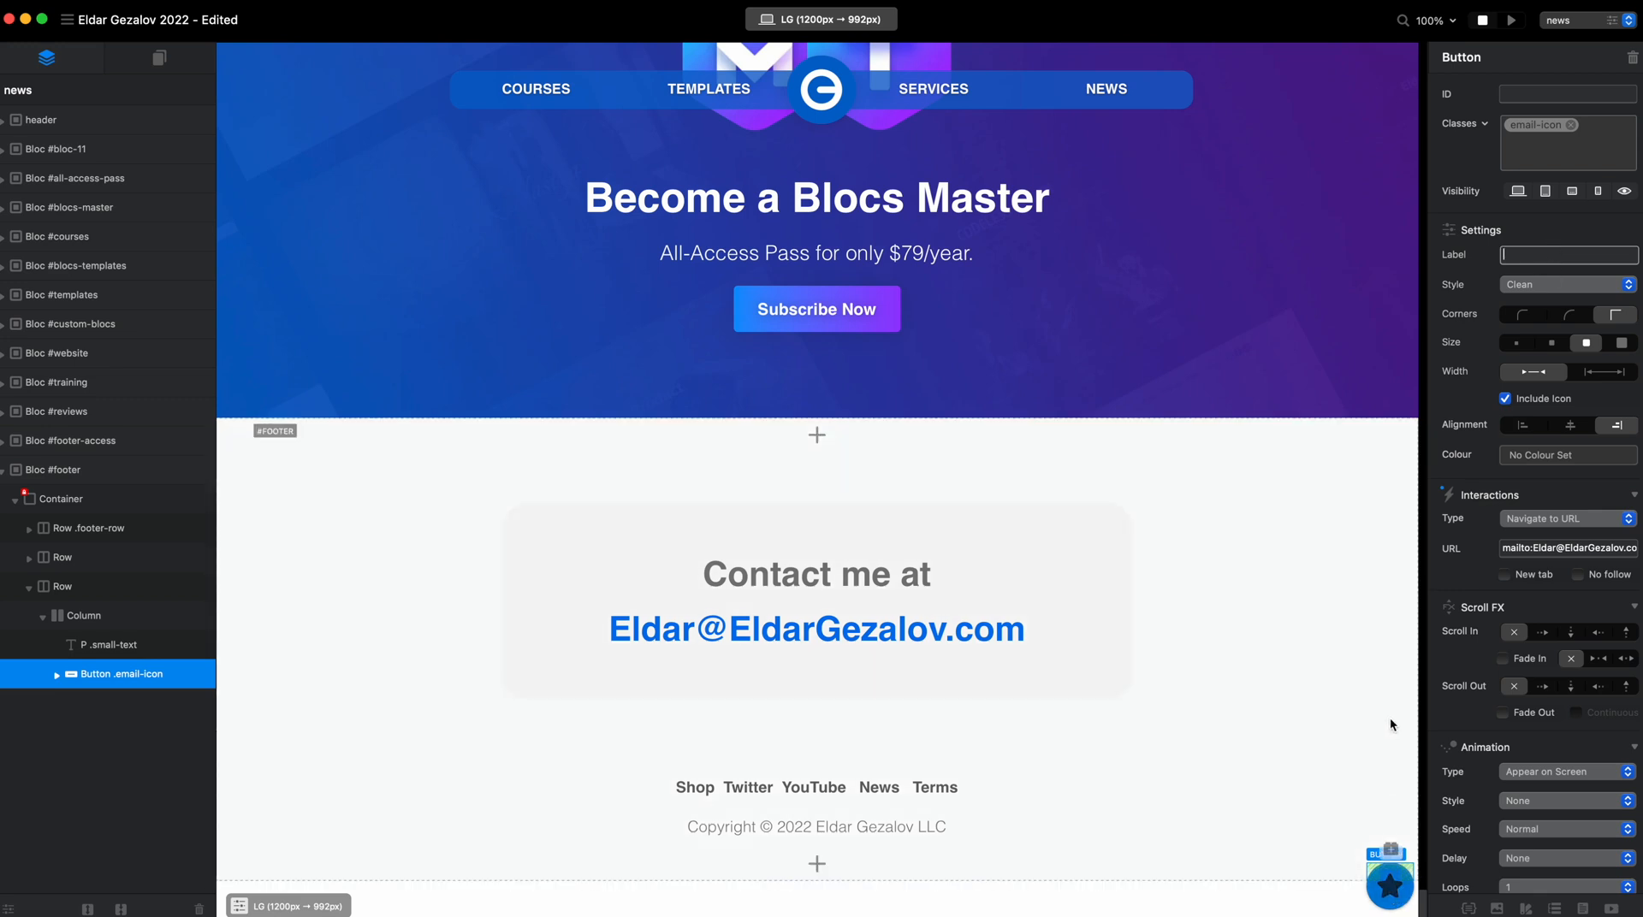
pyautogui.moveTo(1349, 590)
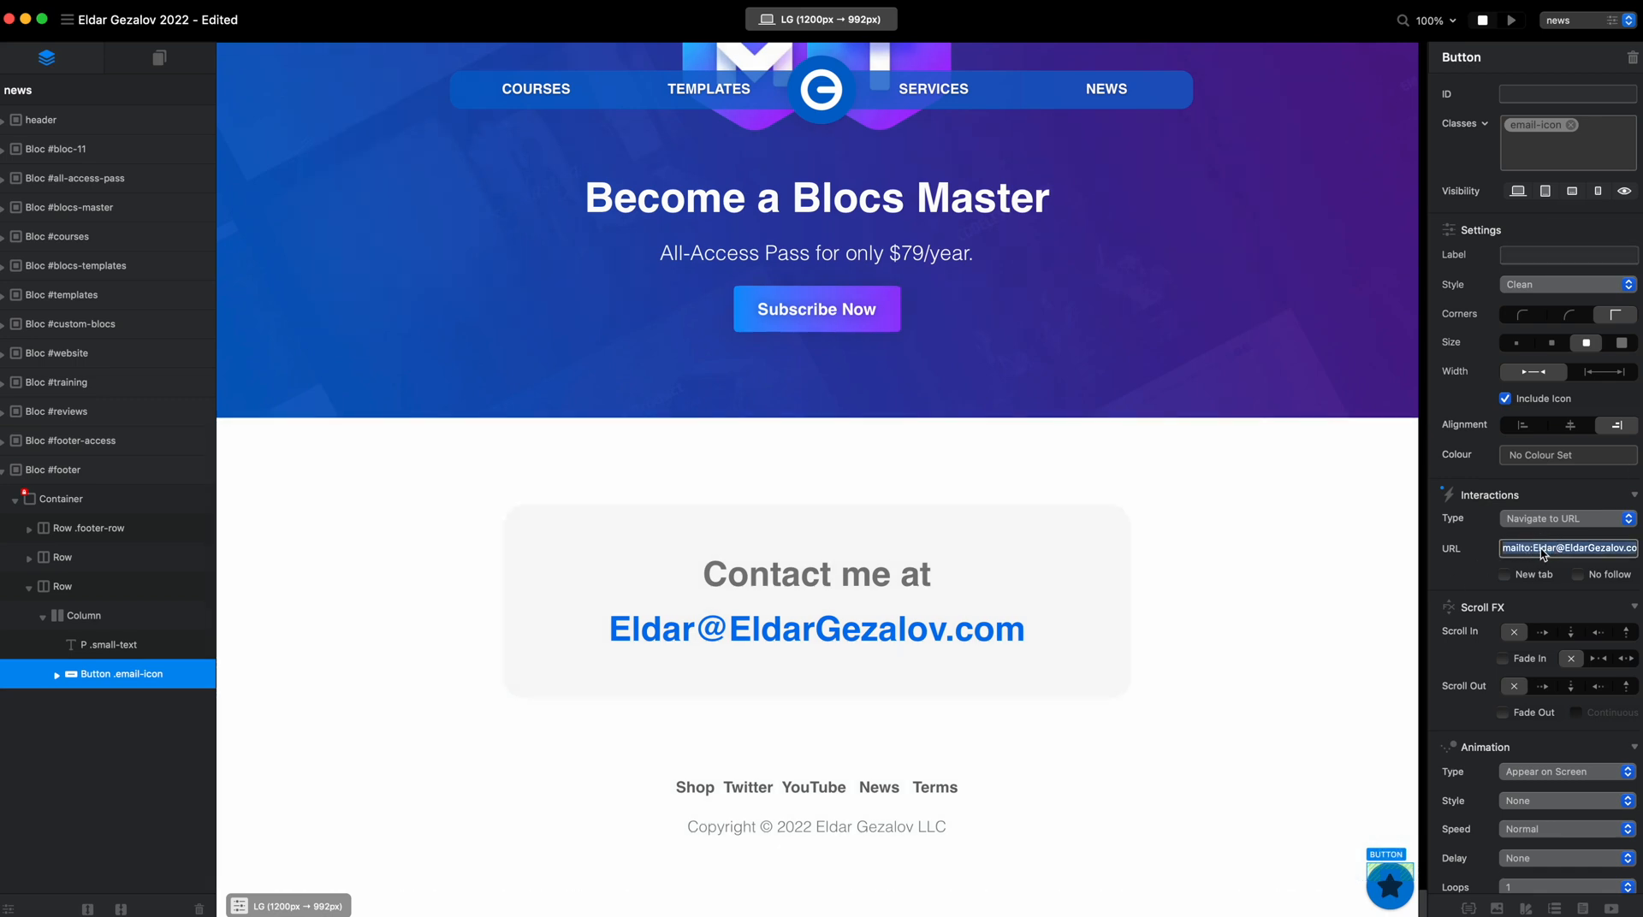
pyautogui.press('cmd+space')
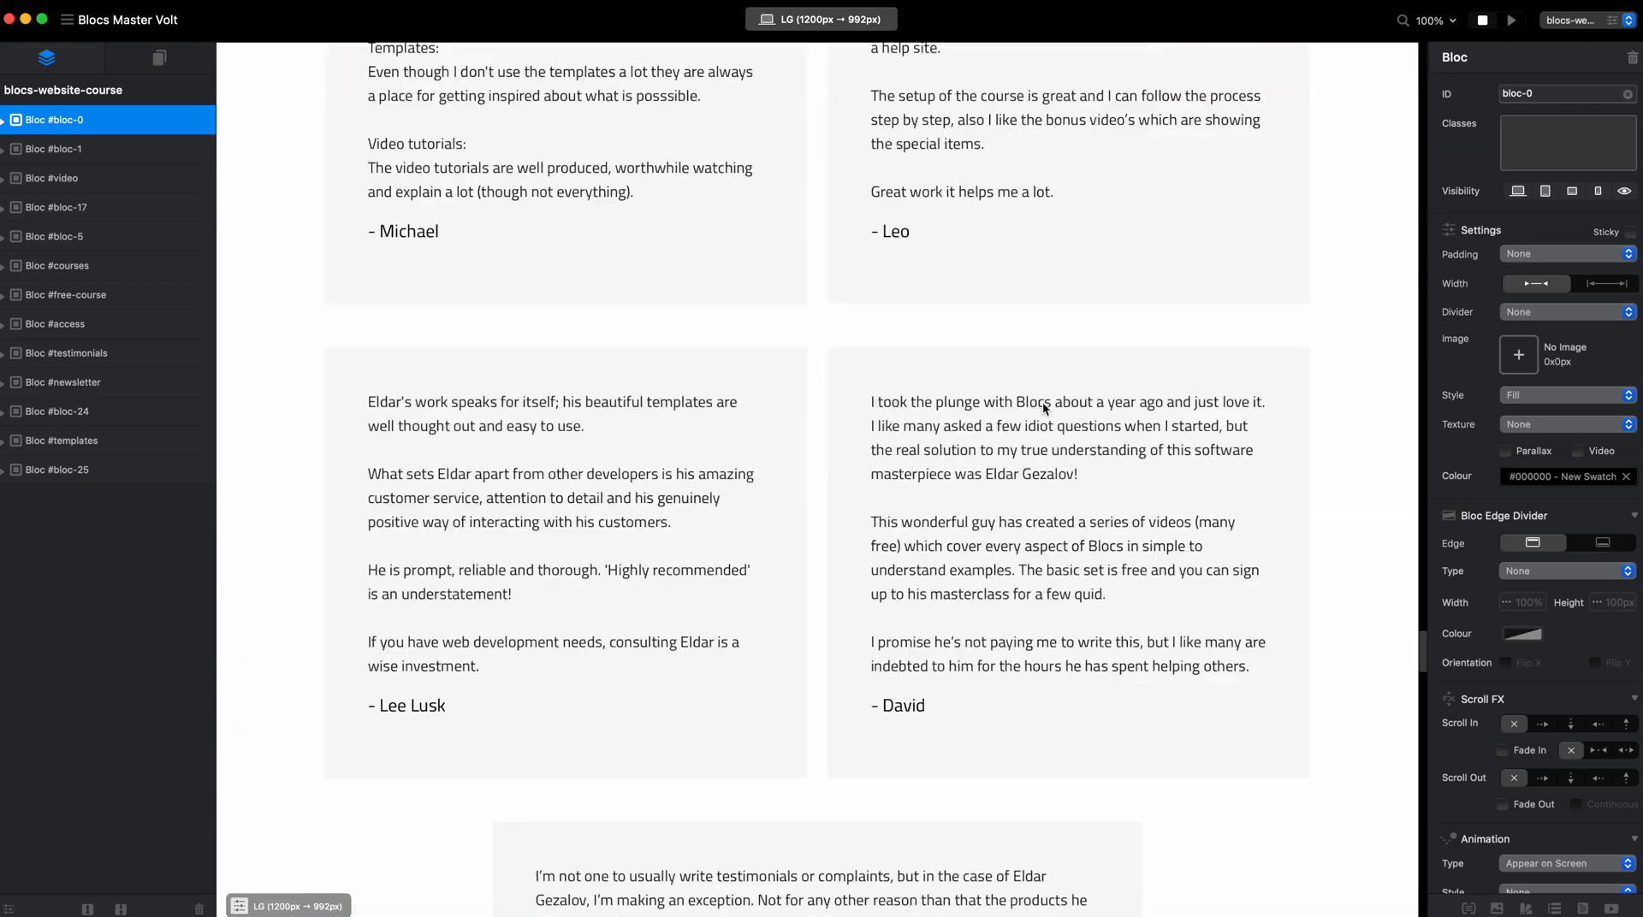
# Step: Preview the course page, untick Scroll to Top Button in page settings, and scroll to the footer
pyautogui.scroll(3)
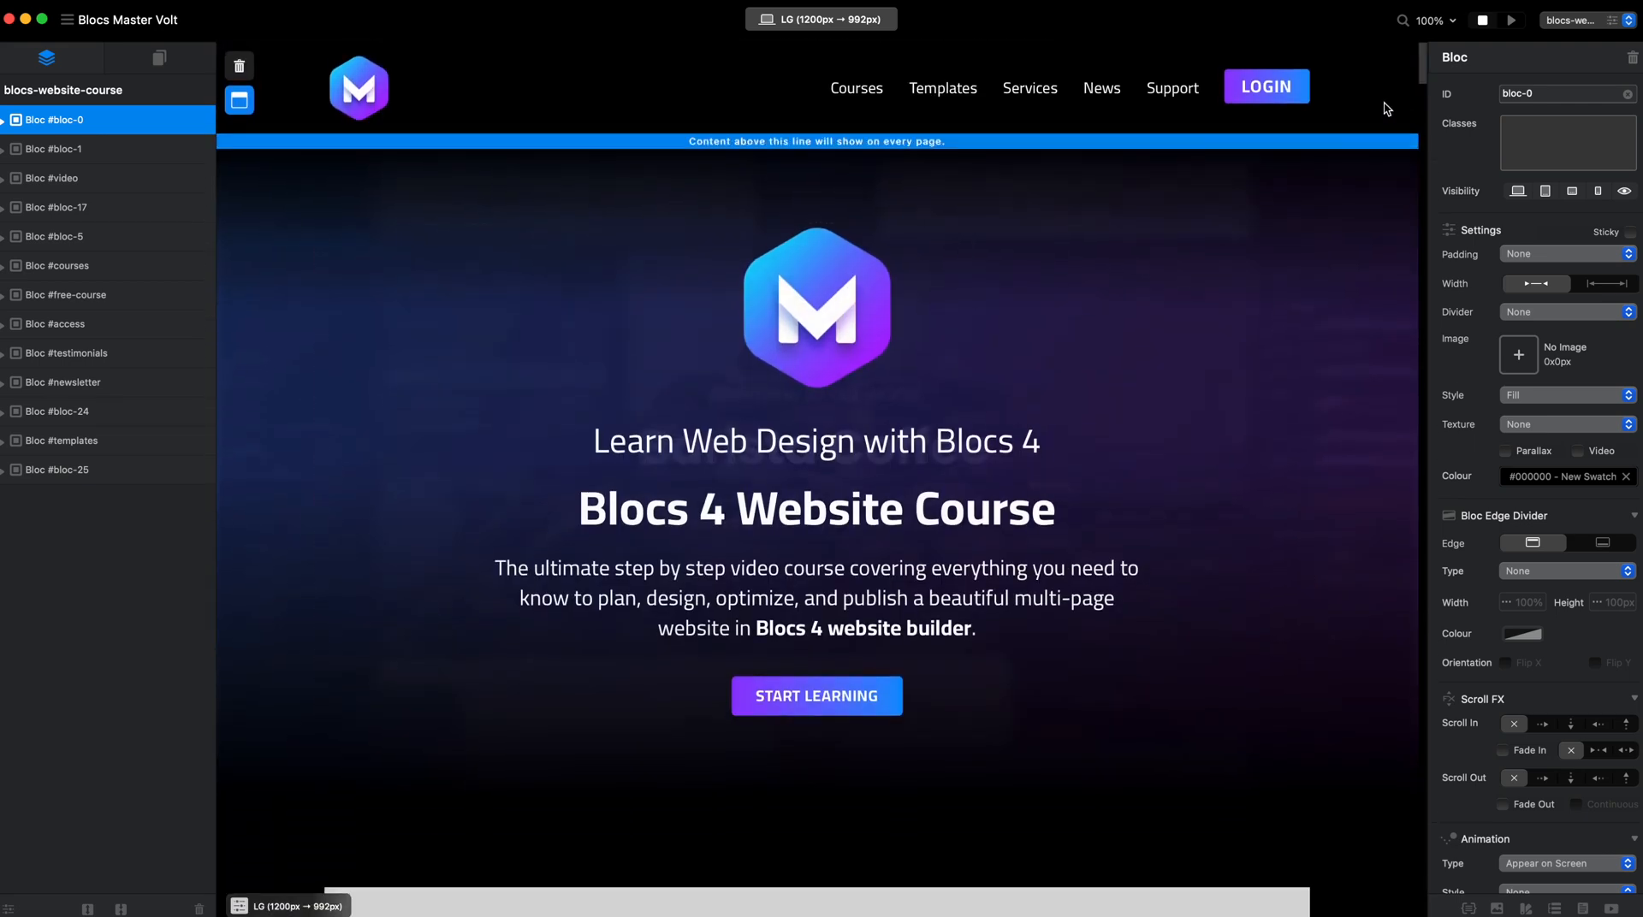
pyautogui.click(1512, 20)
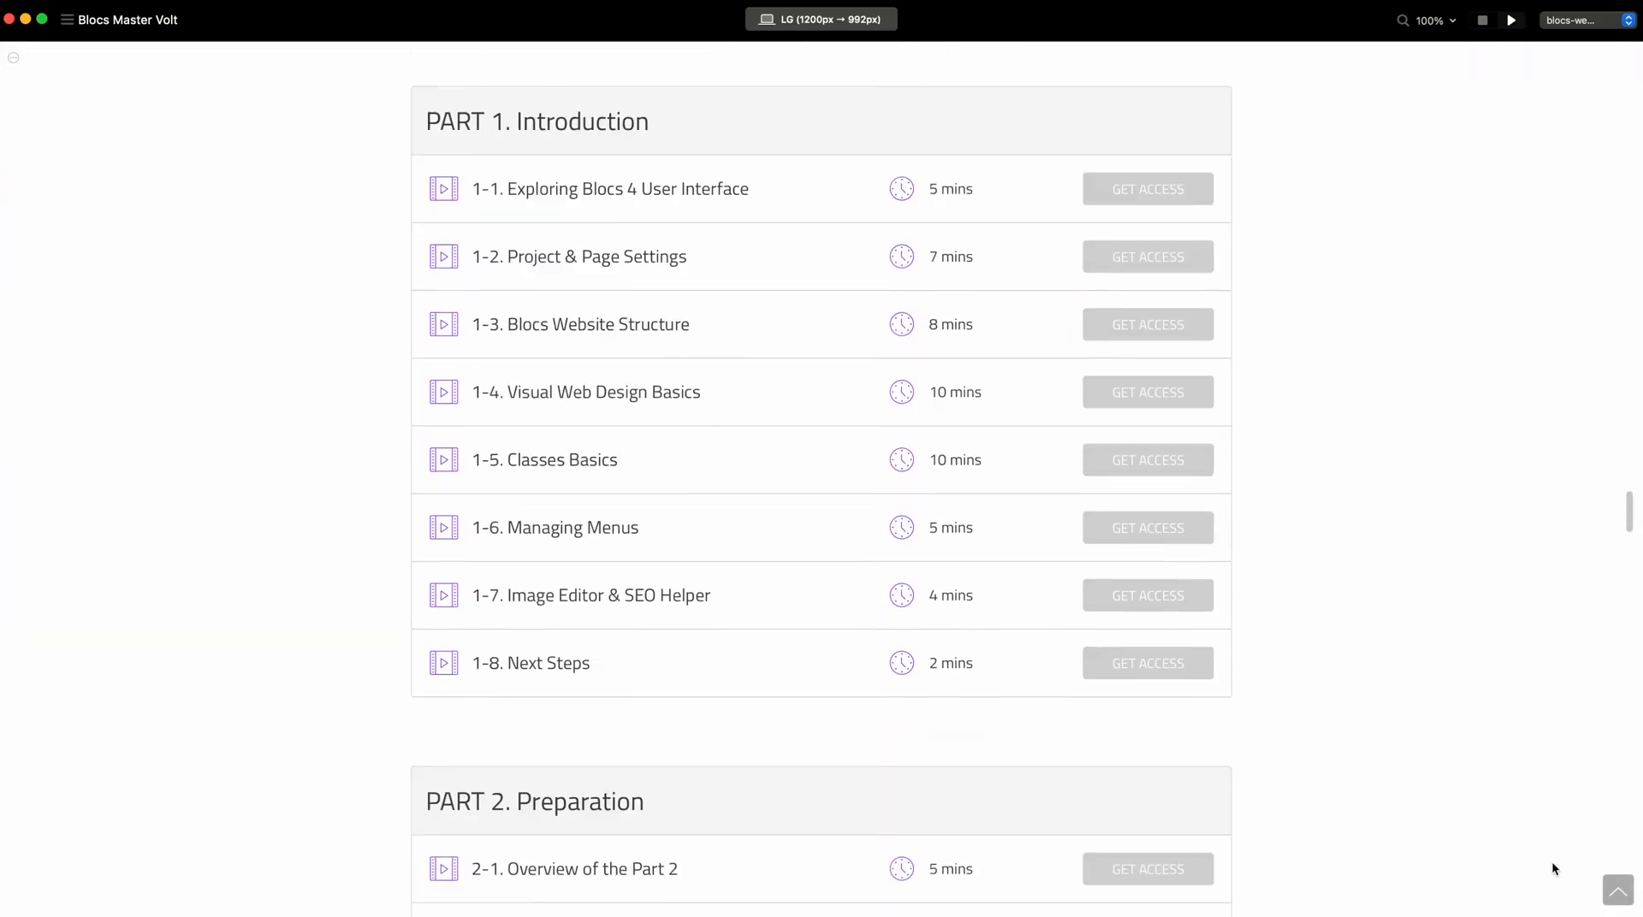
pyautogui.scroll(3)
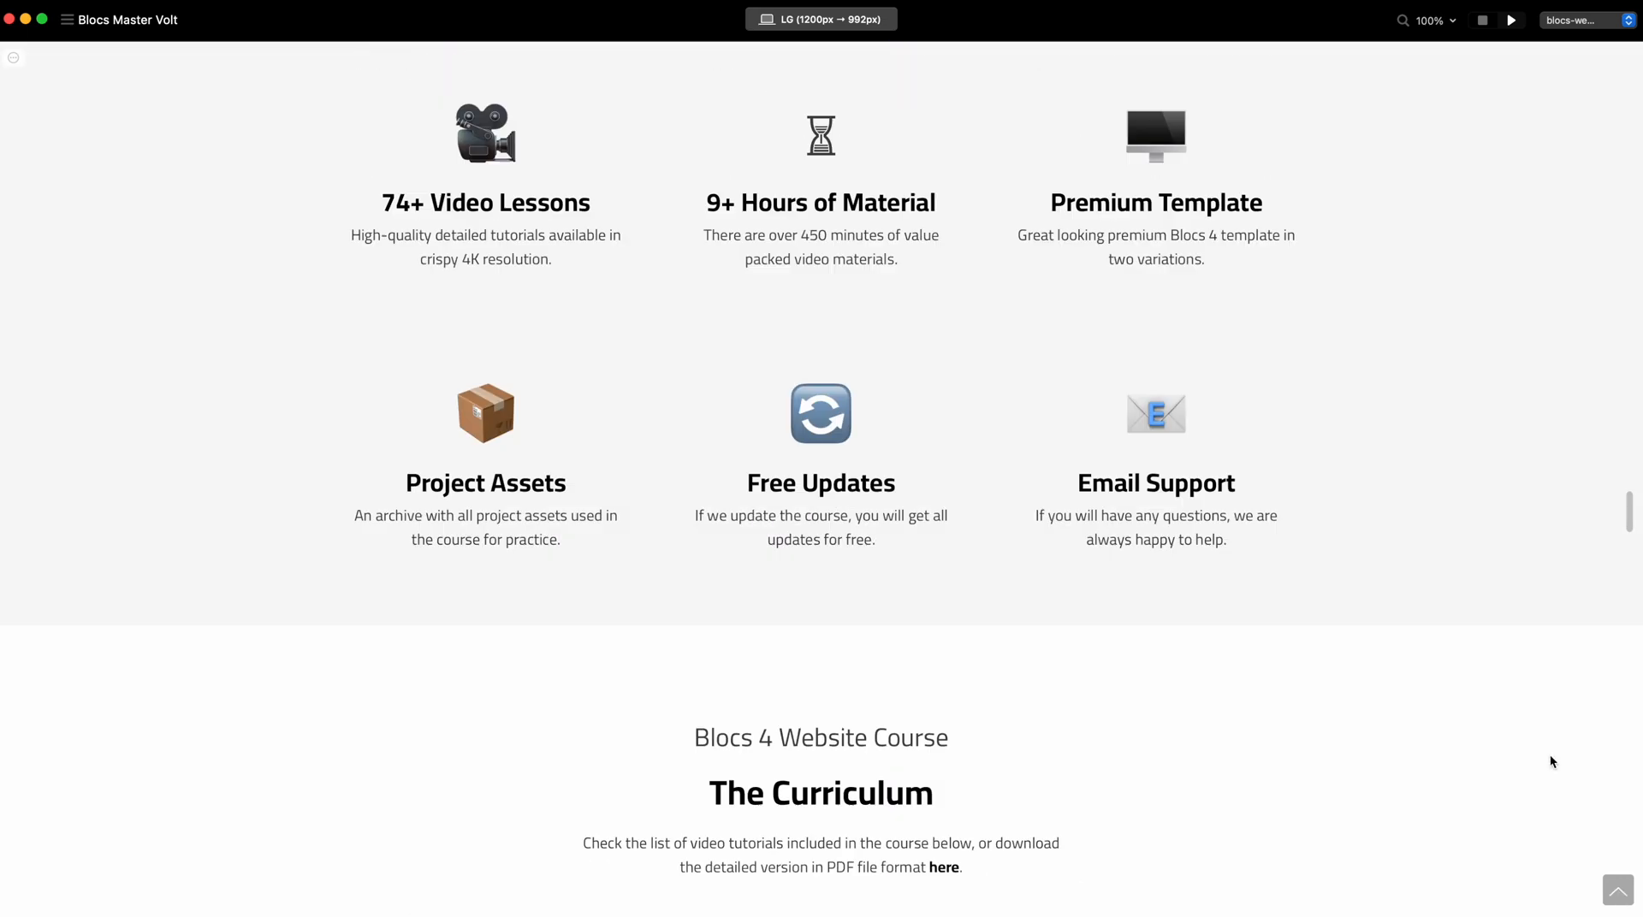
pyautogui.scroll(3)
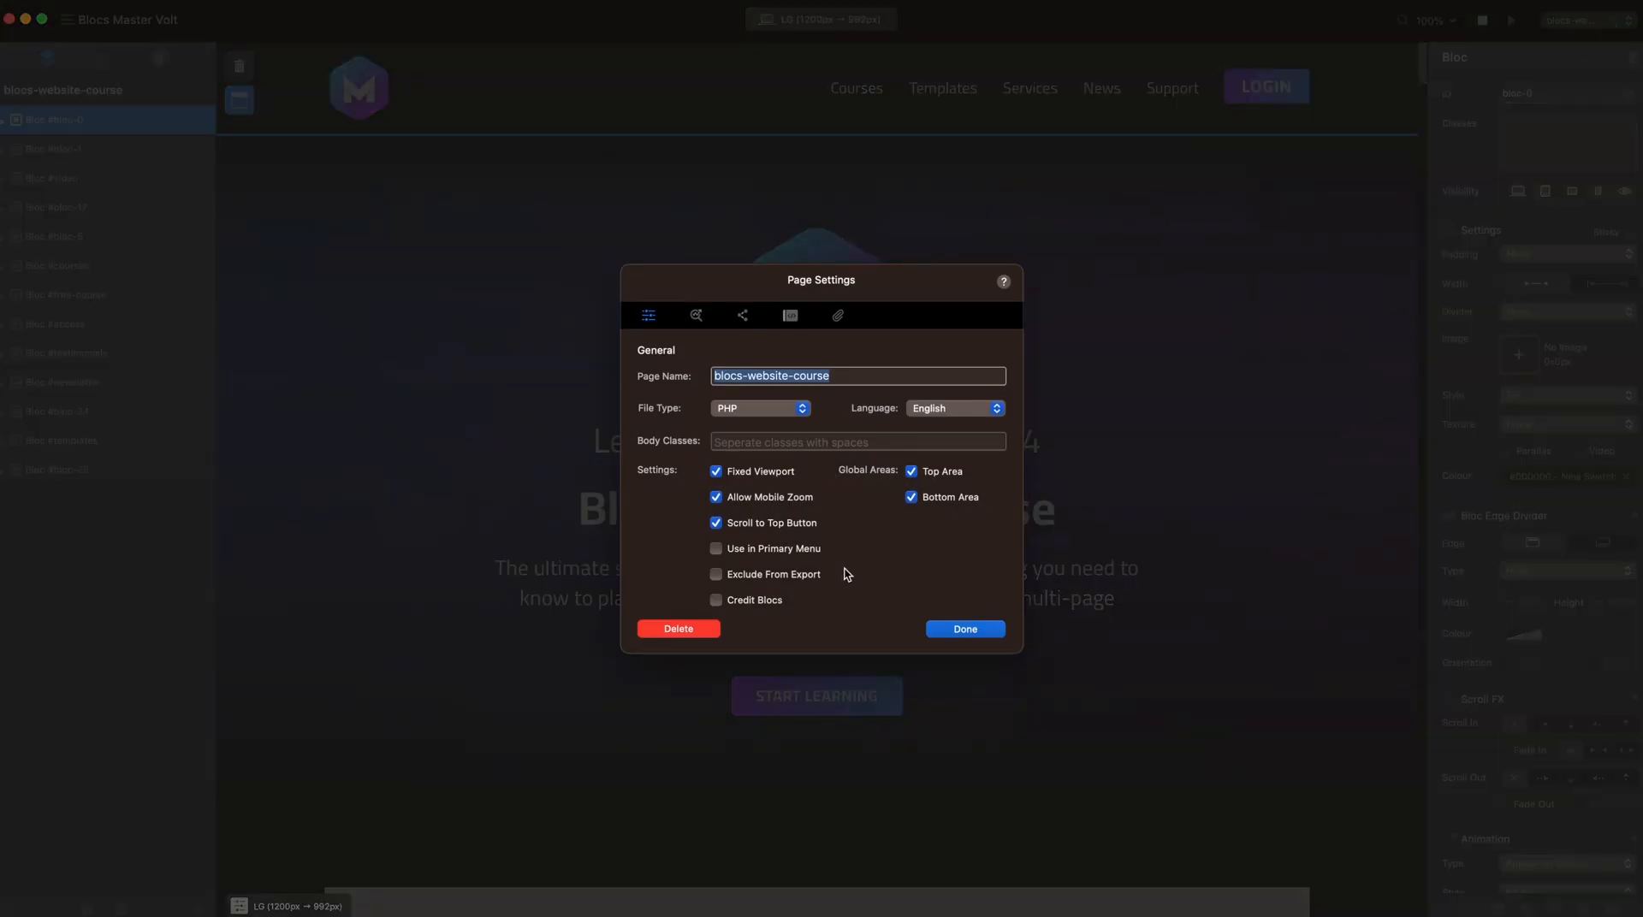
pyautogui.click(715, 523)
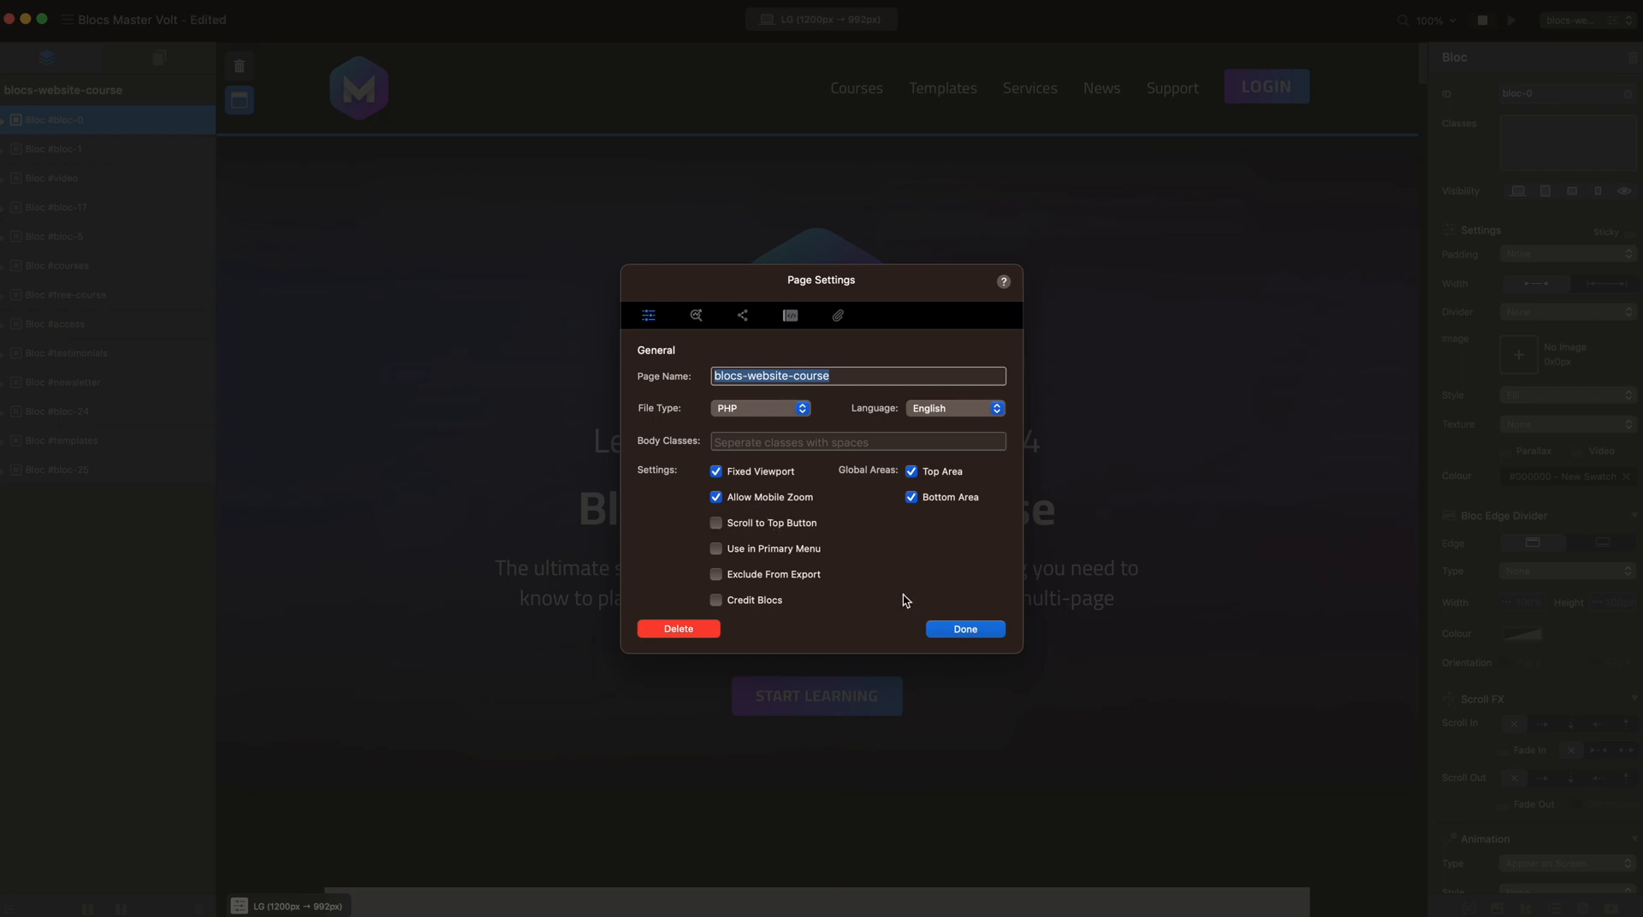
pyautogui.click(963, 629)
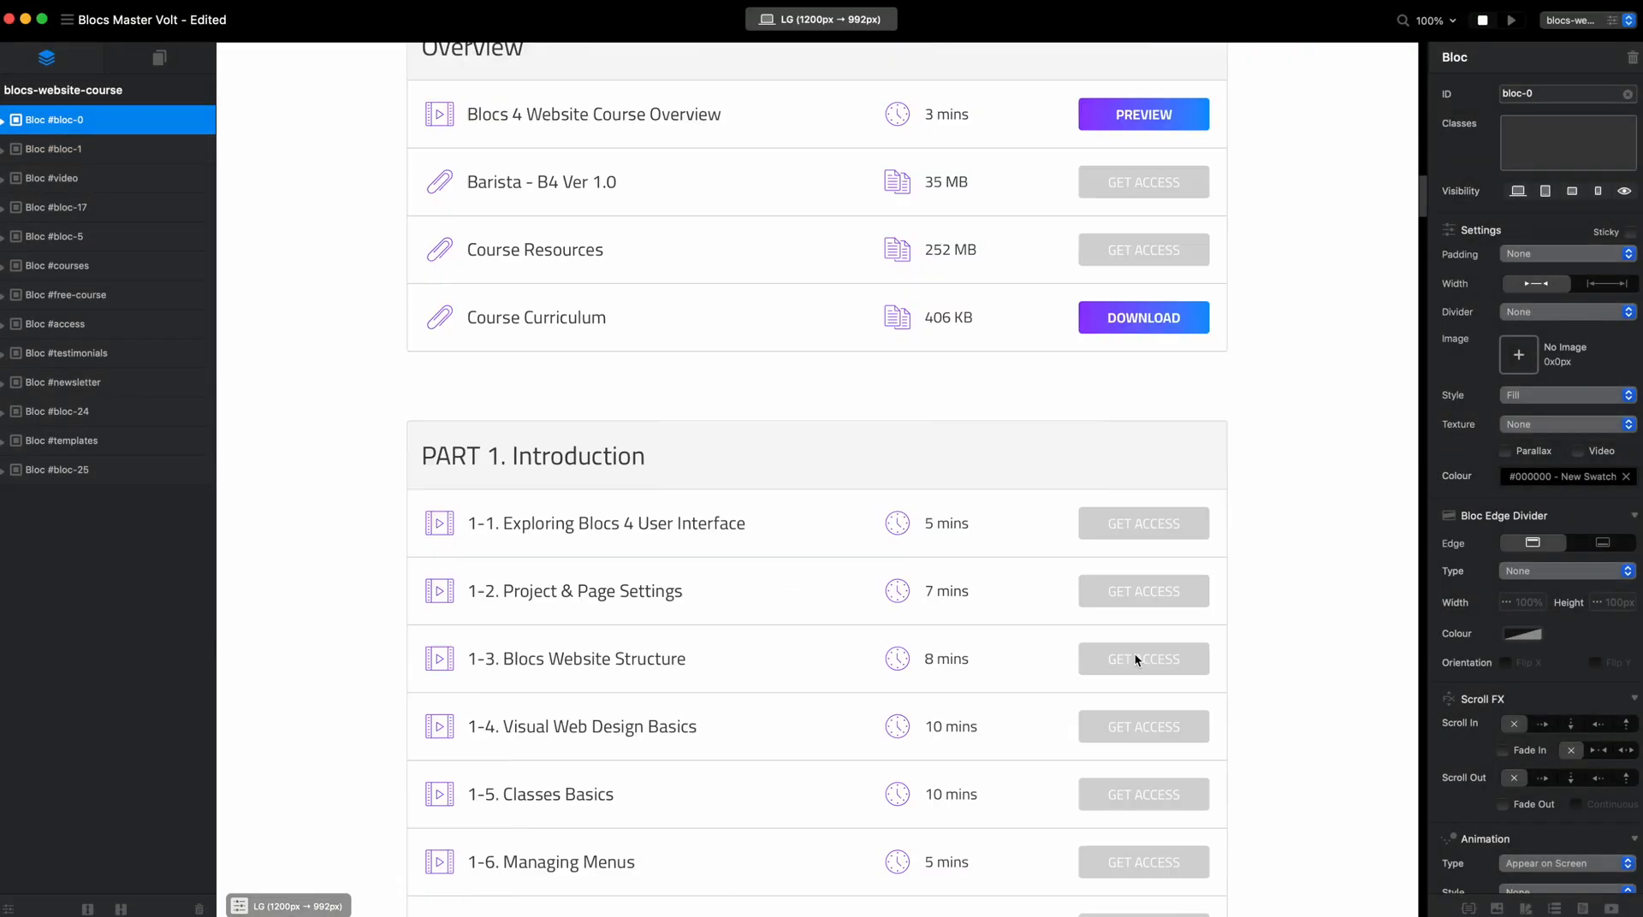
pyautogui.scroll(-3)
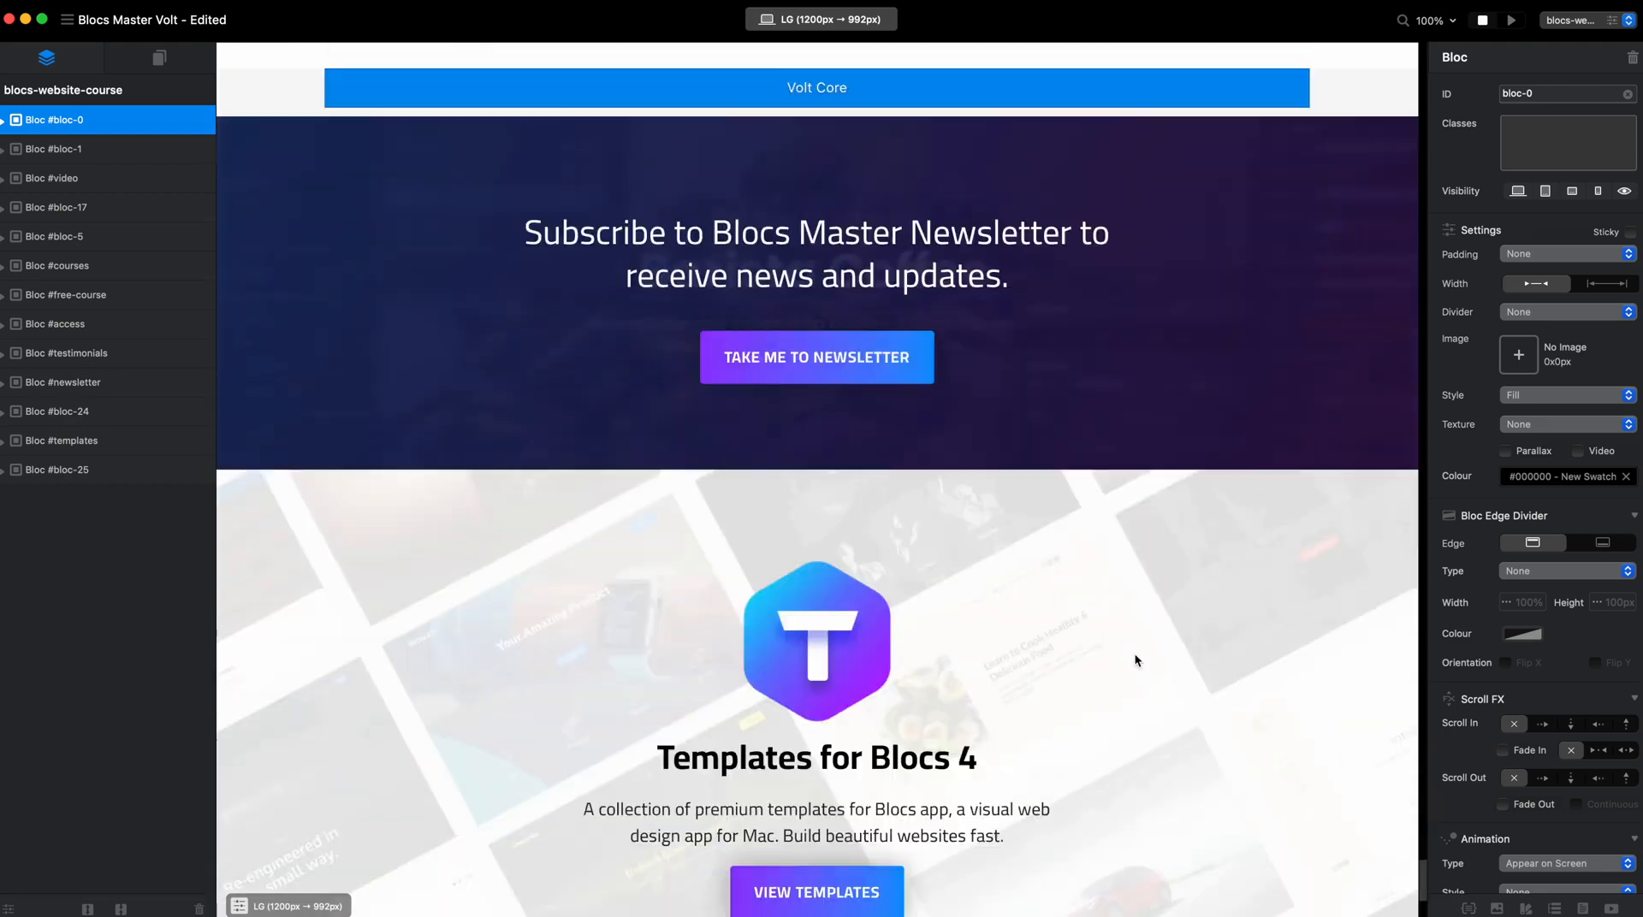
pyautogui.scroll(-3)
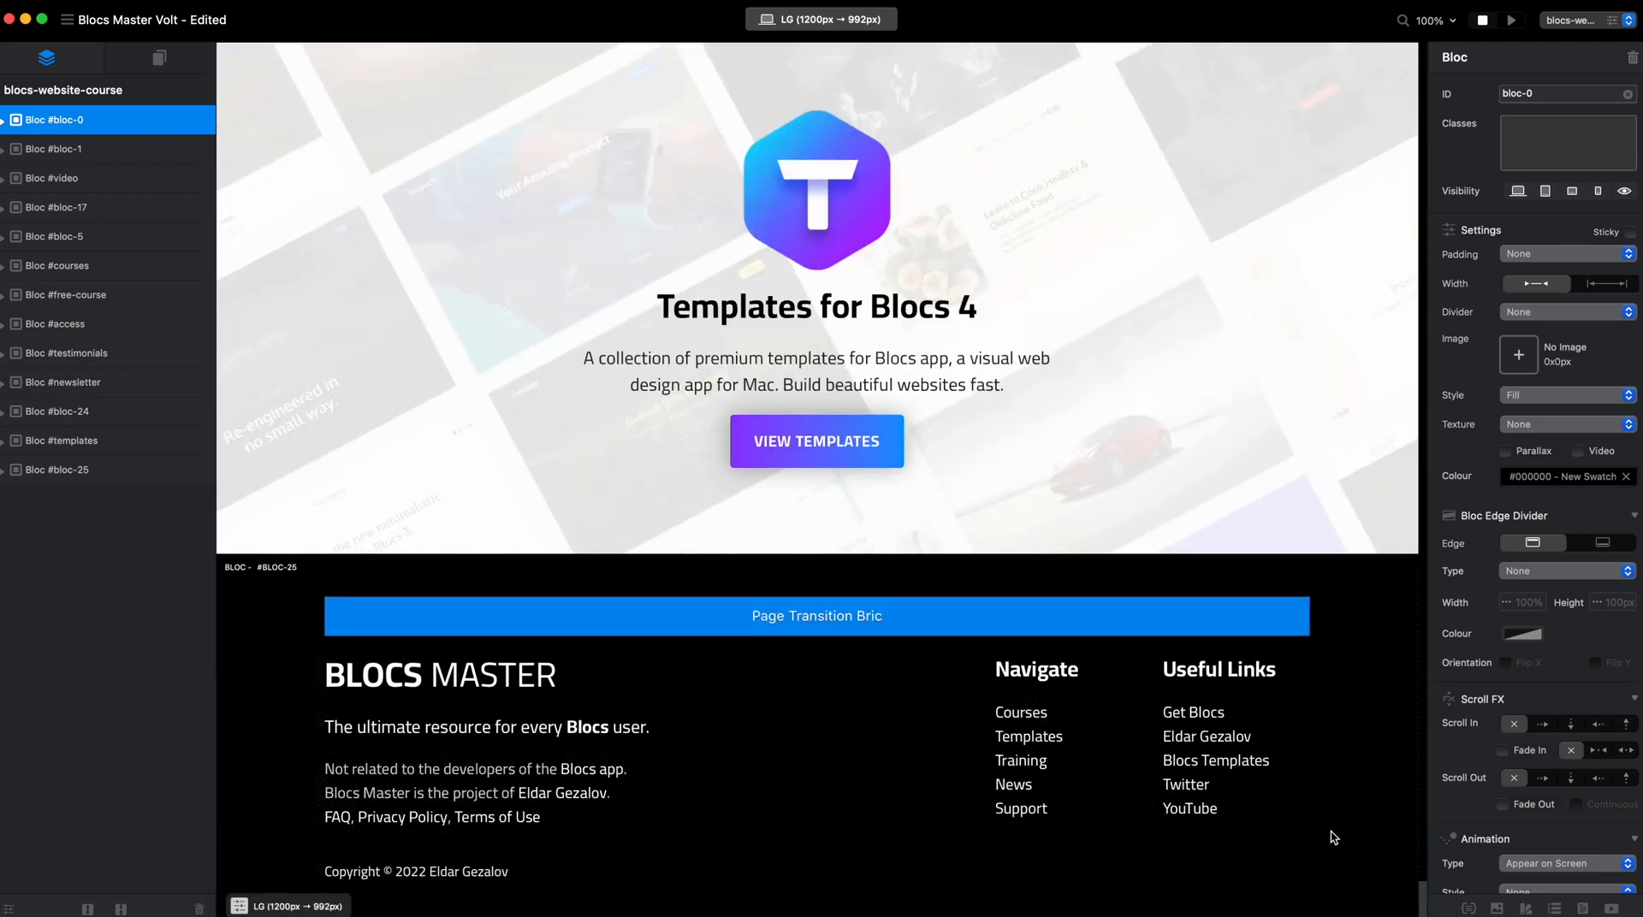
pyautogui.moveTo(1011, 783)
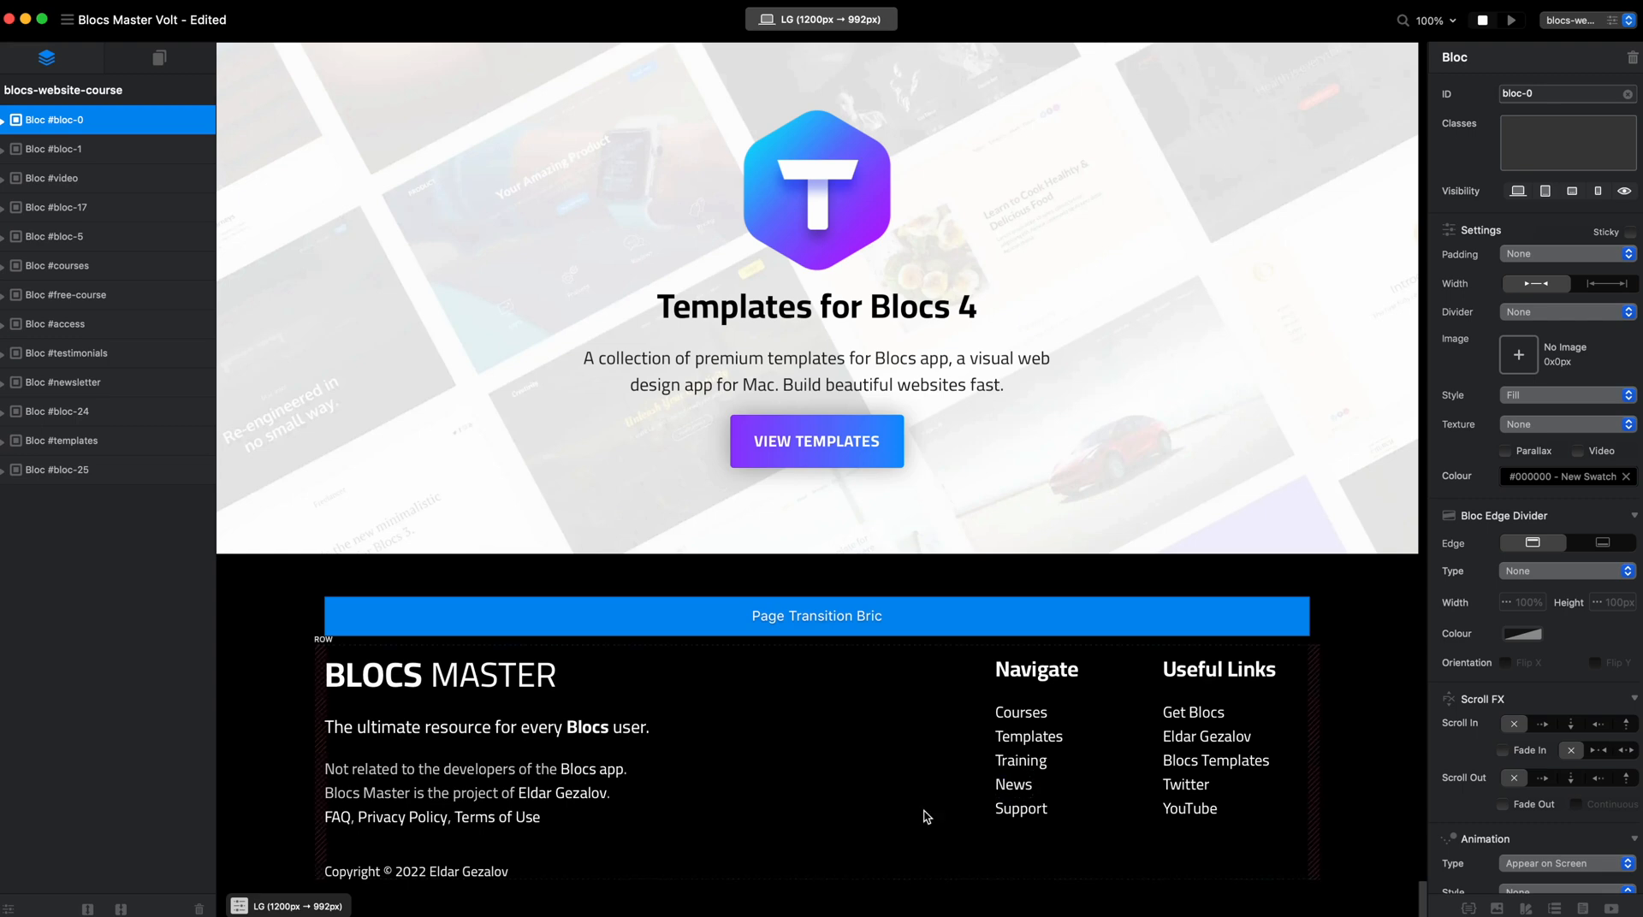
# Step: Add a button element below the footer paragraph
pyautogui.click(472, 792)
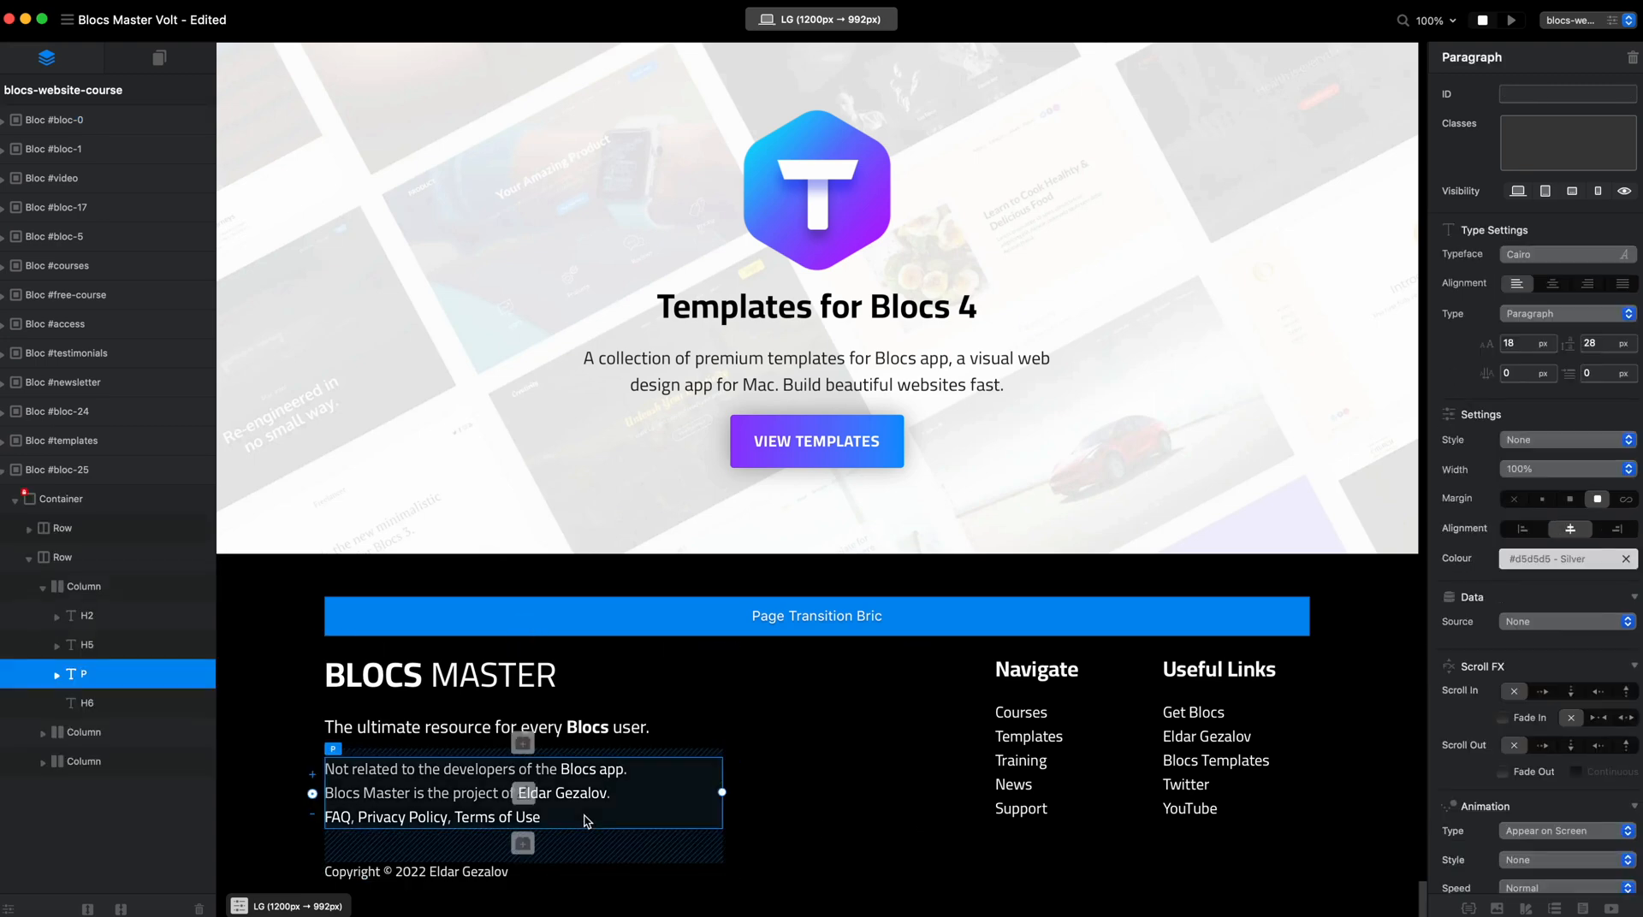
pyautogui.click(523, 844)
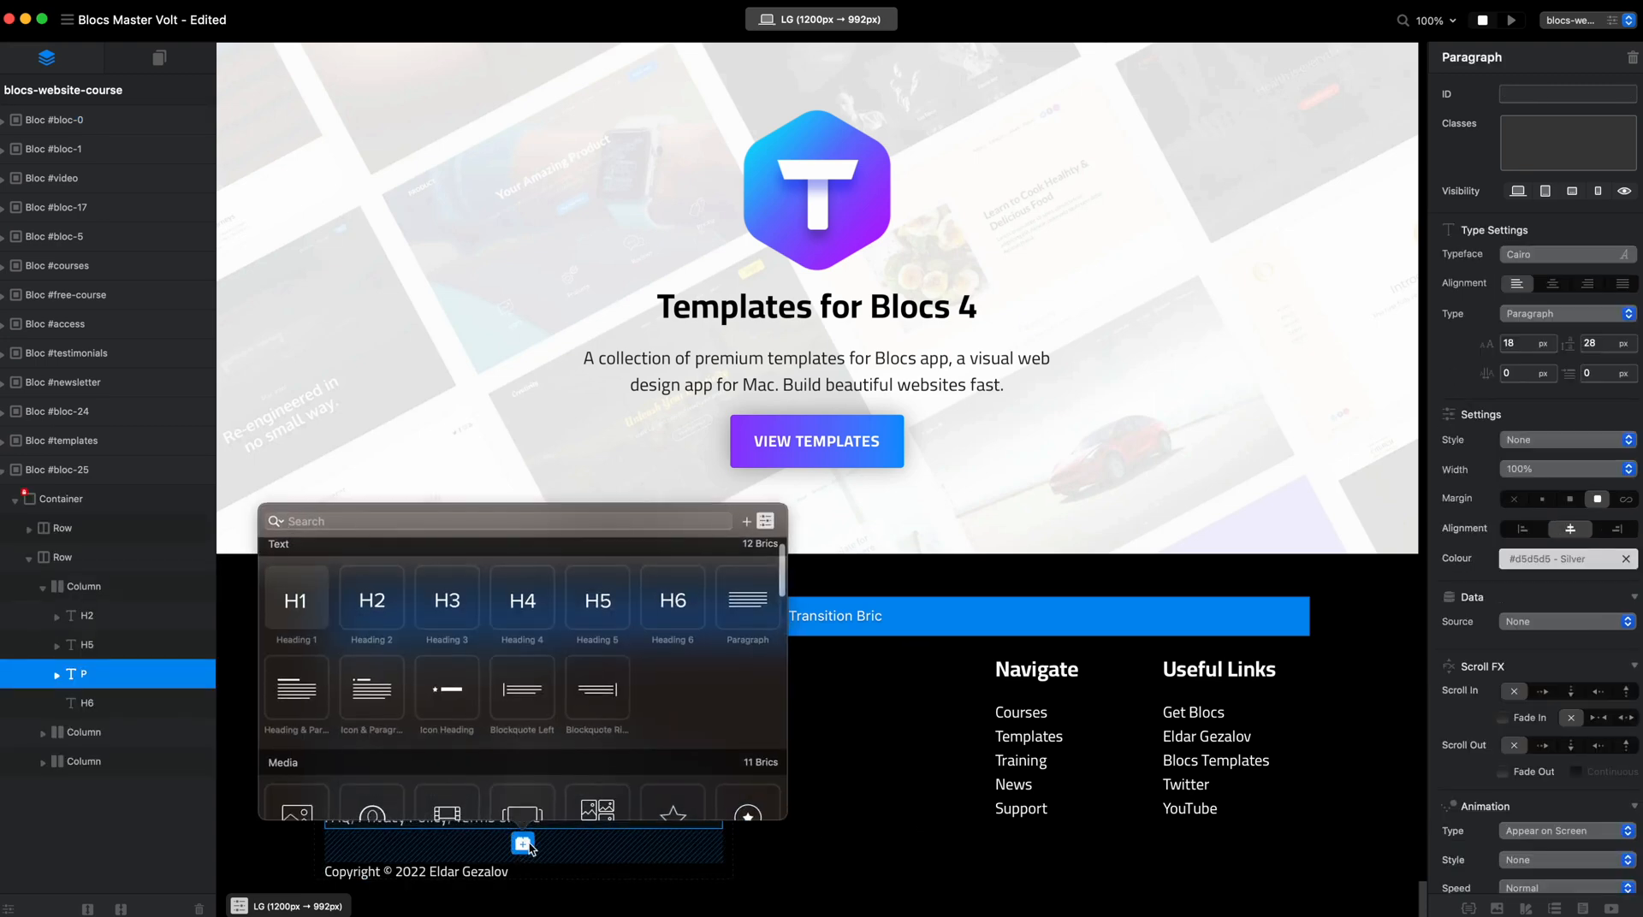
pyautogui.write('button')
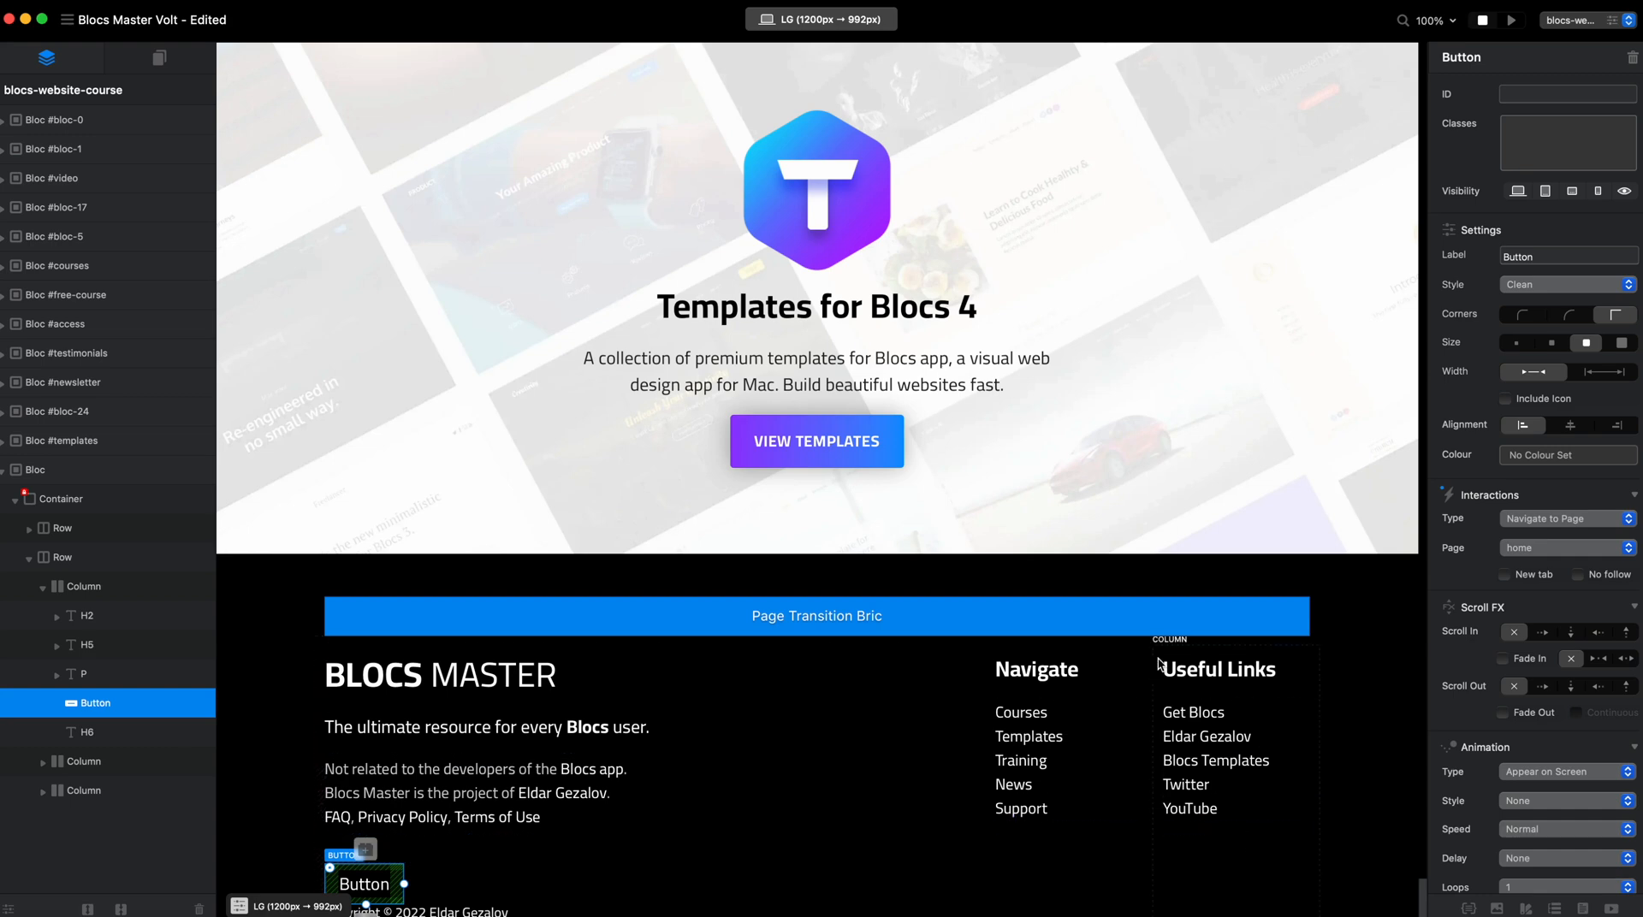
pyautogui.moveTo(1612, 446)
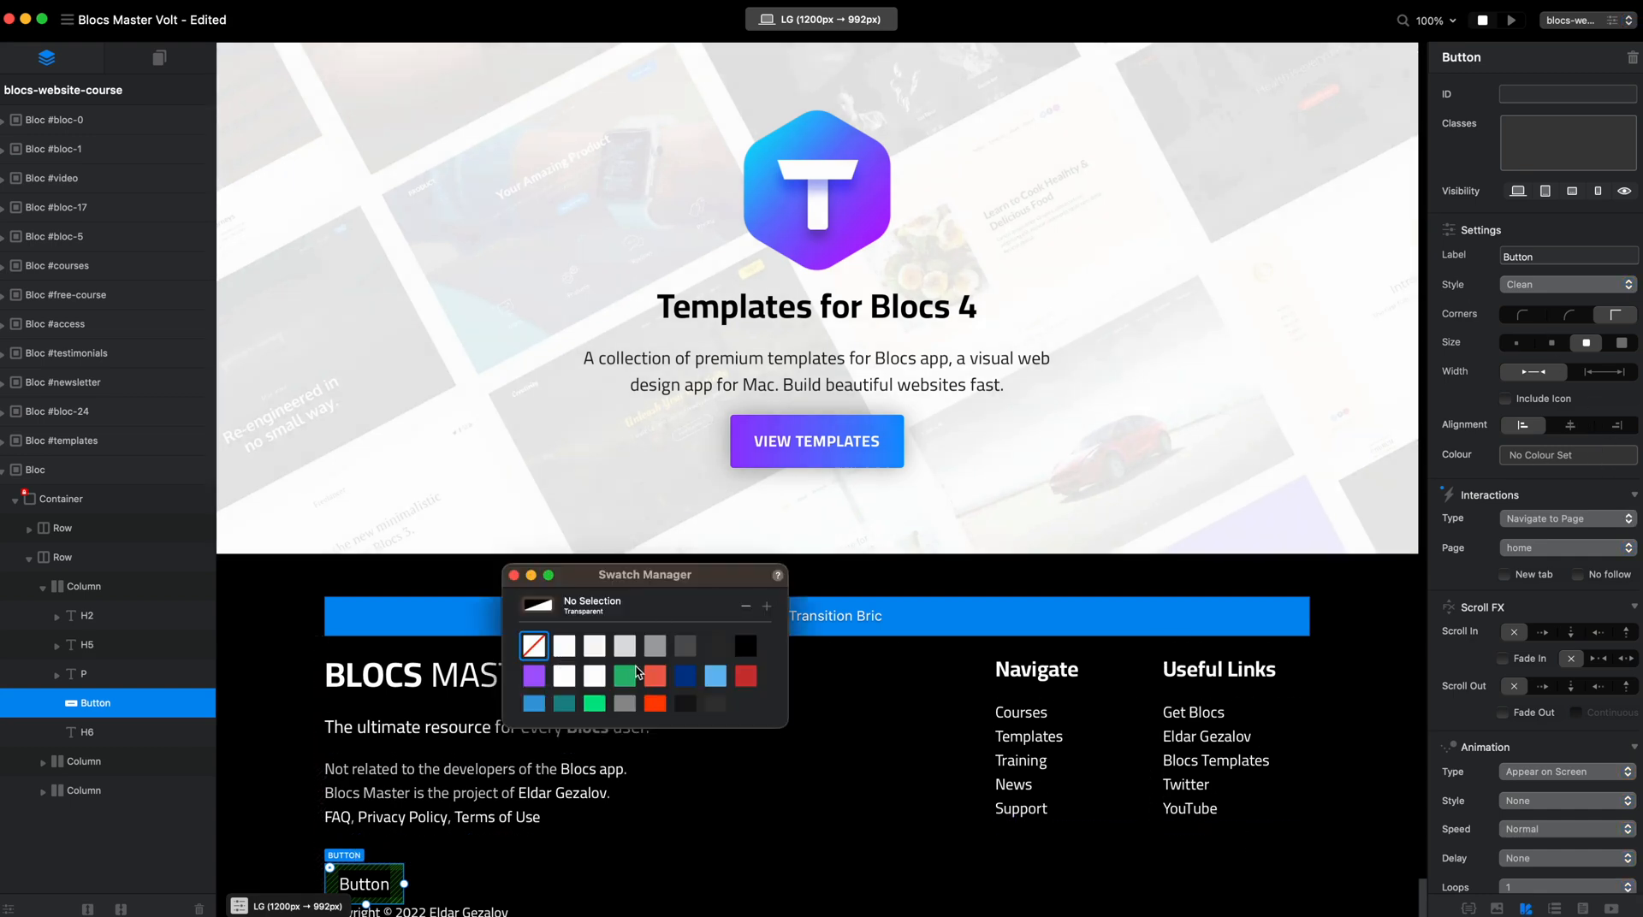
# Step: Colour the button with the purple swatch and label it 'Chat'
pyautogui.click(532, 675)
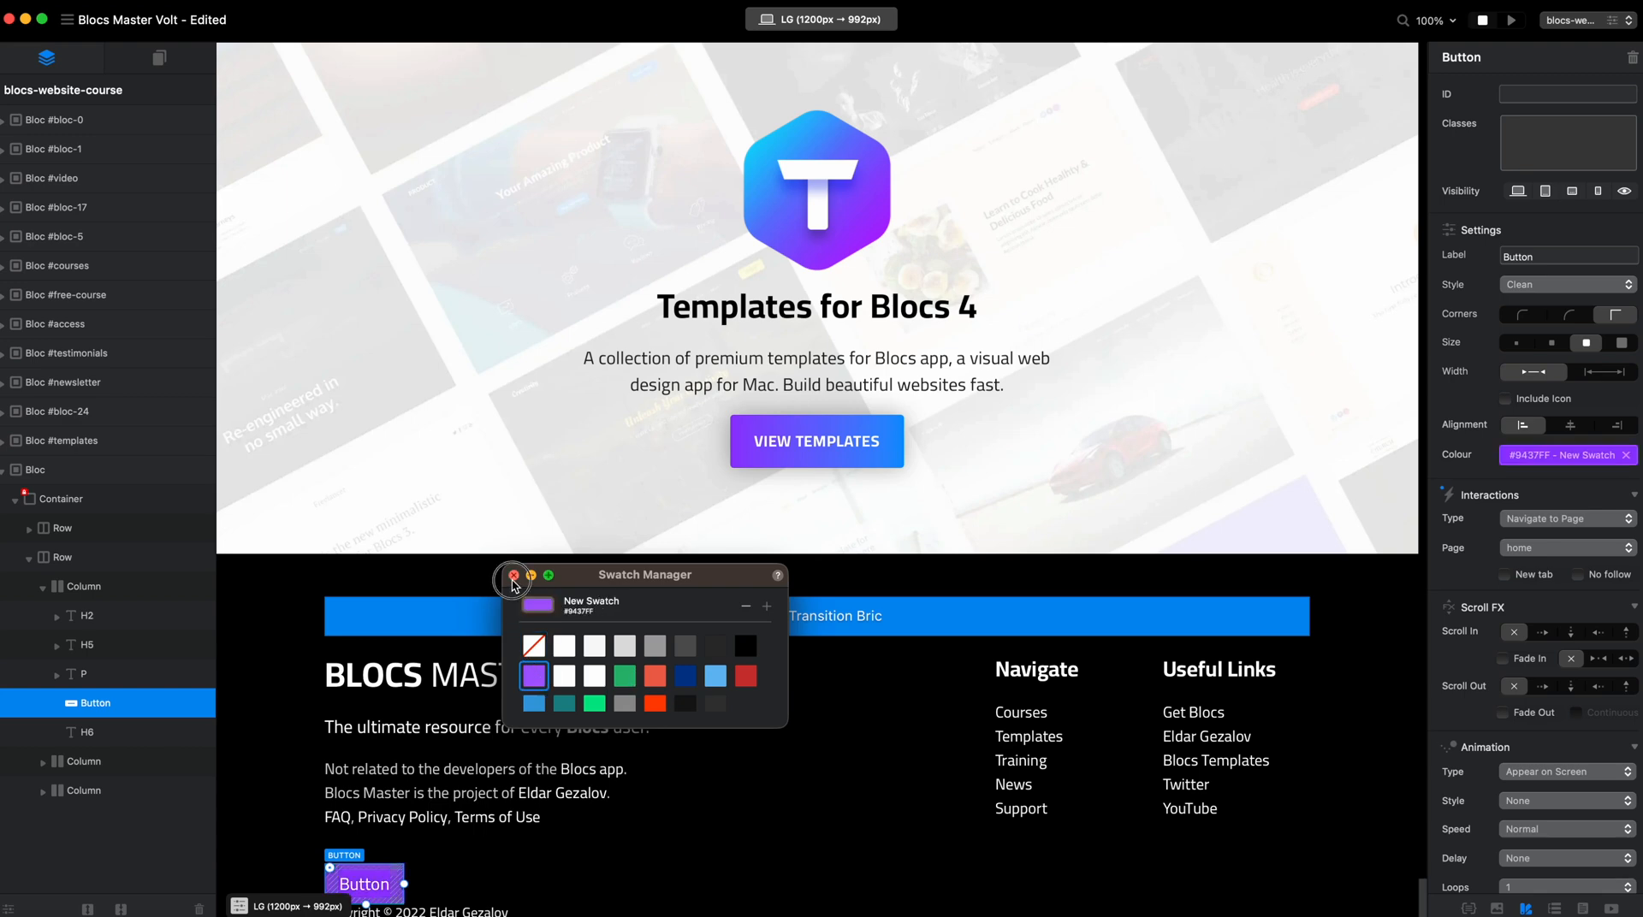
pyautogui.click(513, 578)
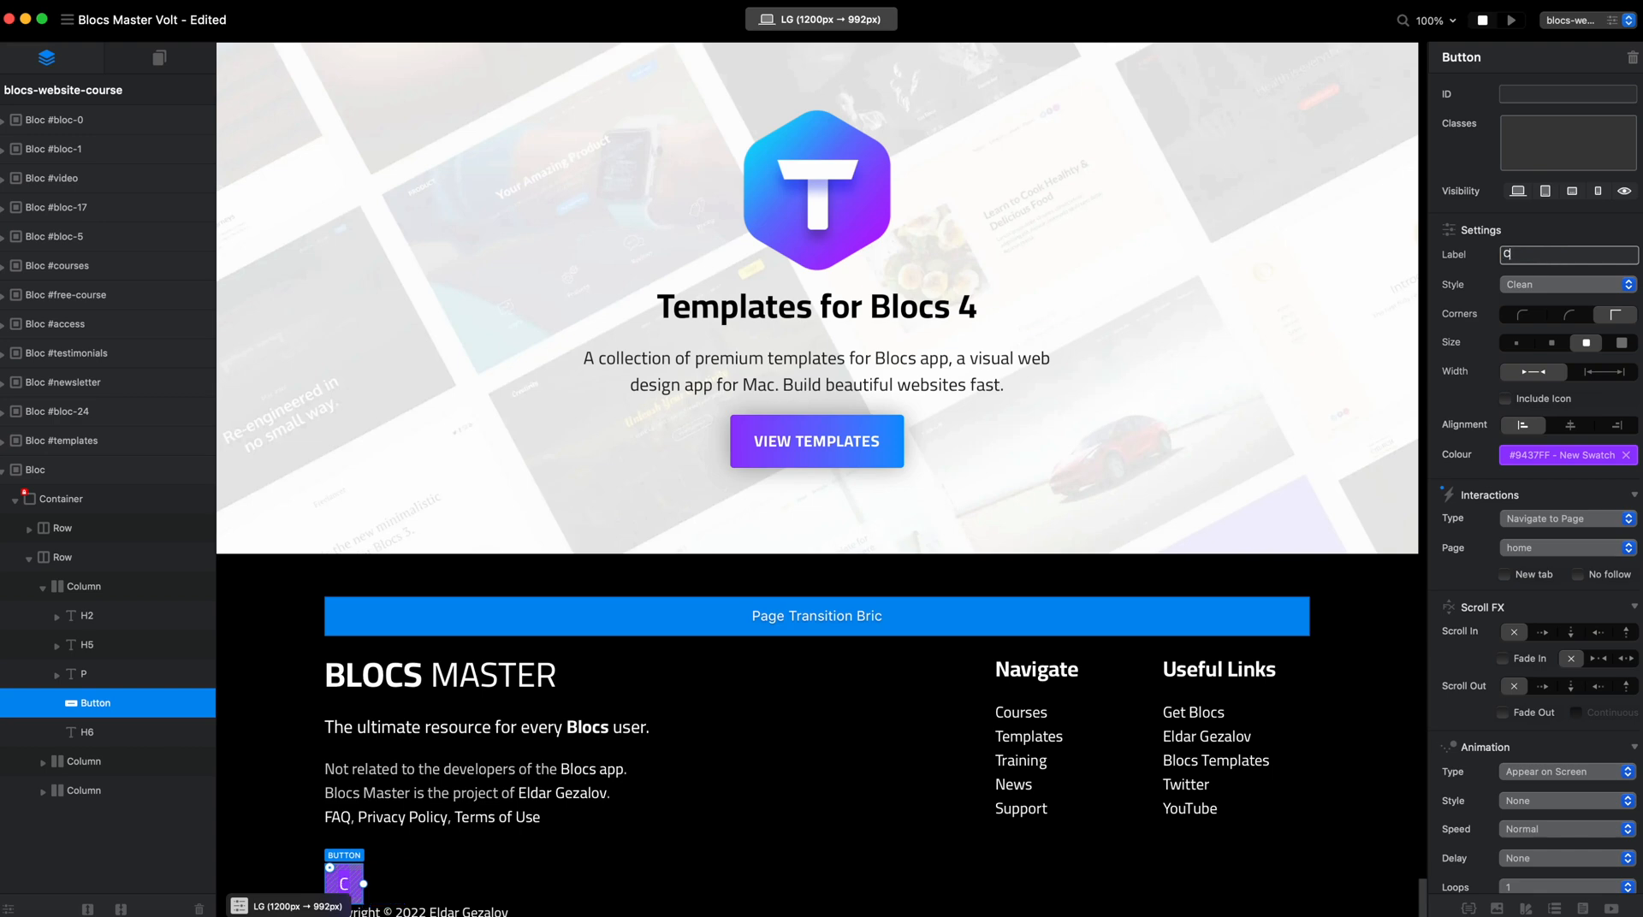
pyautogui.write('hat')
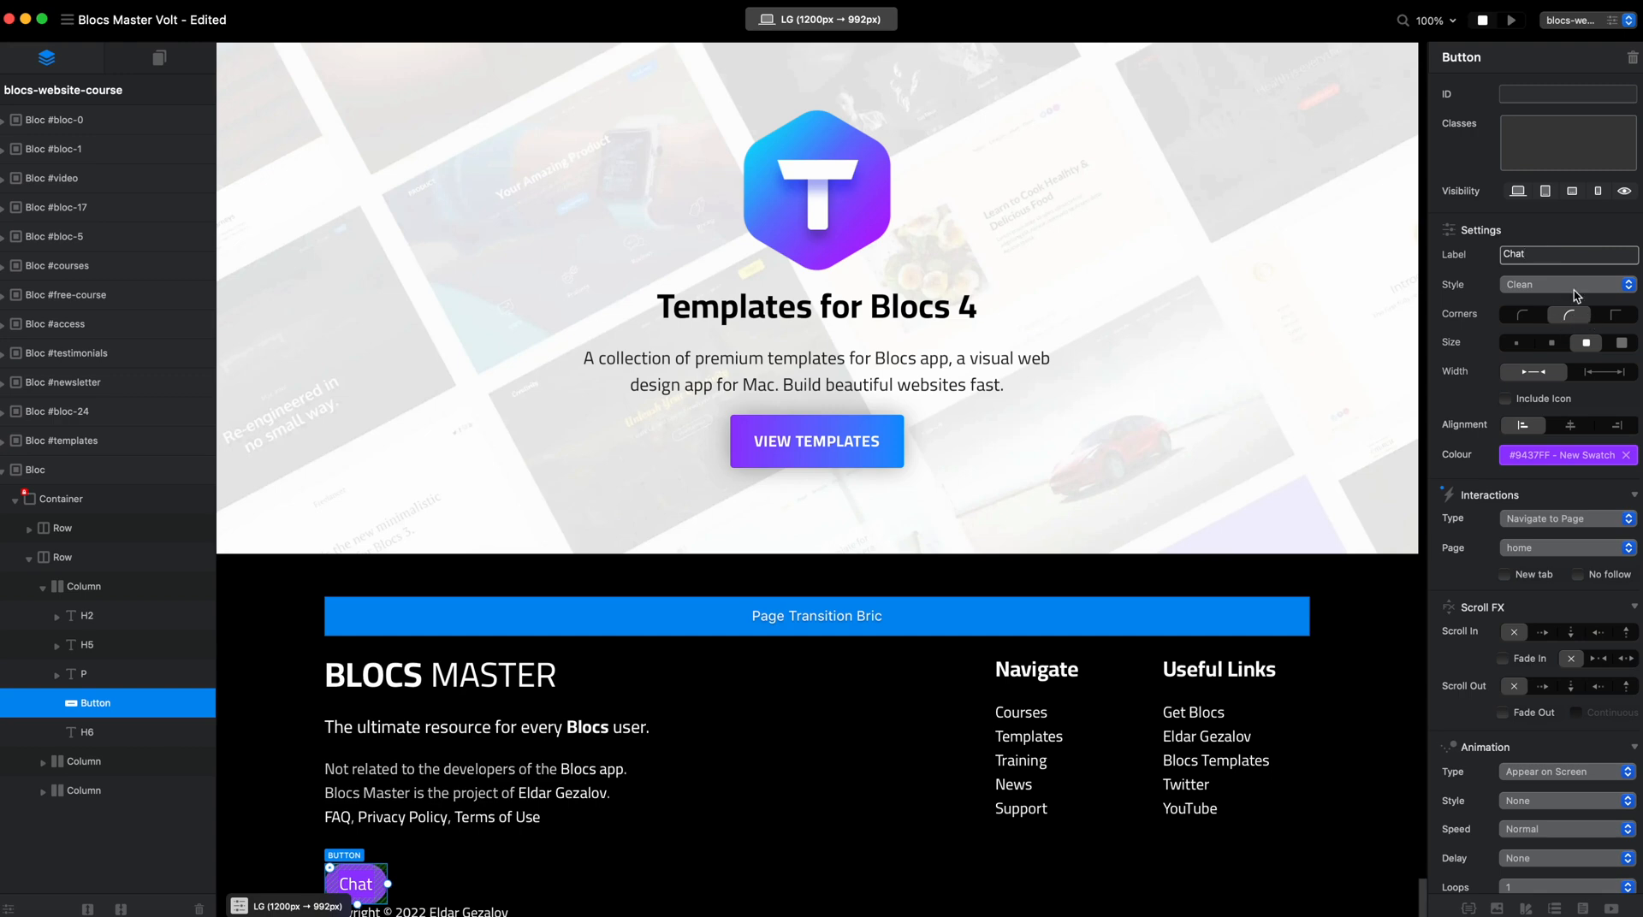
pyautogui.click(1568, 141)
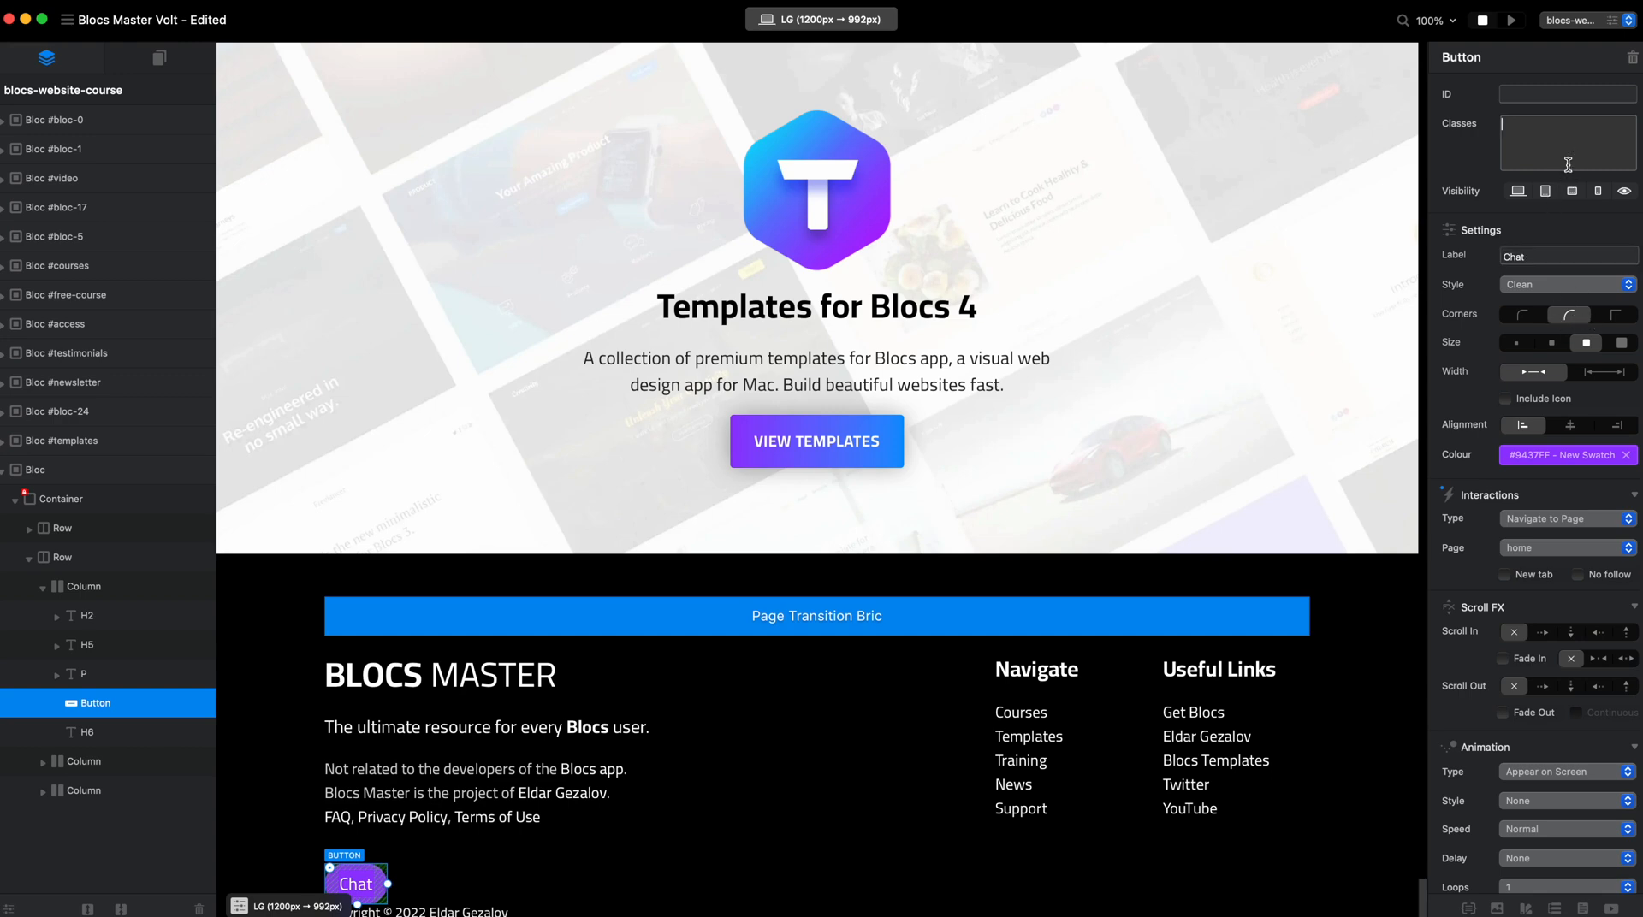
# Step: Add class chat-button and set its position to Fixed with z-index 9999999
pyautogui.write('chat-button')
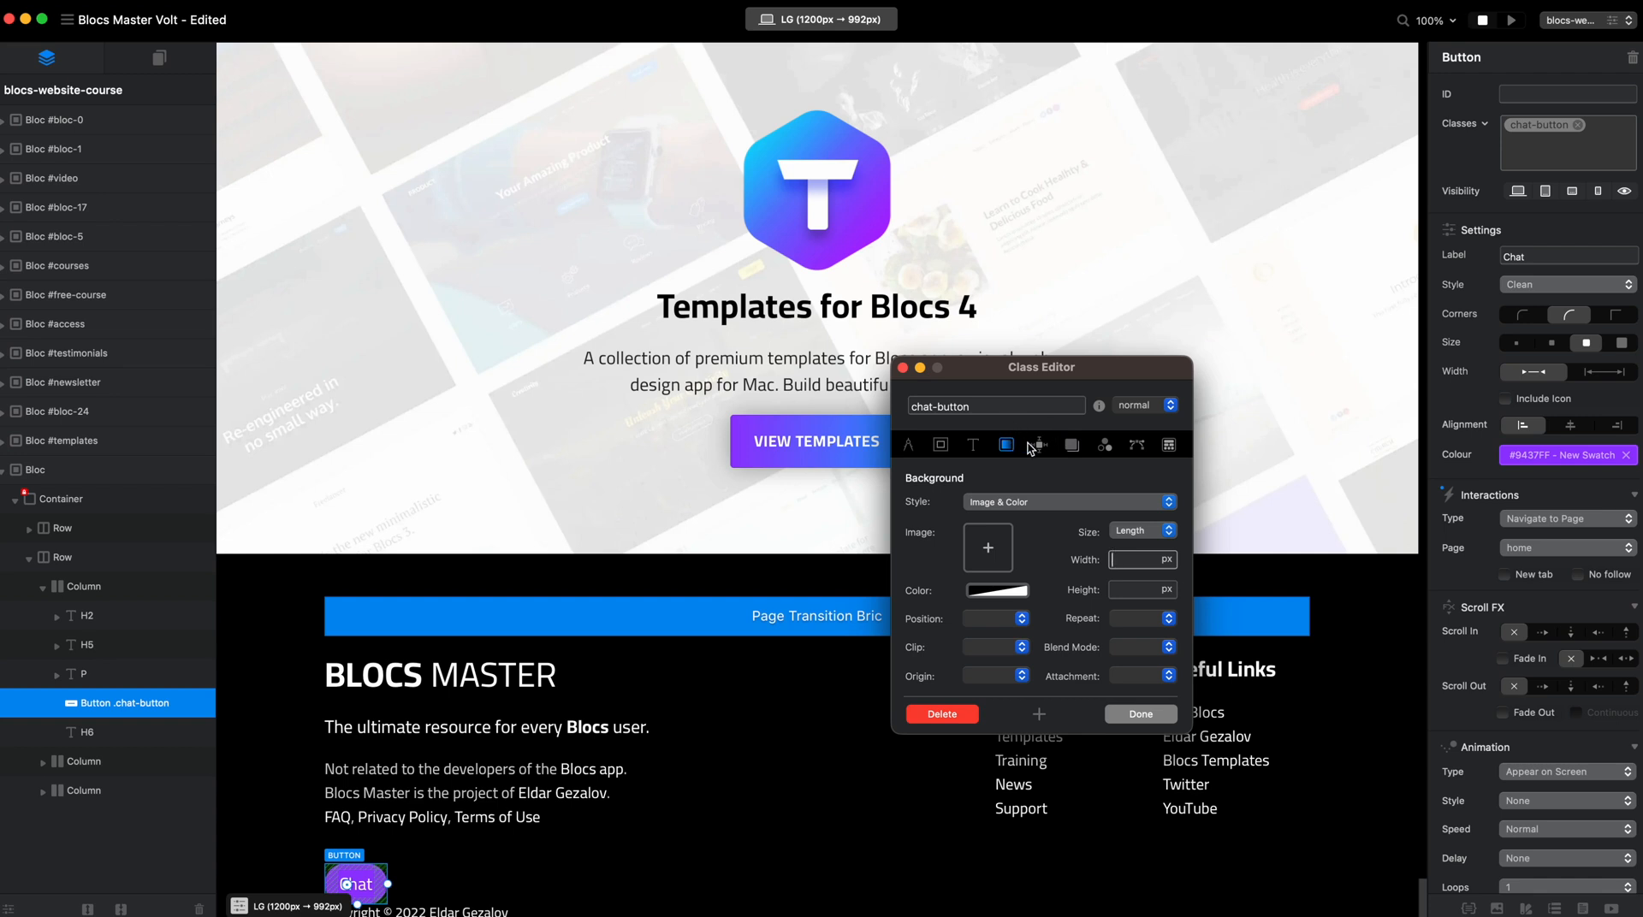
pyautogui.click(1037, 445)
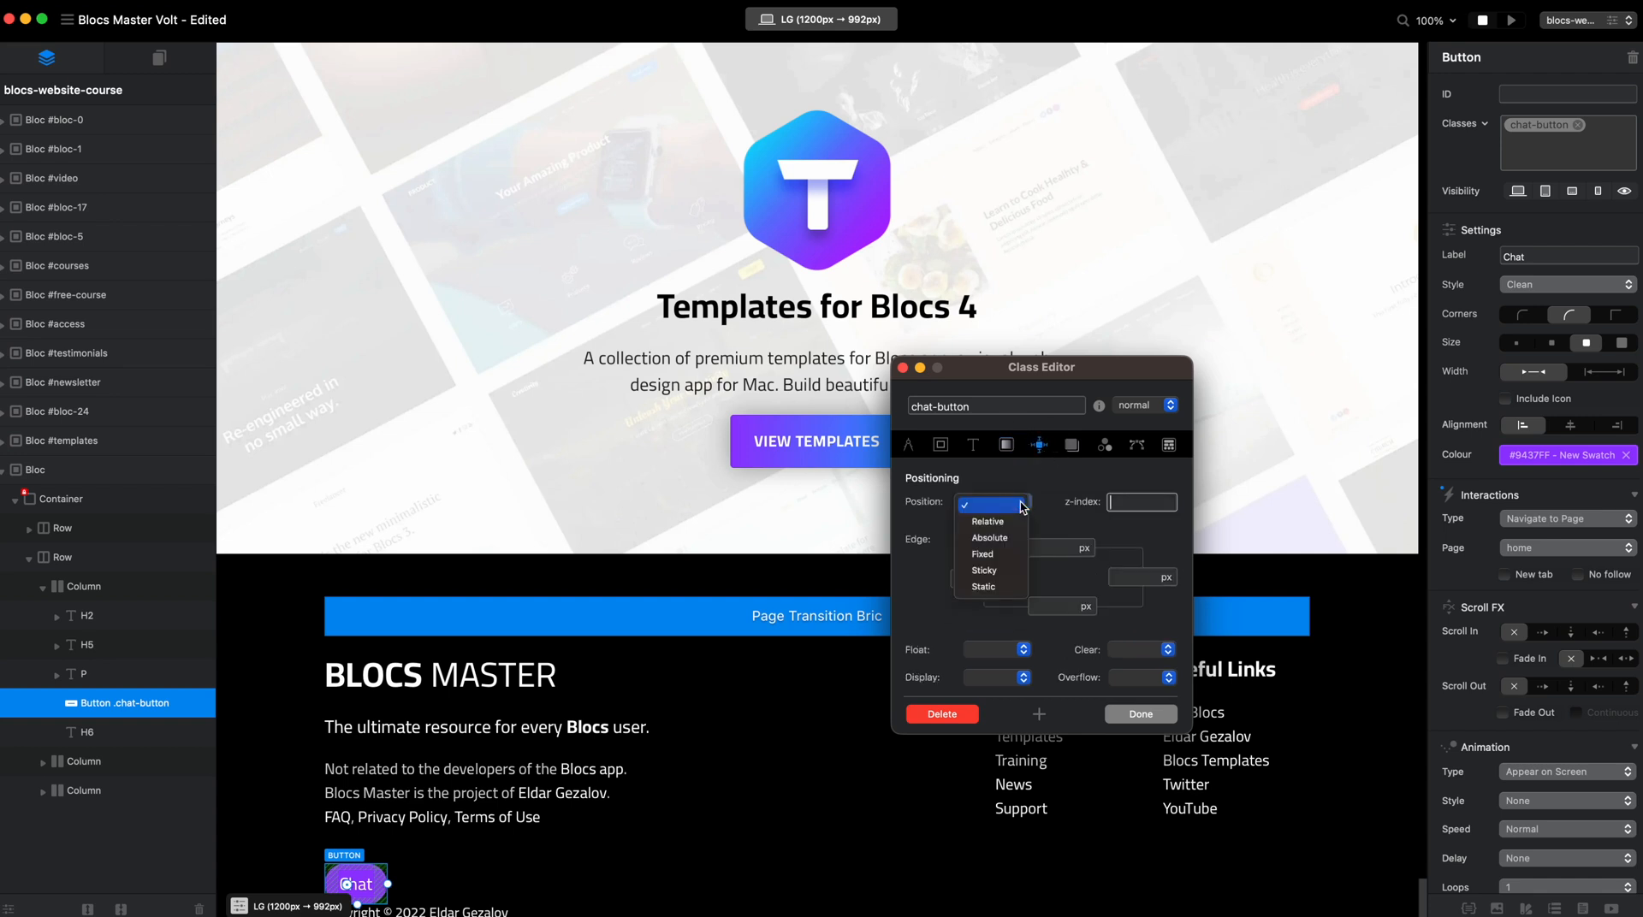
pyautogui.click(981, 554)
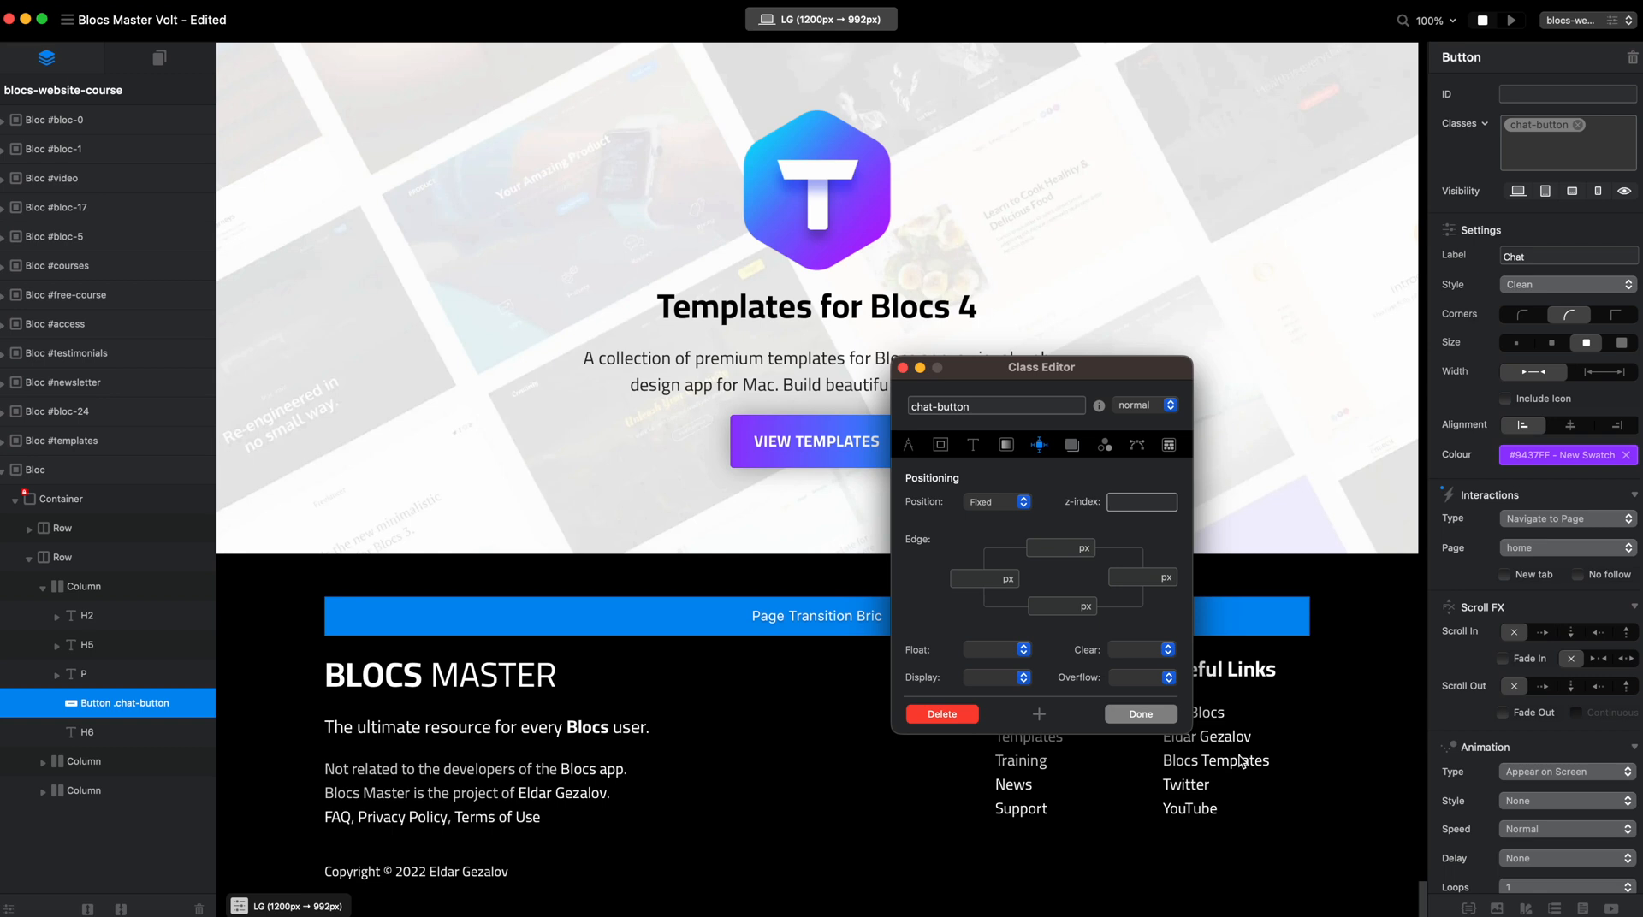
pyautogui.write('999')
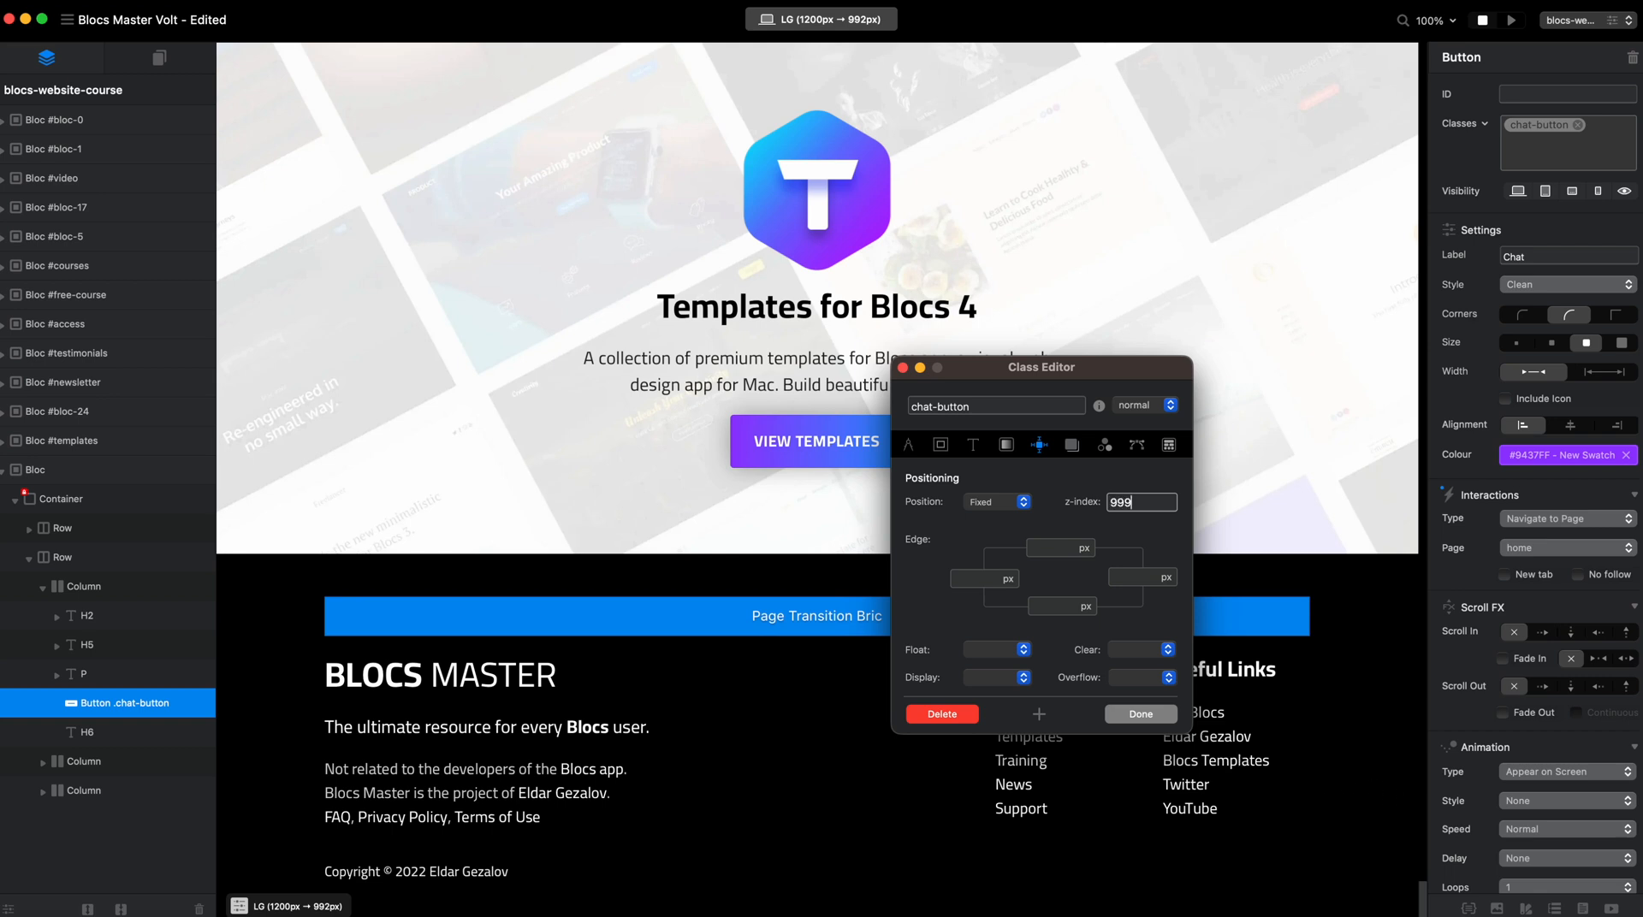
pyautogui.write('9999999')
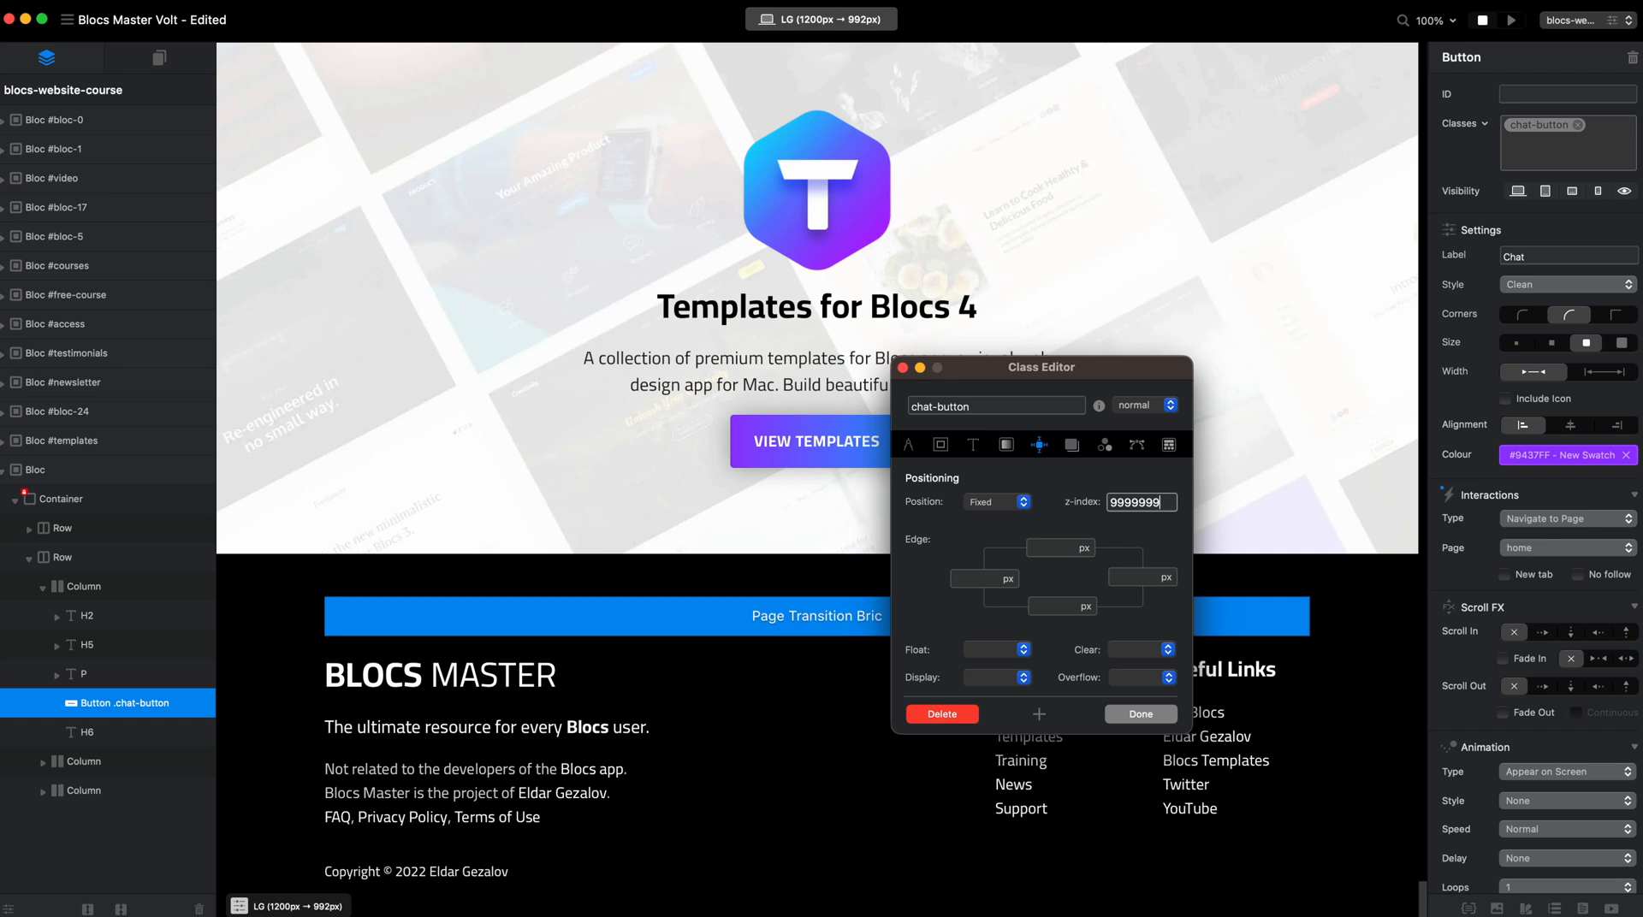
pyautogui.moveTo(1055, 608)
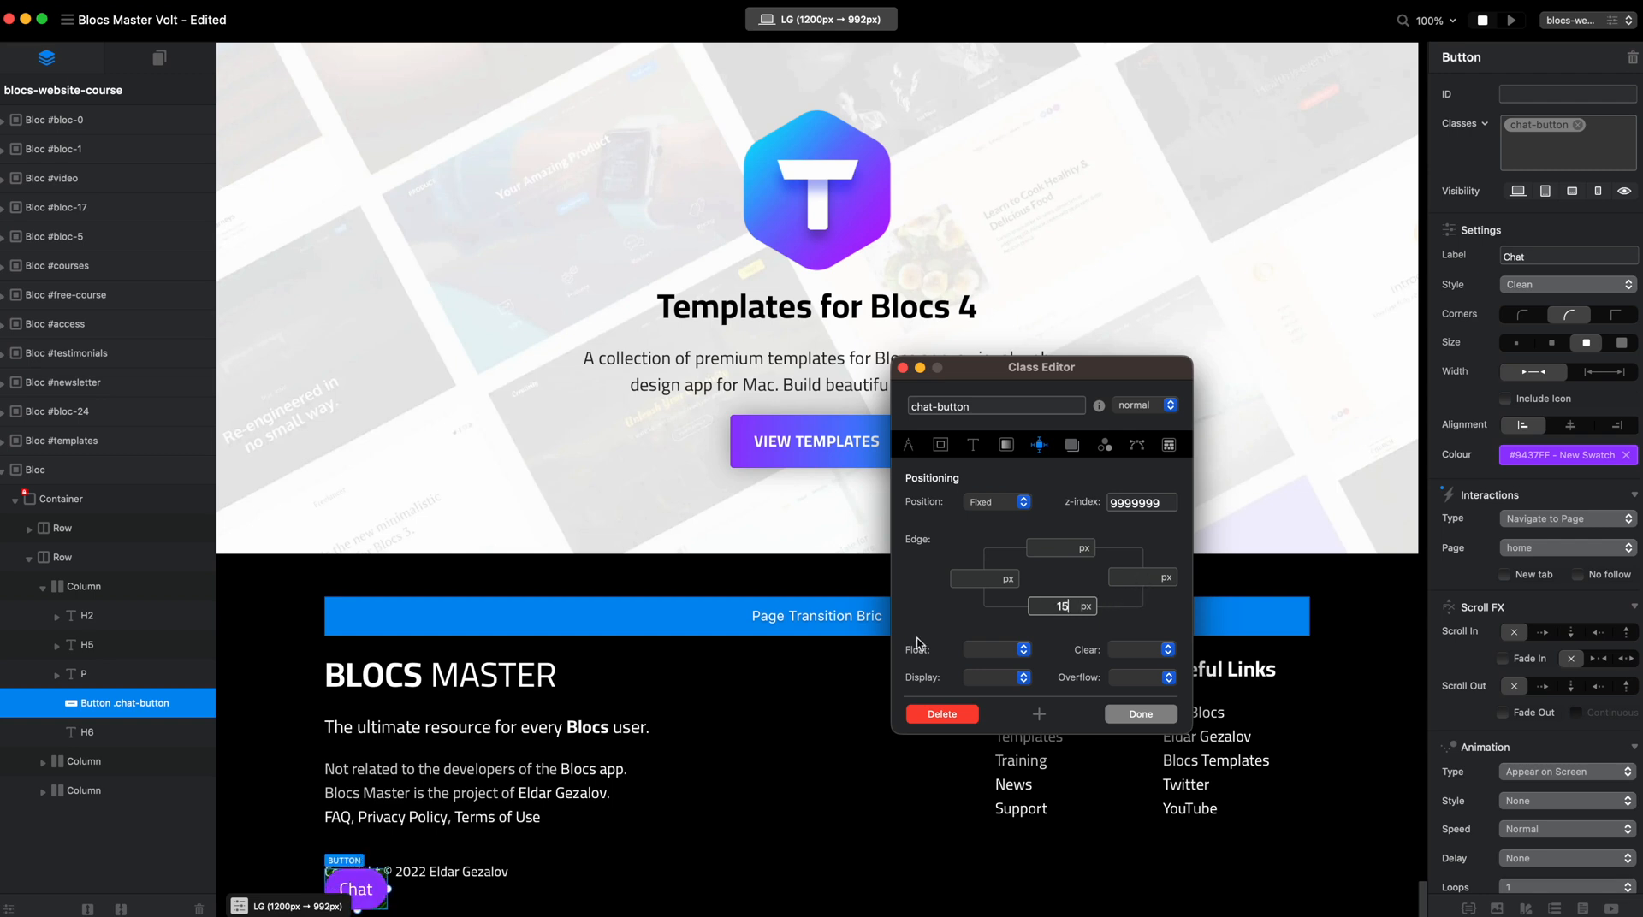
pyautogui.moveTo(925, 531)
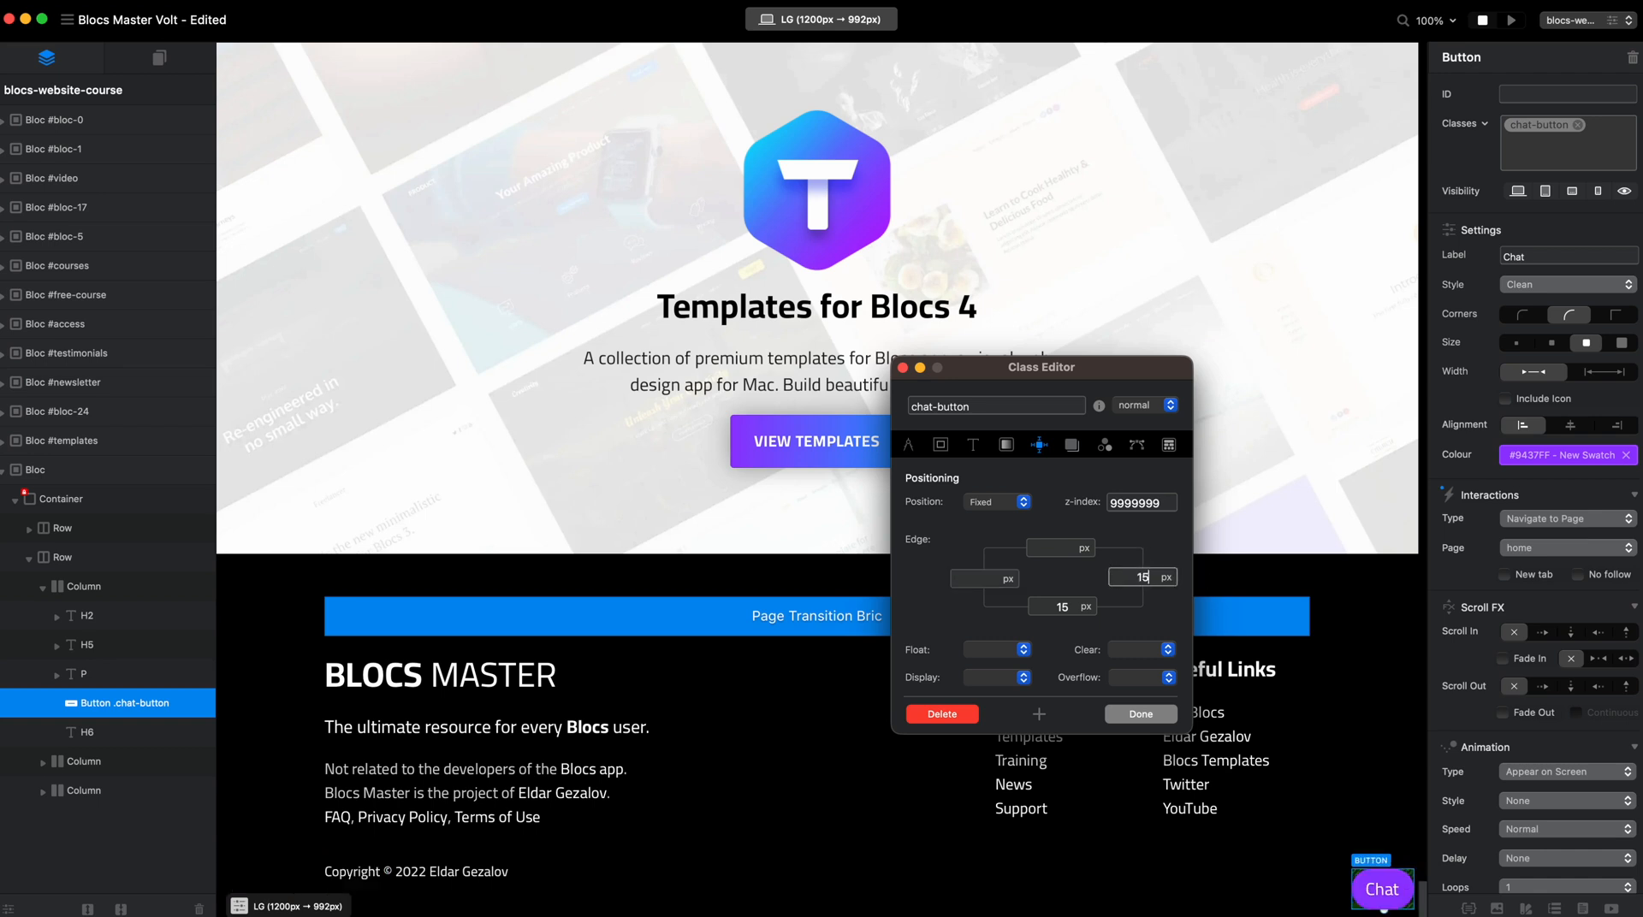
pyautogui.moveTo(1414, 881)
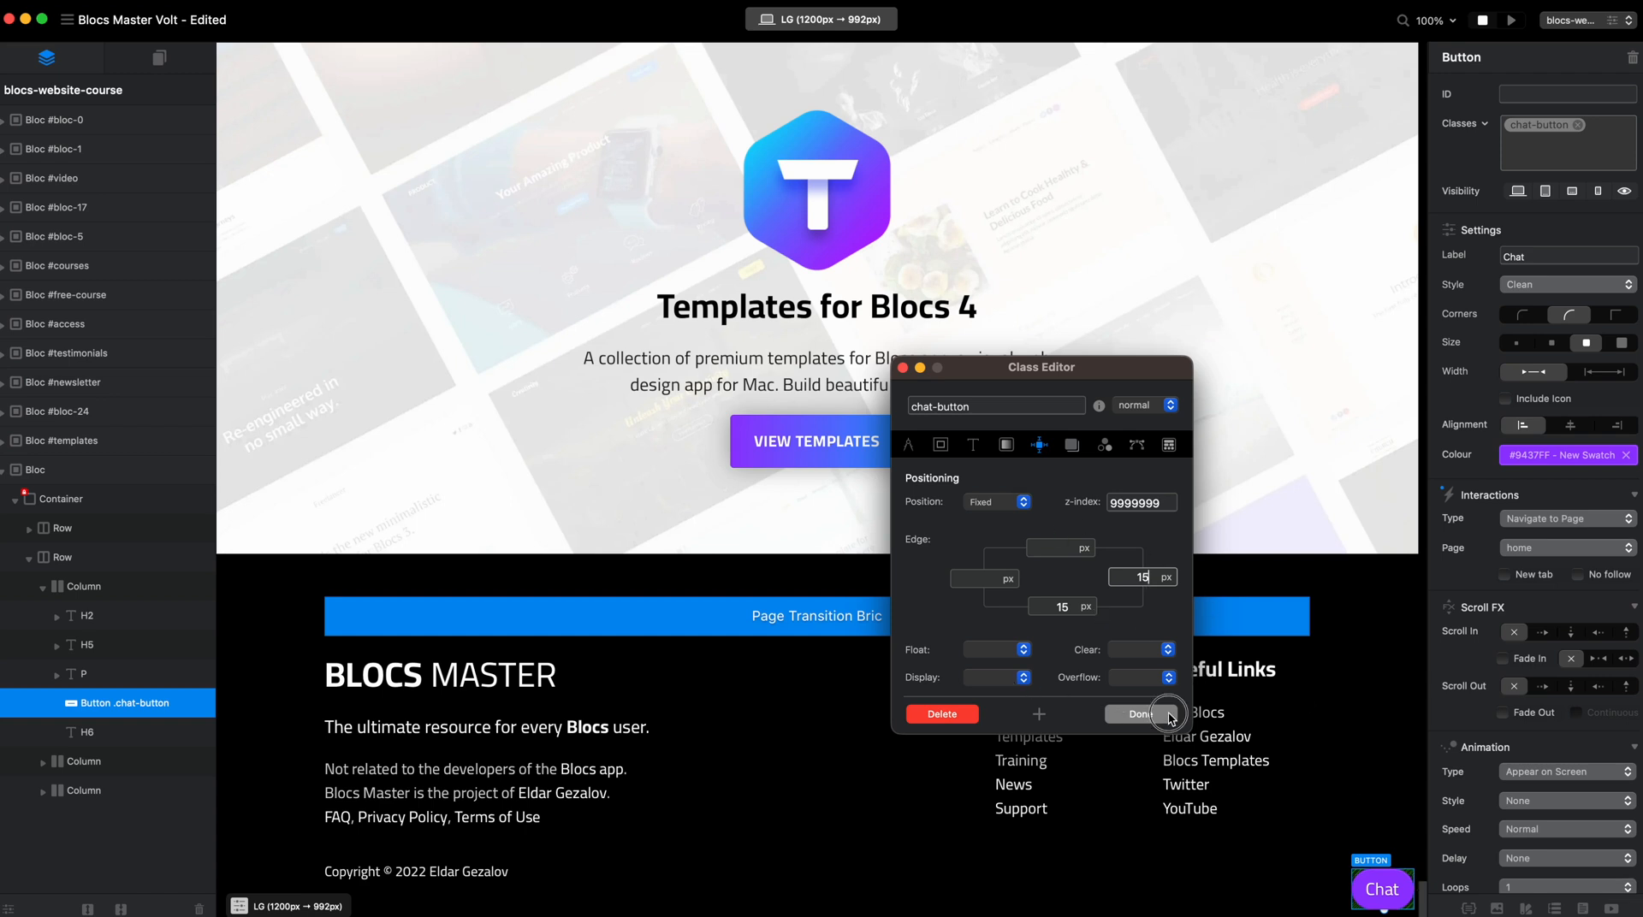
# Step: Replace the 'Chat' label with a loudspeaker emoji
pyautogui.click(1138, 714)
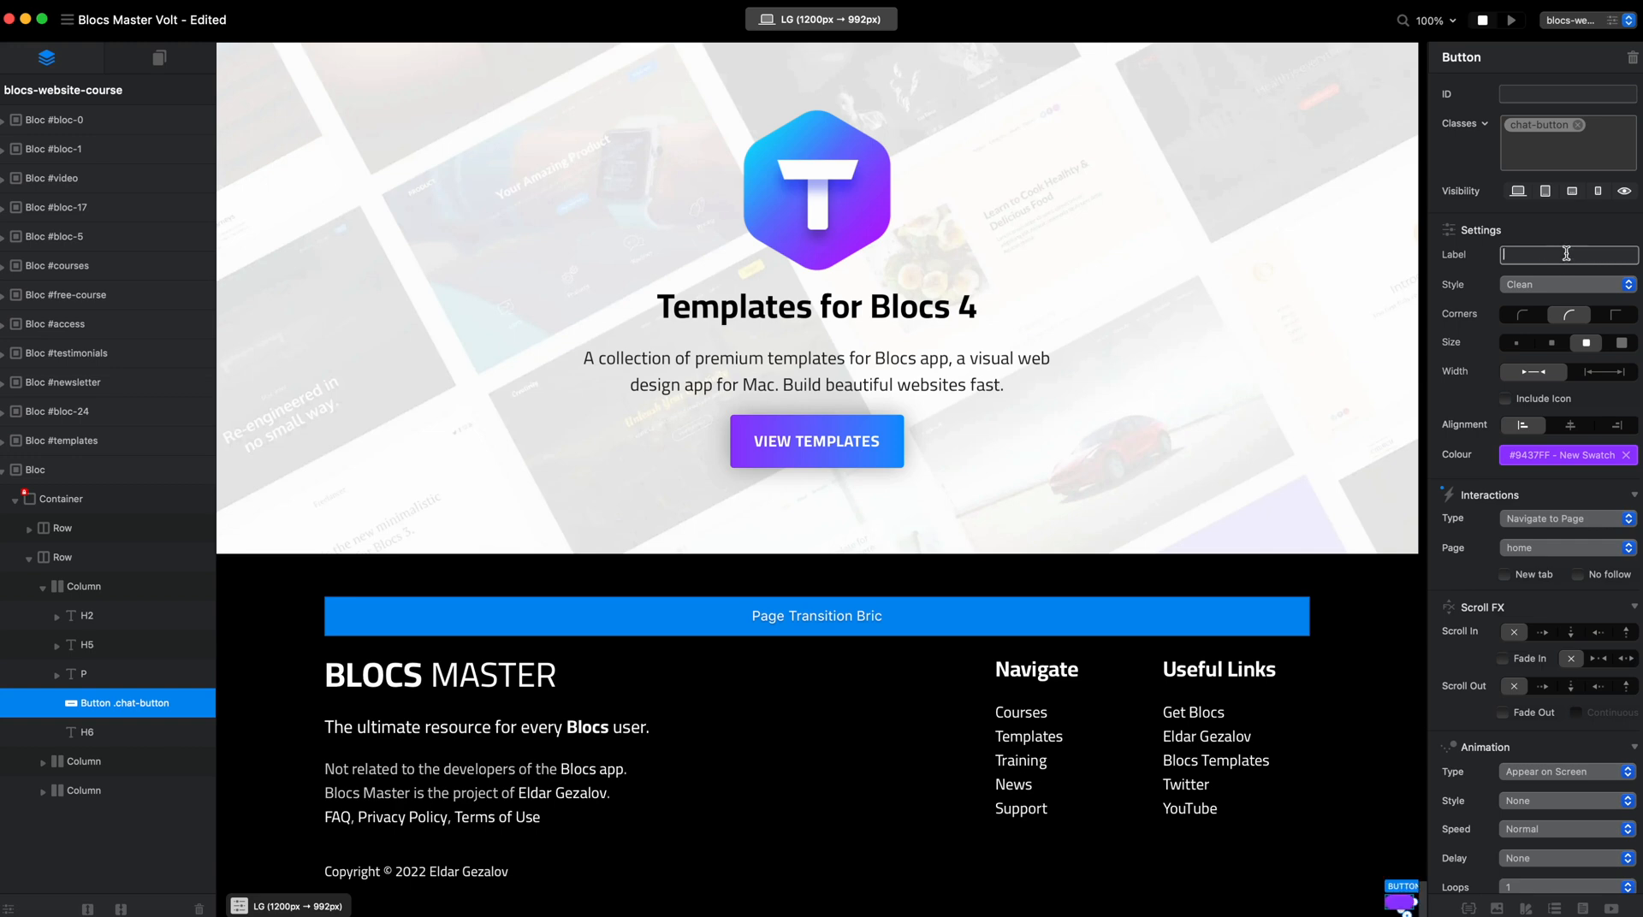
pyautogui.click(1566, 255)
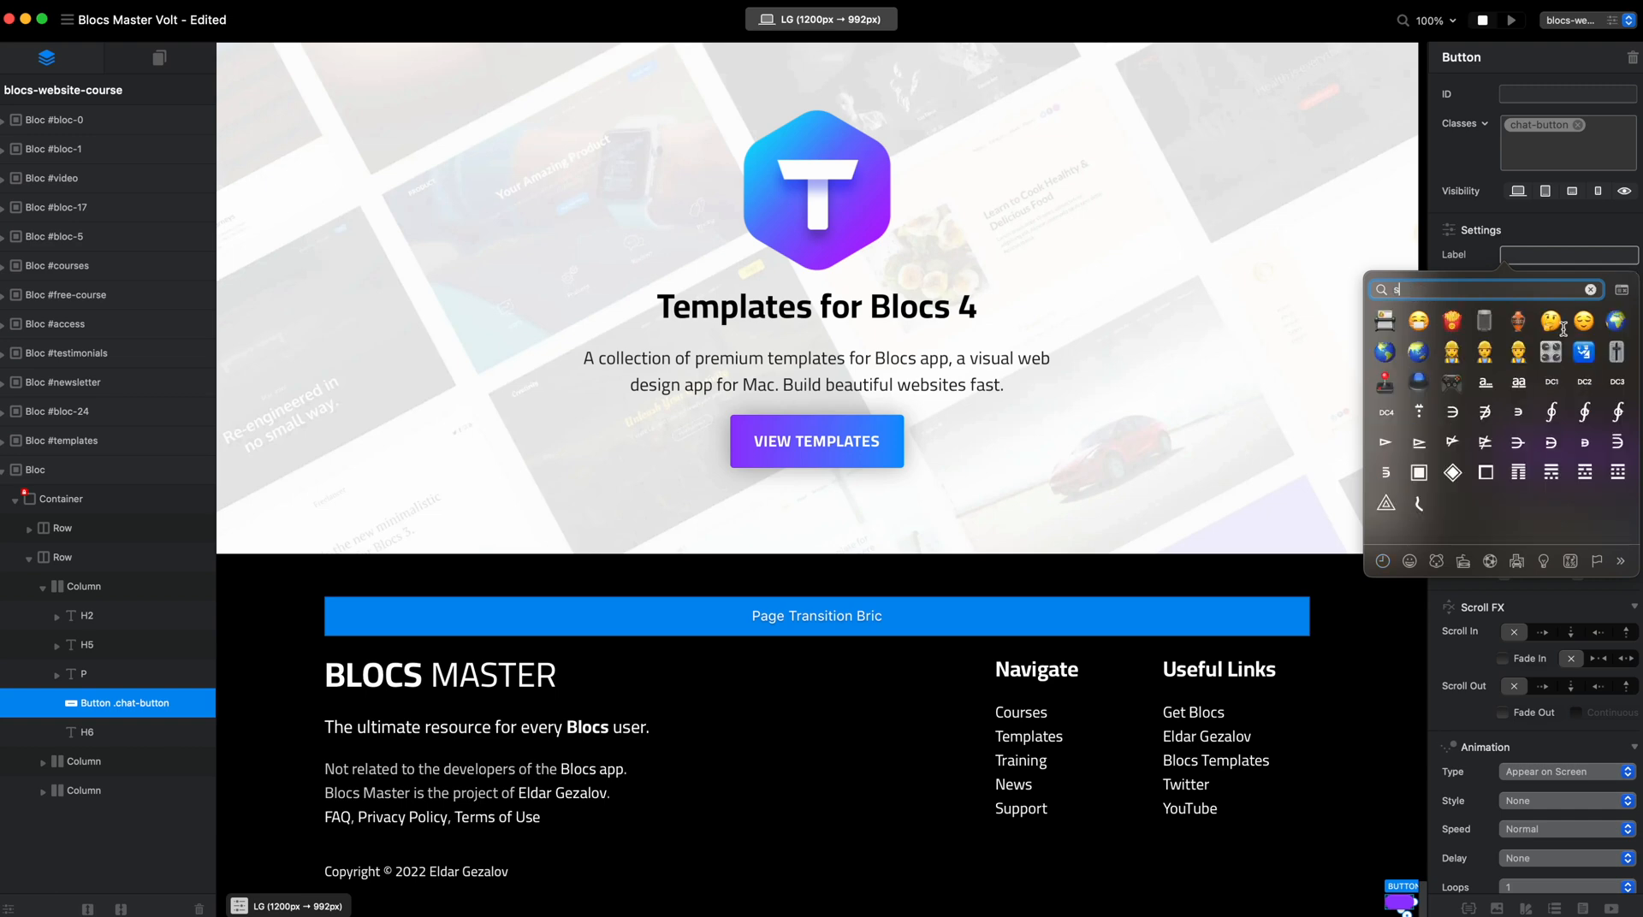
pyautogui.write('peaker')
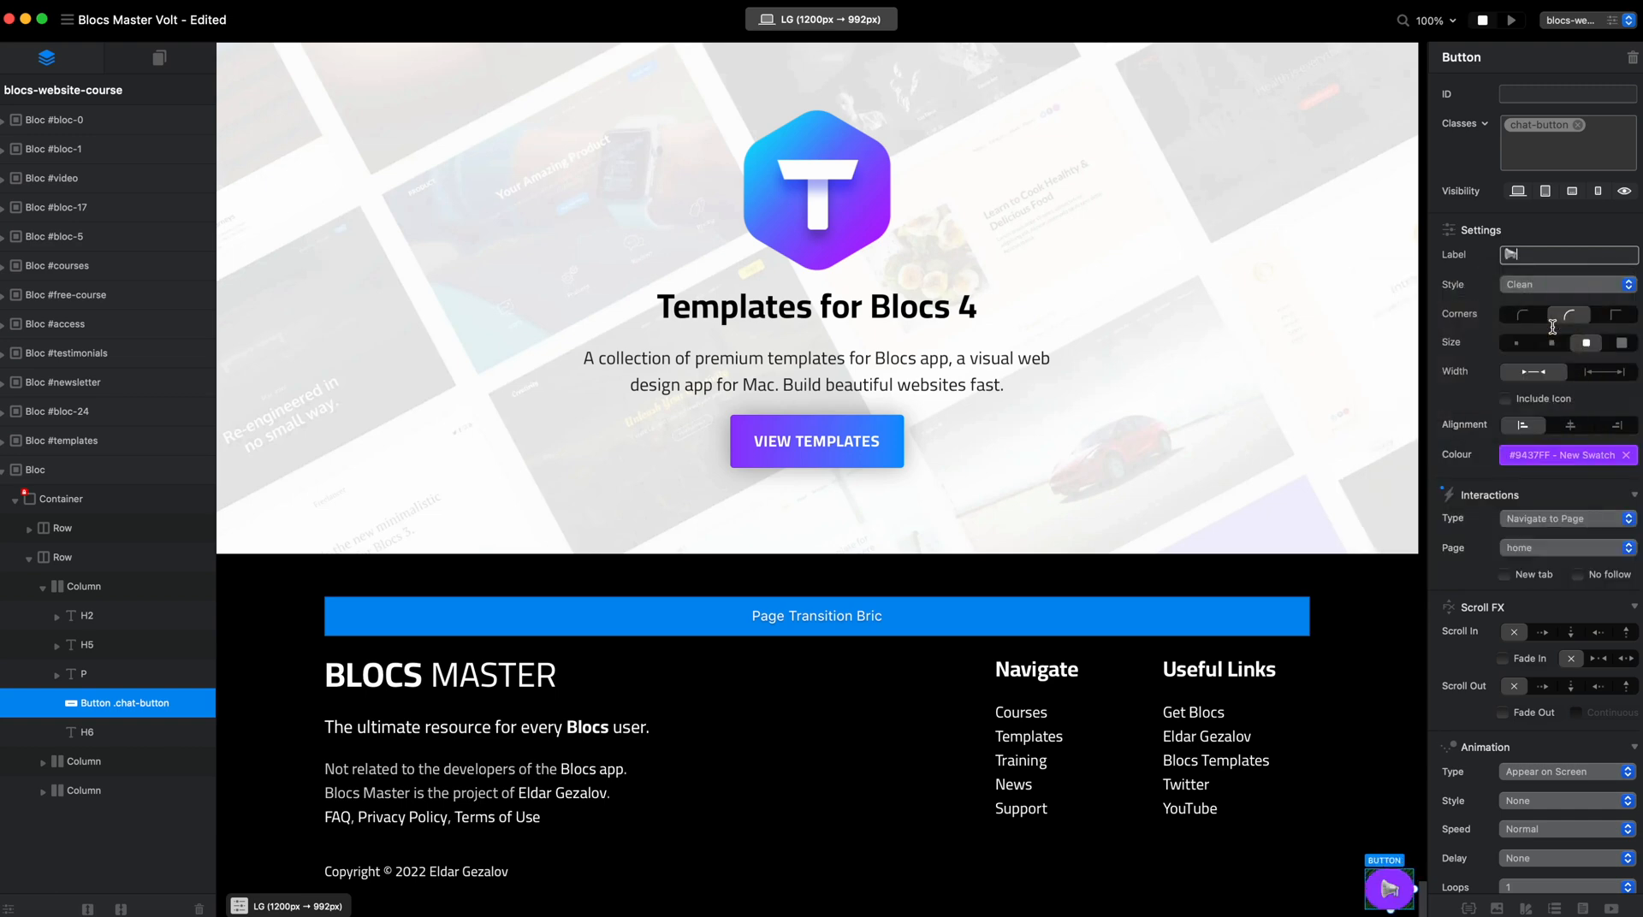
# Step: Set the chat-button class width and height to 50px
pyautogui.click(1538, 125)
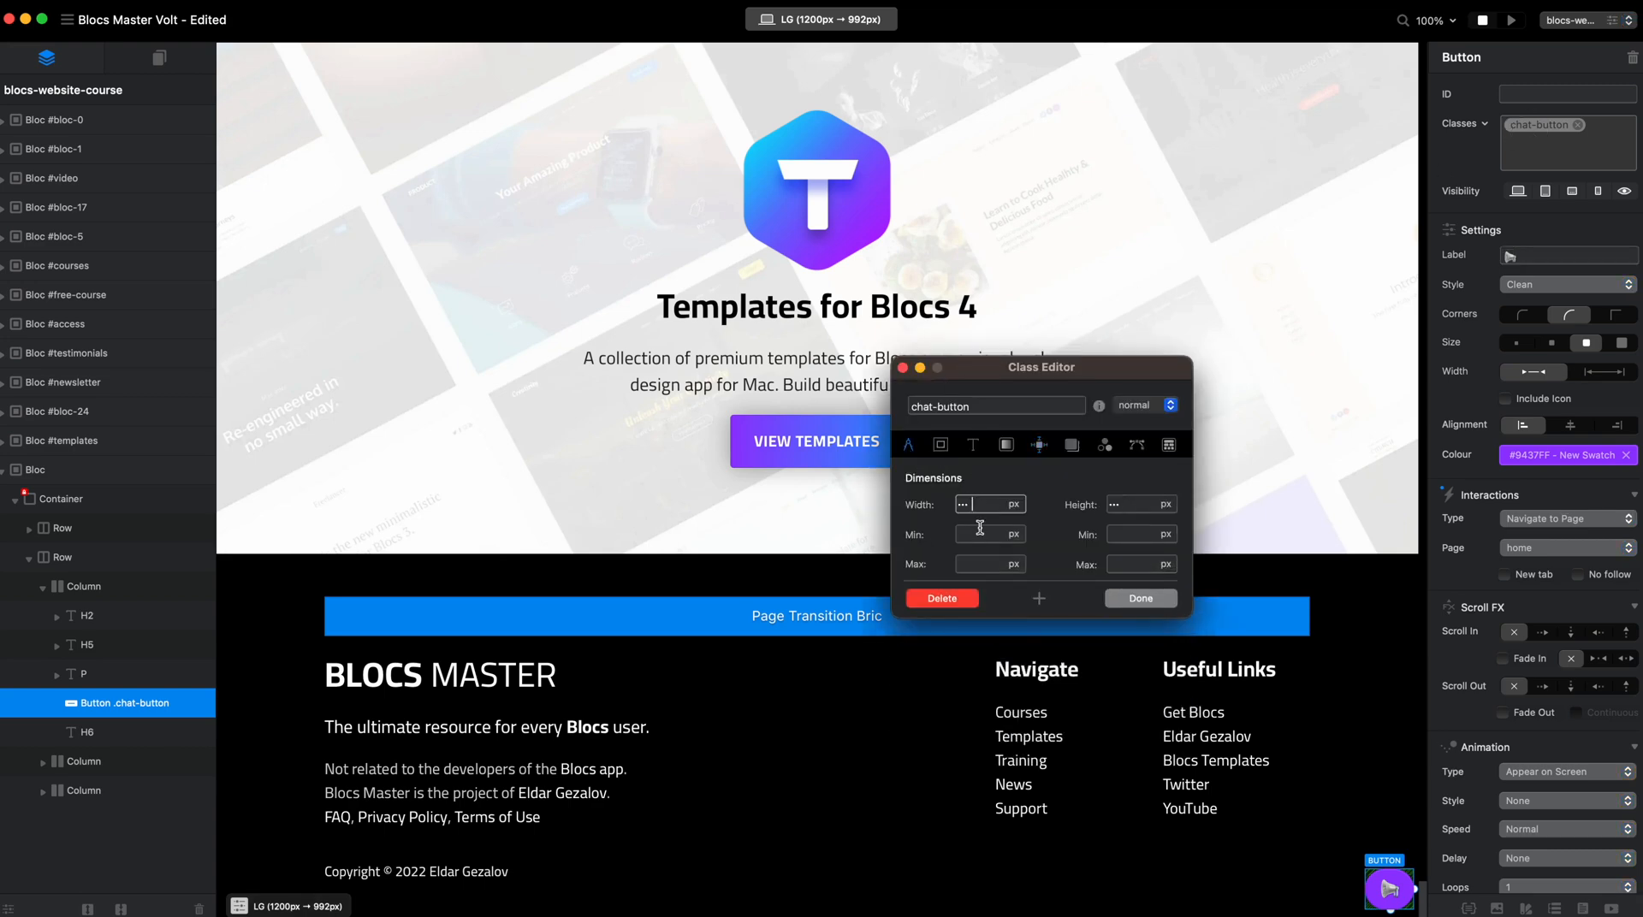
pyautogui.write('50')
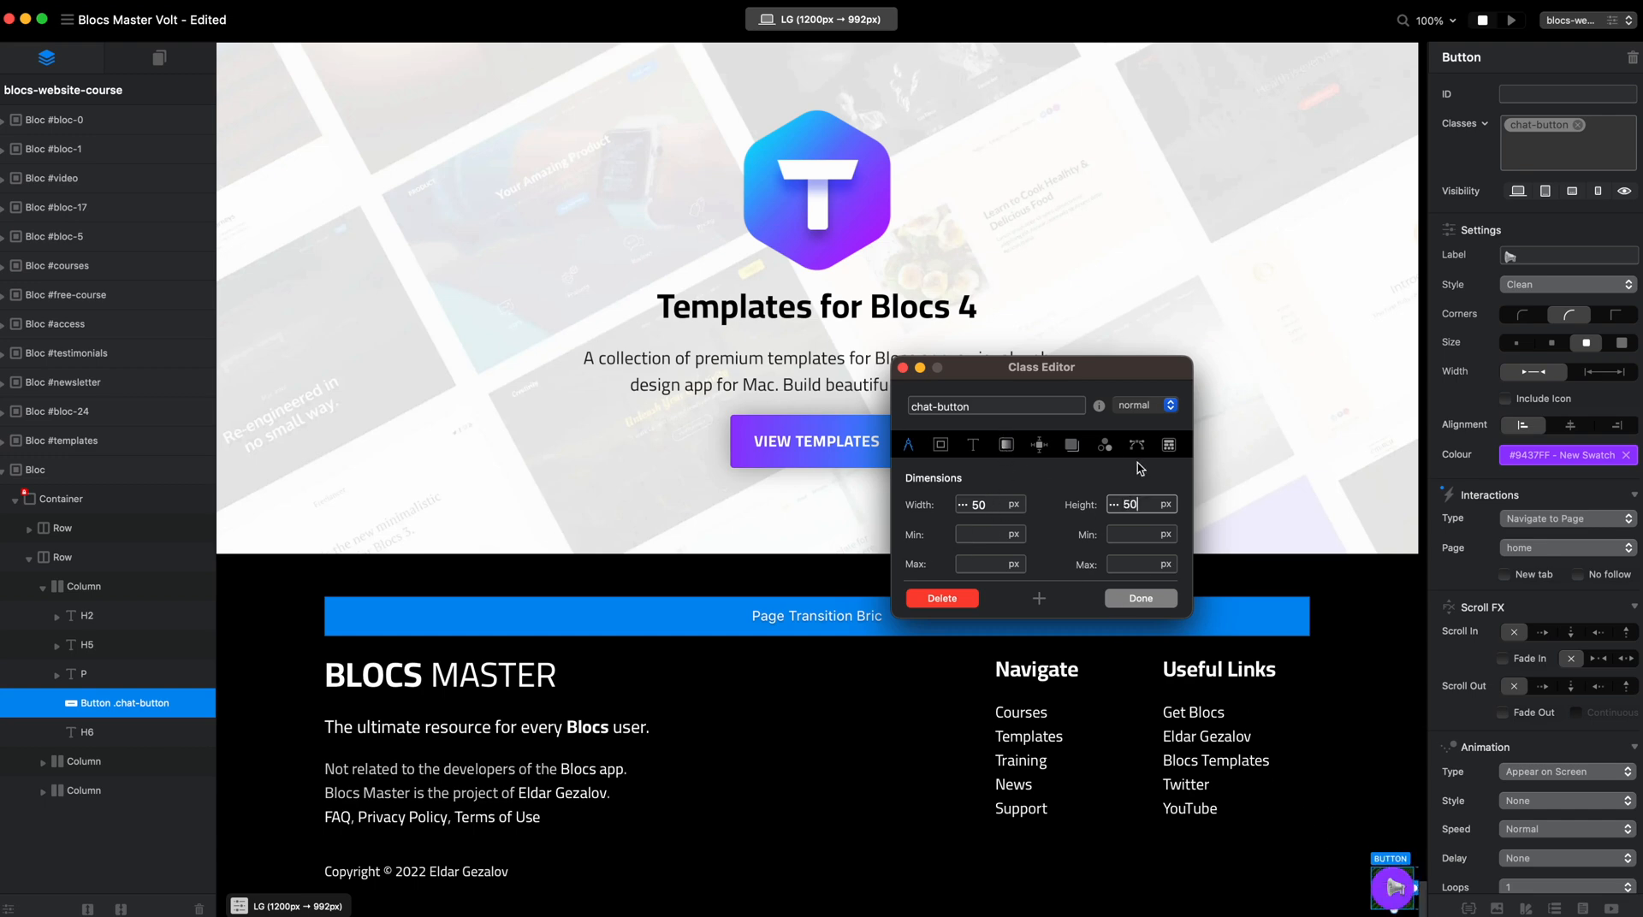
pyautogui.moveTo(1094, 443)
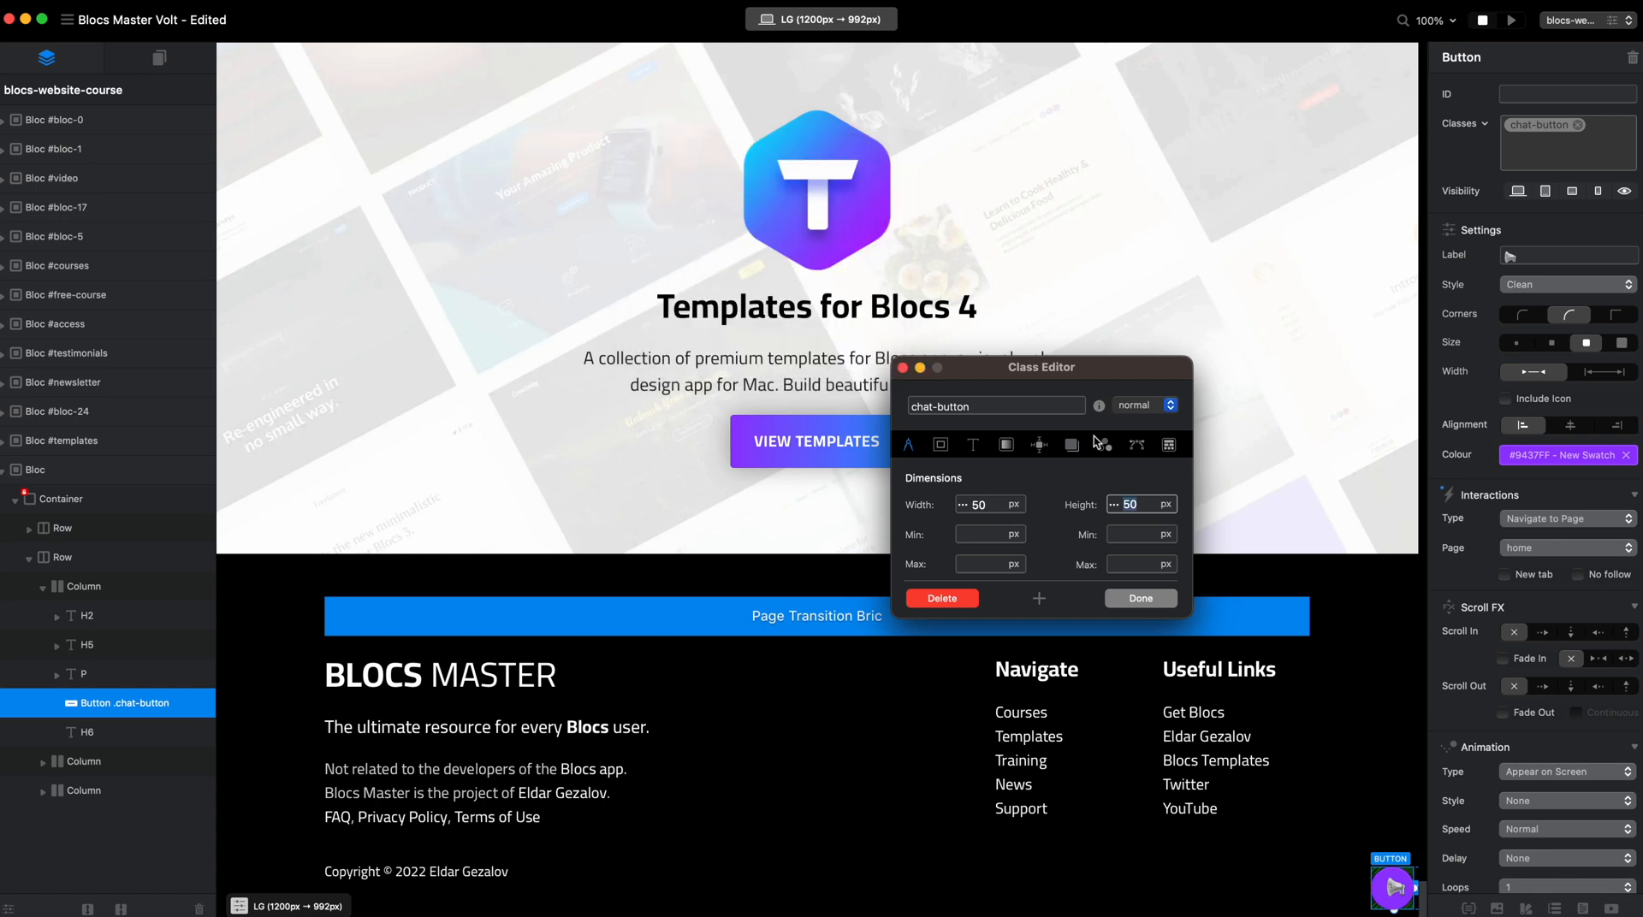
pyautogui.click(985, 504)
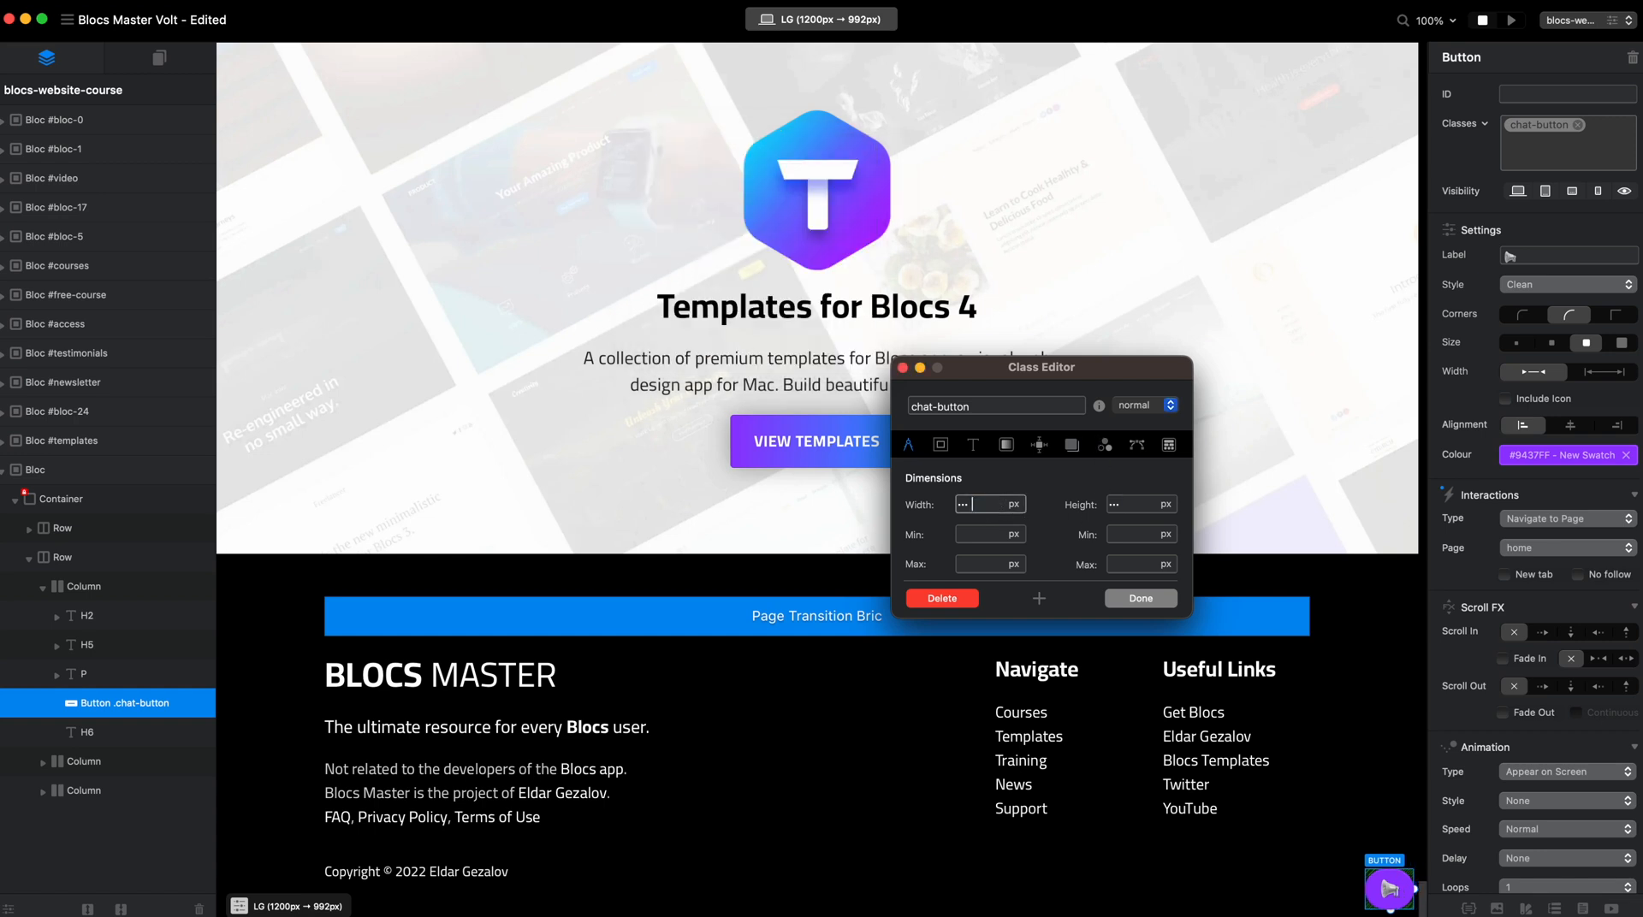
pyautogui.click(1561, 518)
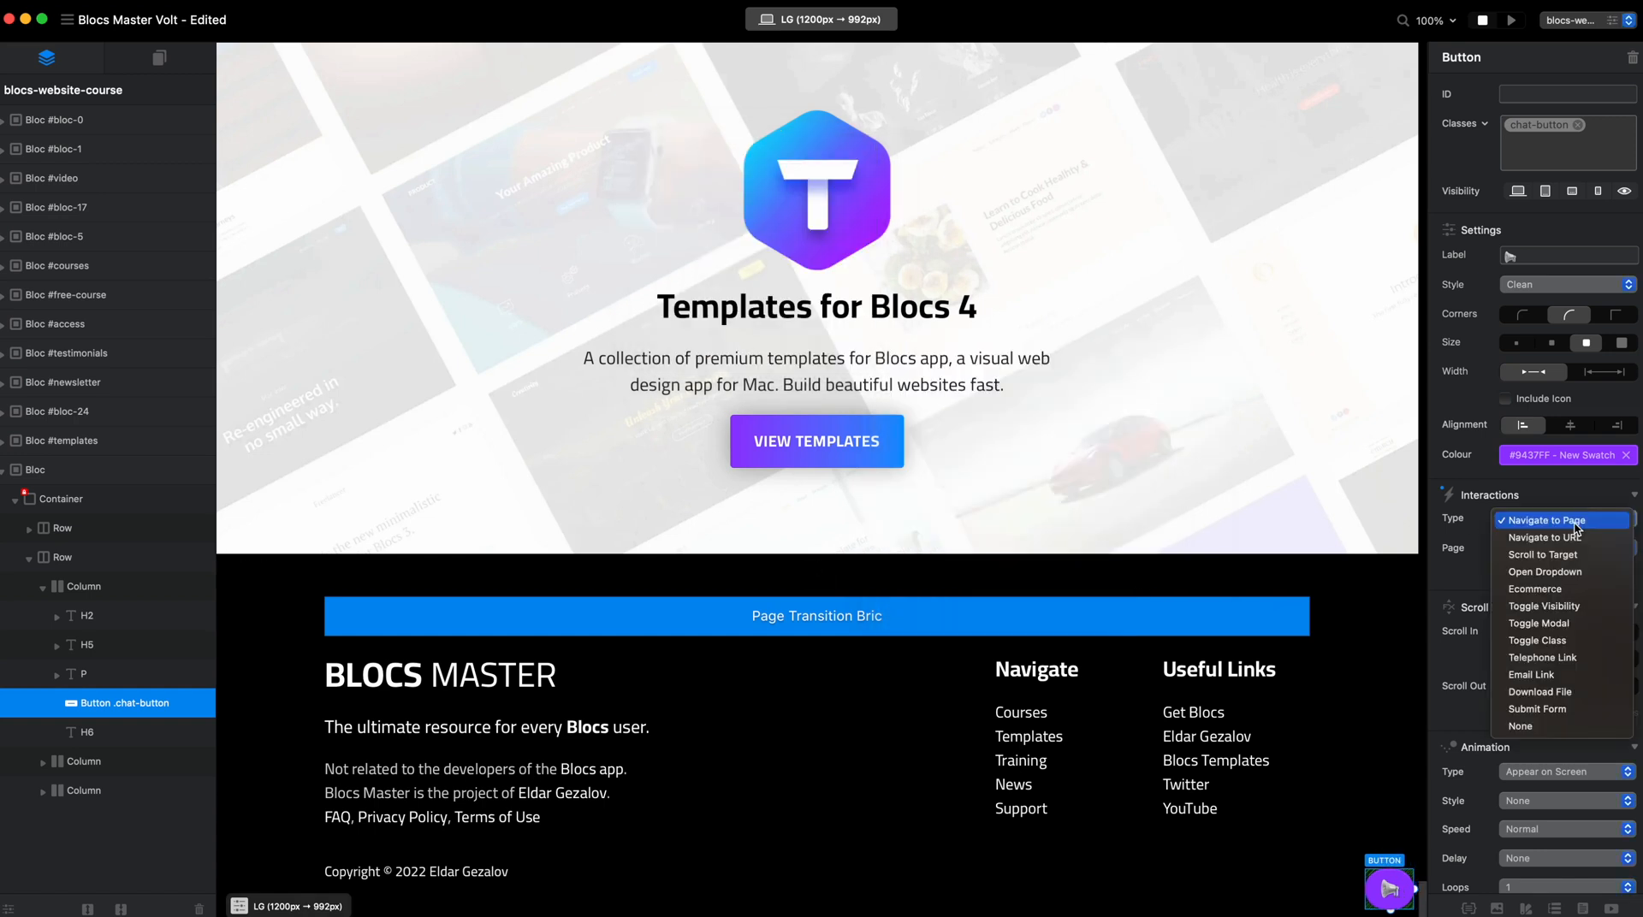
pyautogui.moveTo(1557, 537)
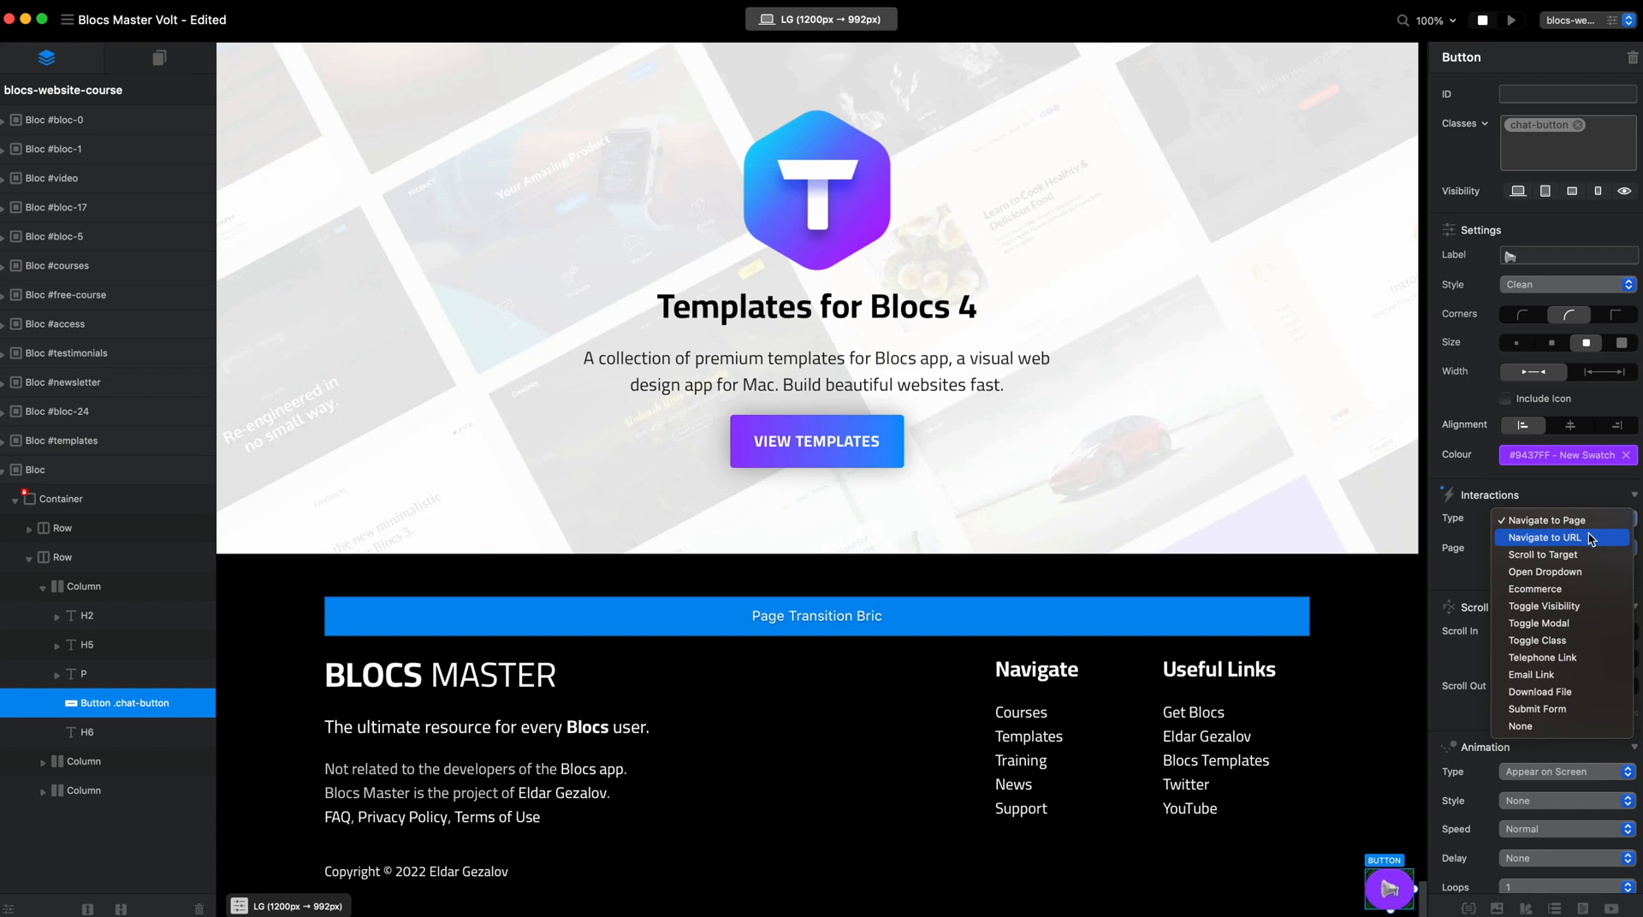
pyautogui.moveTo(1560, 675)
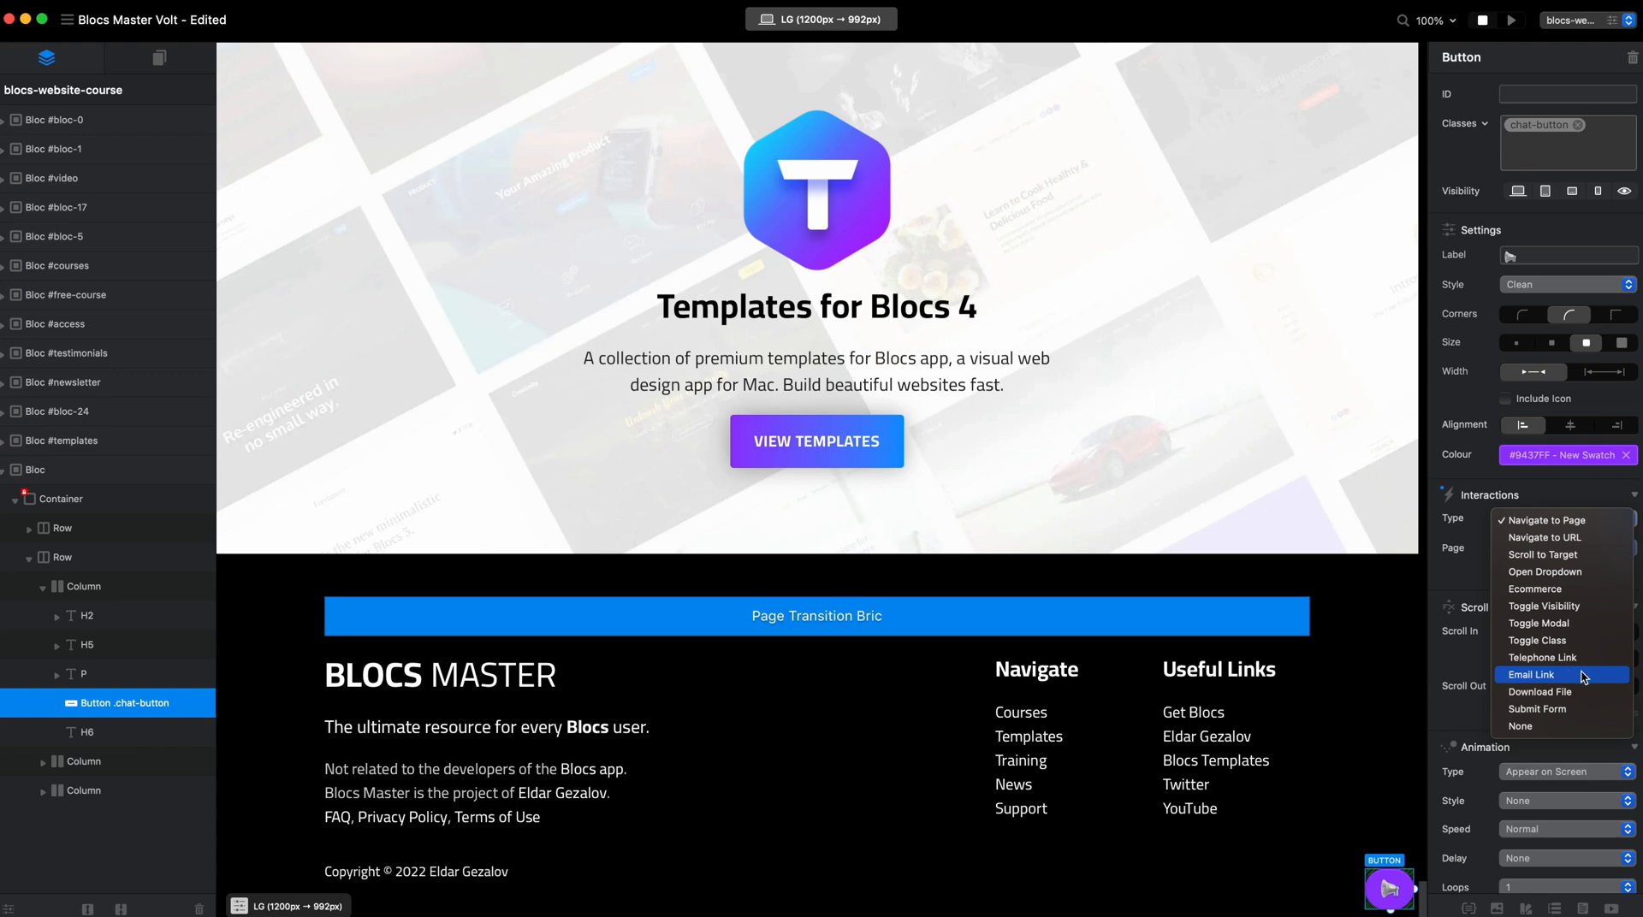
pyautogui.click(1532, 675)
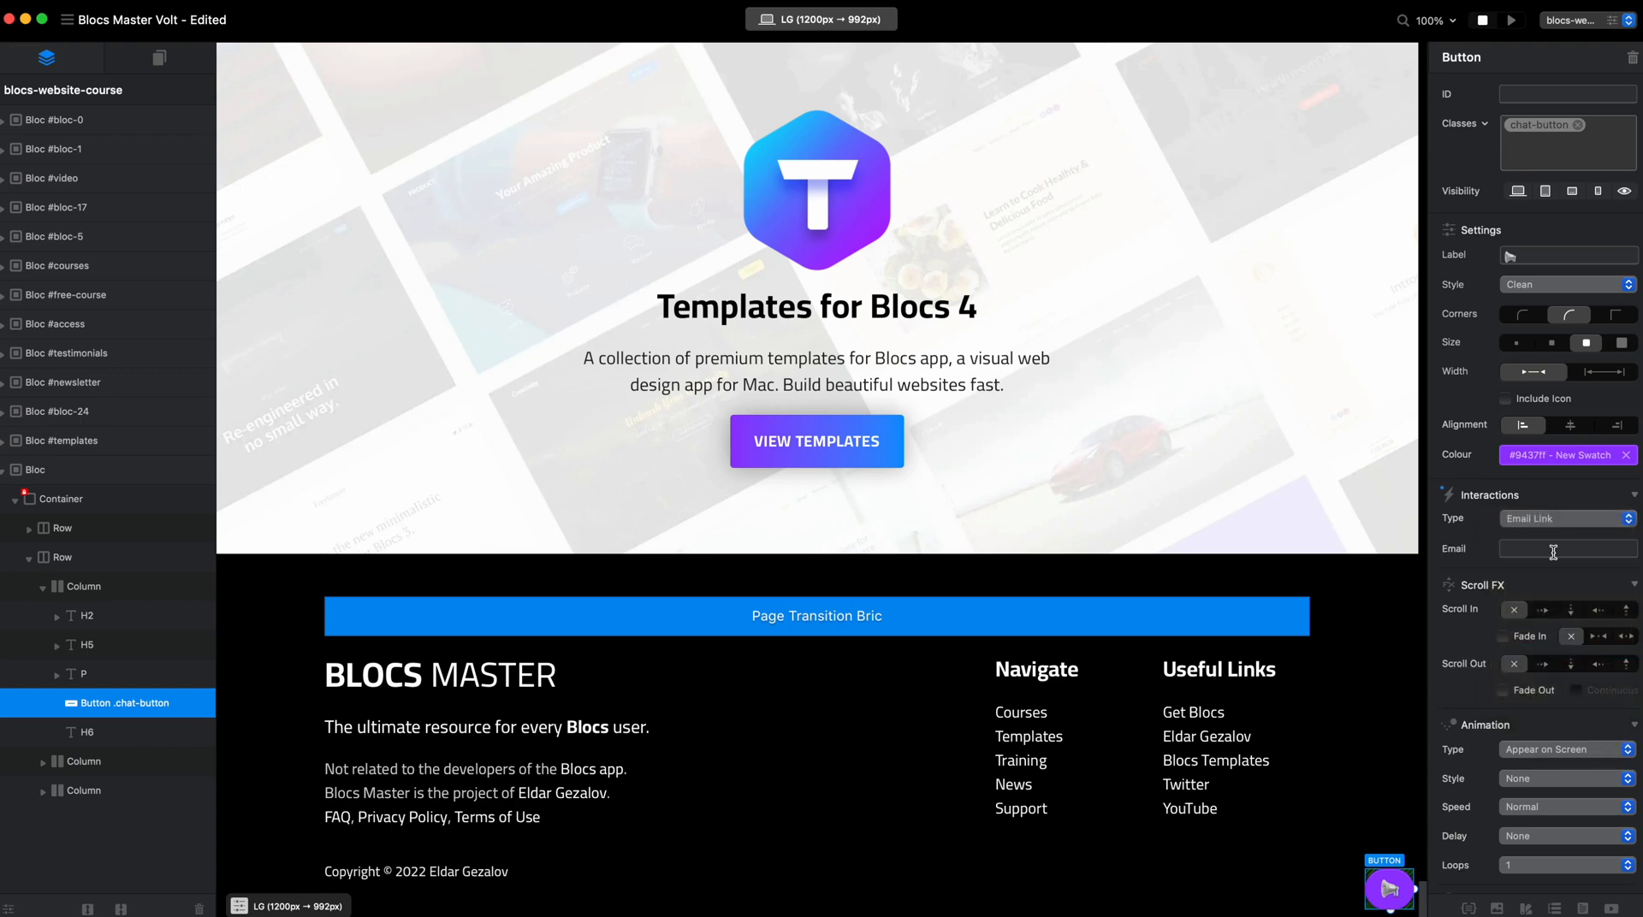
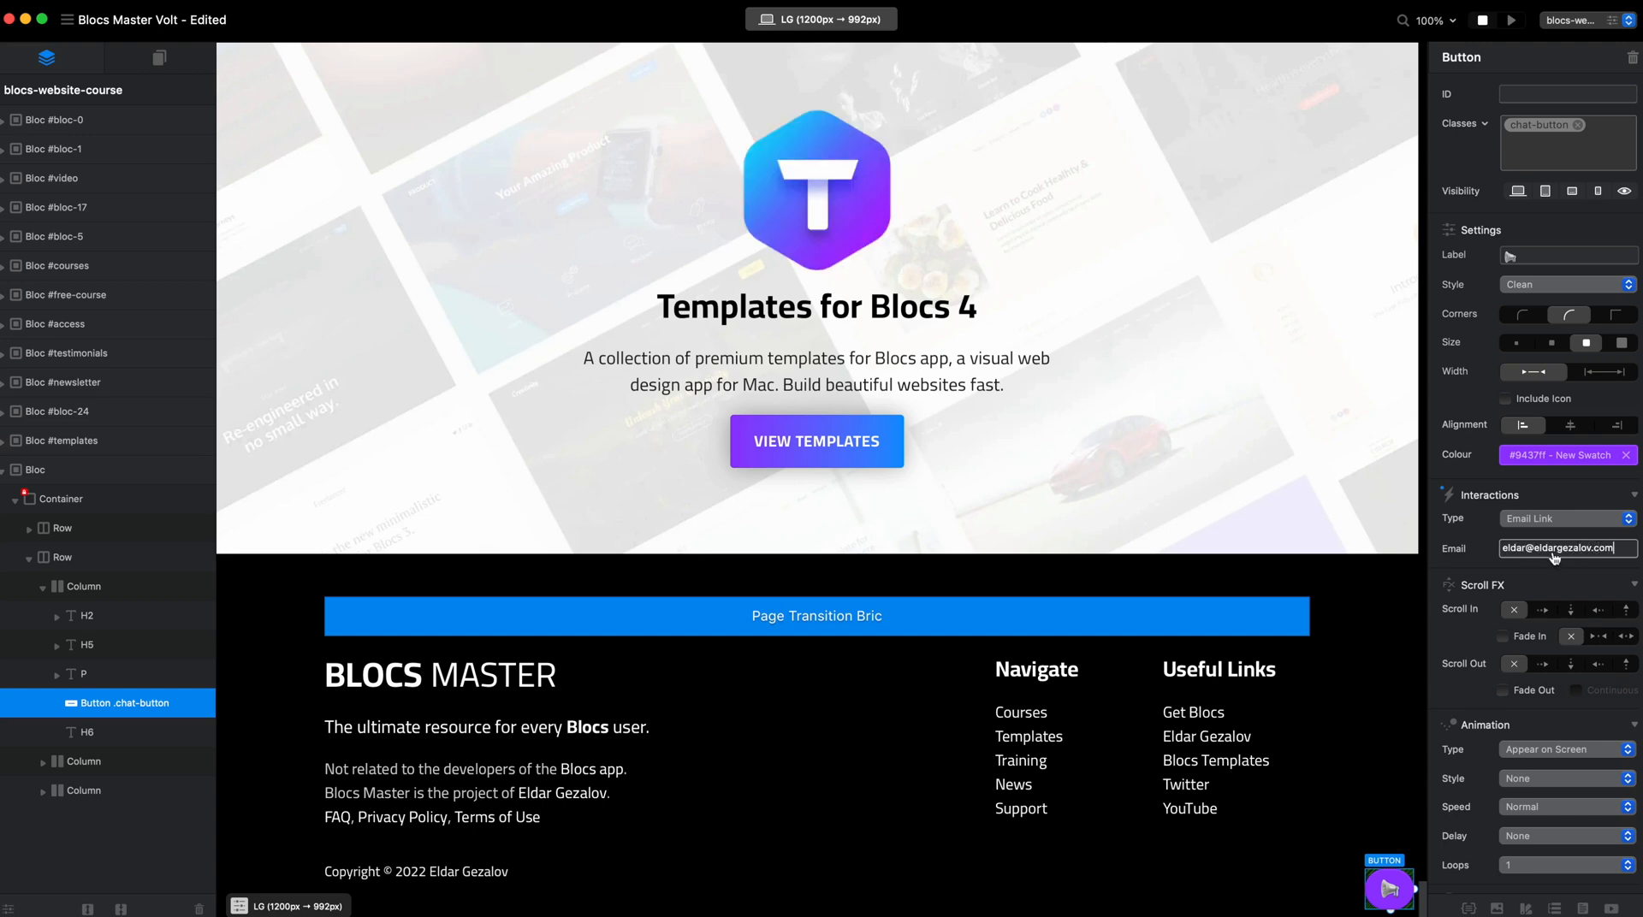
pyautogui.click(1511, 20)
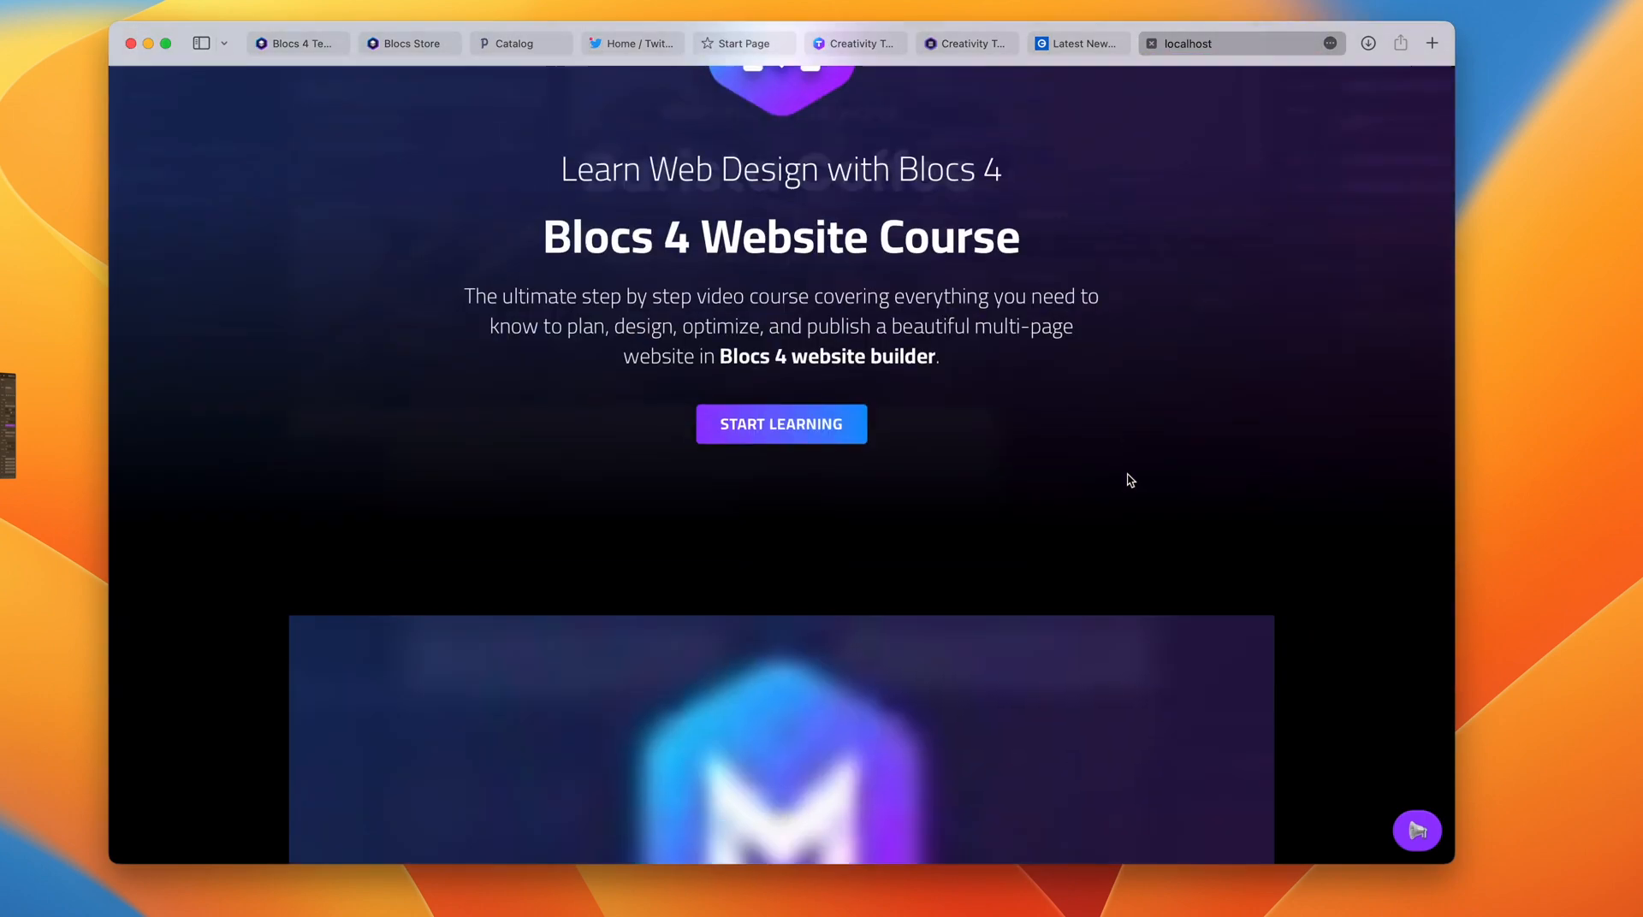
pyautogui.scroll(3)
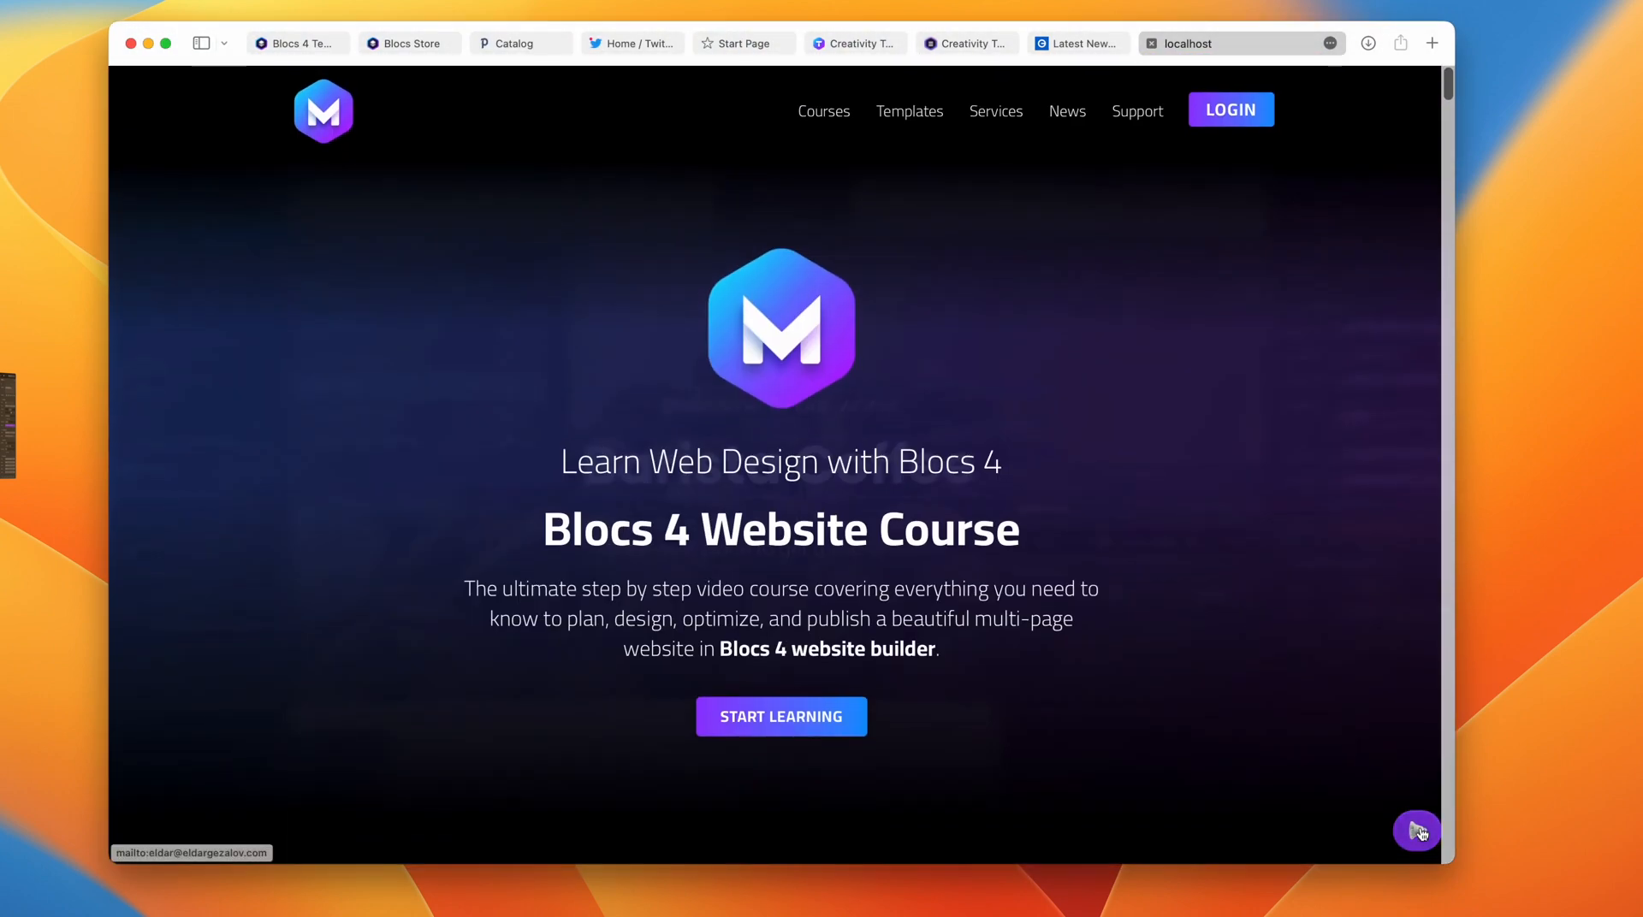
pyautogui.click(1415, 831)
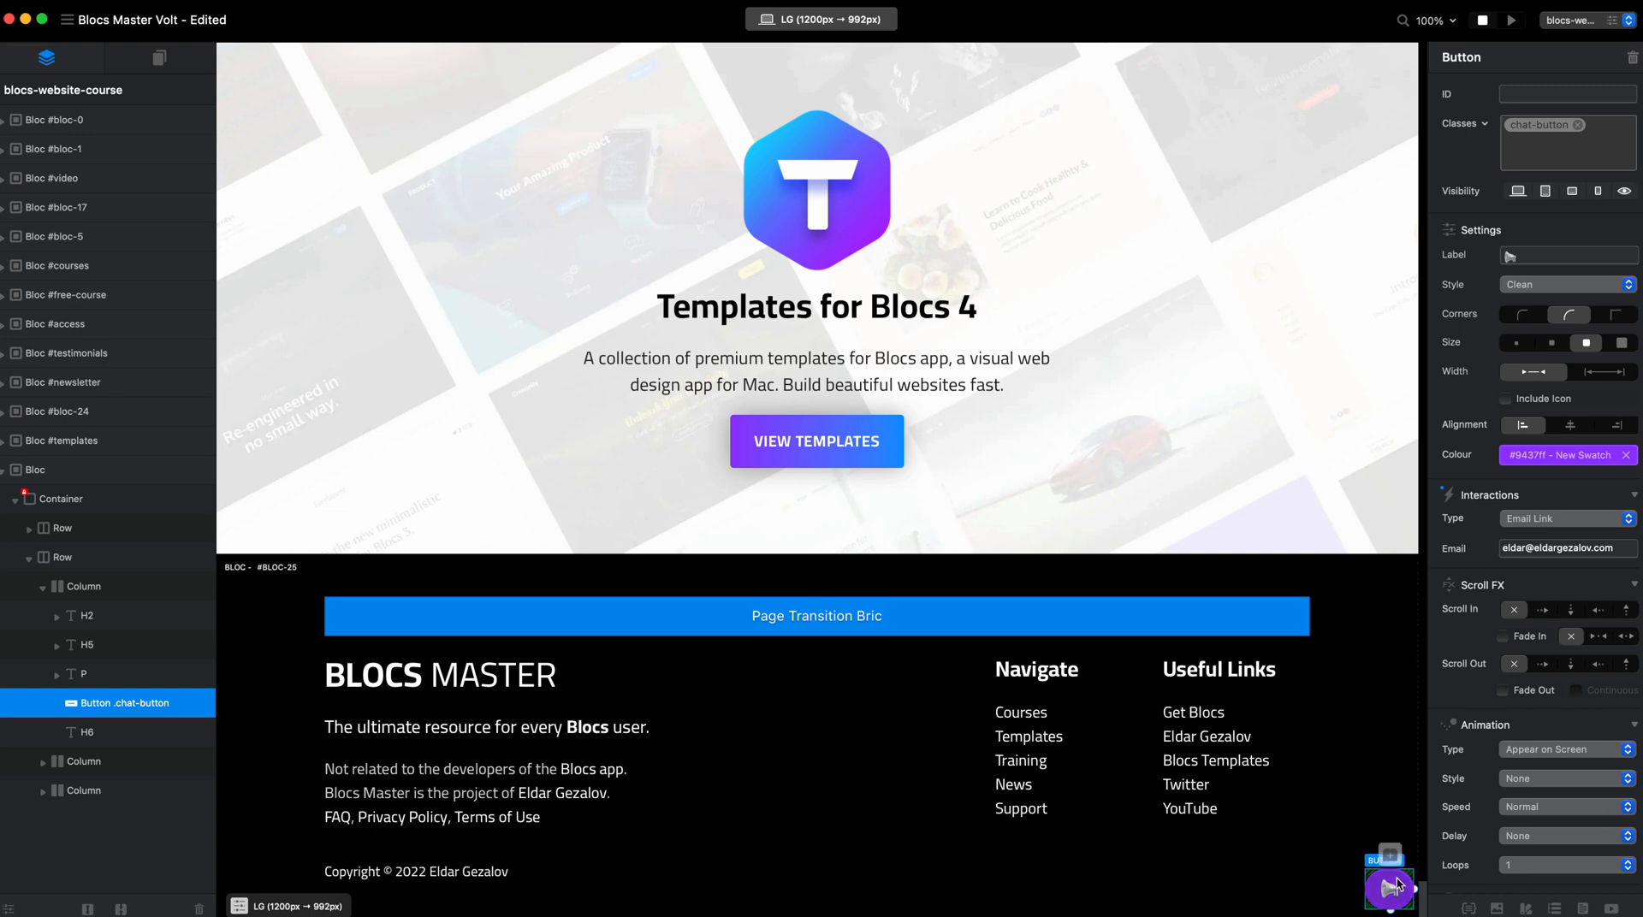
pyautogui.moveTo(1375, 573)
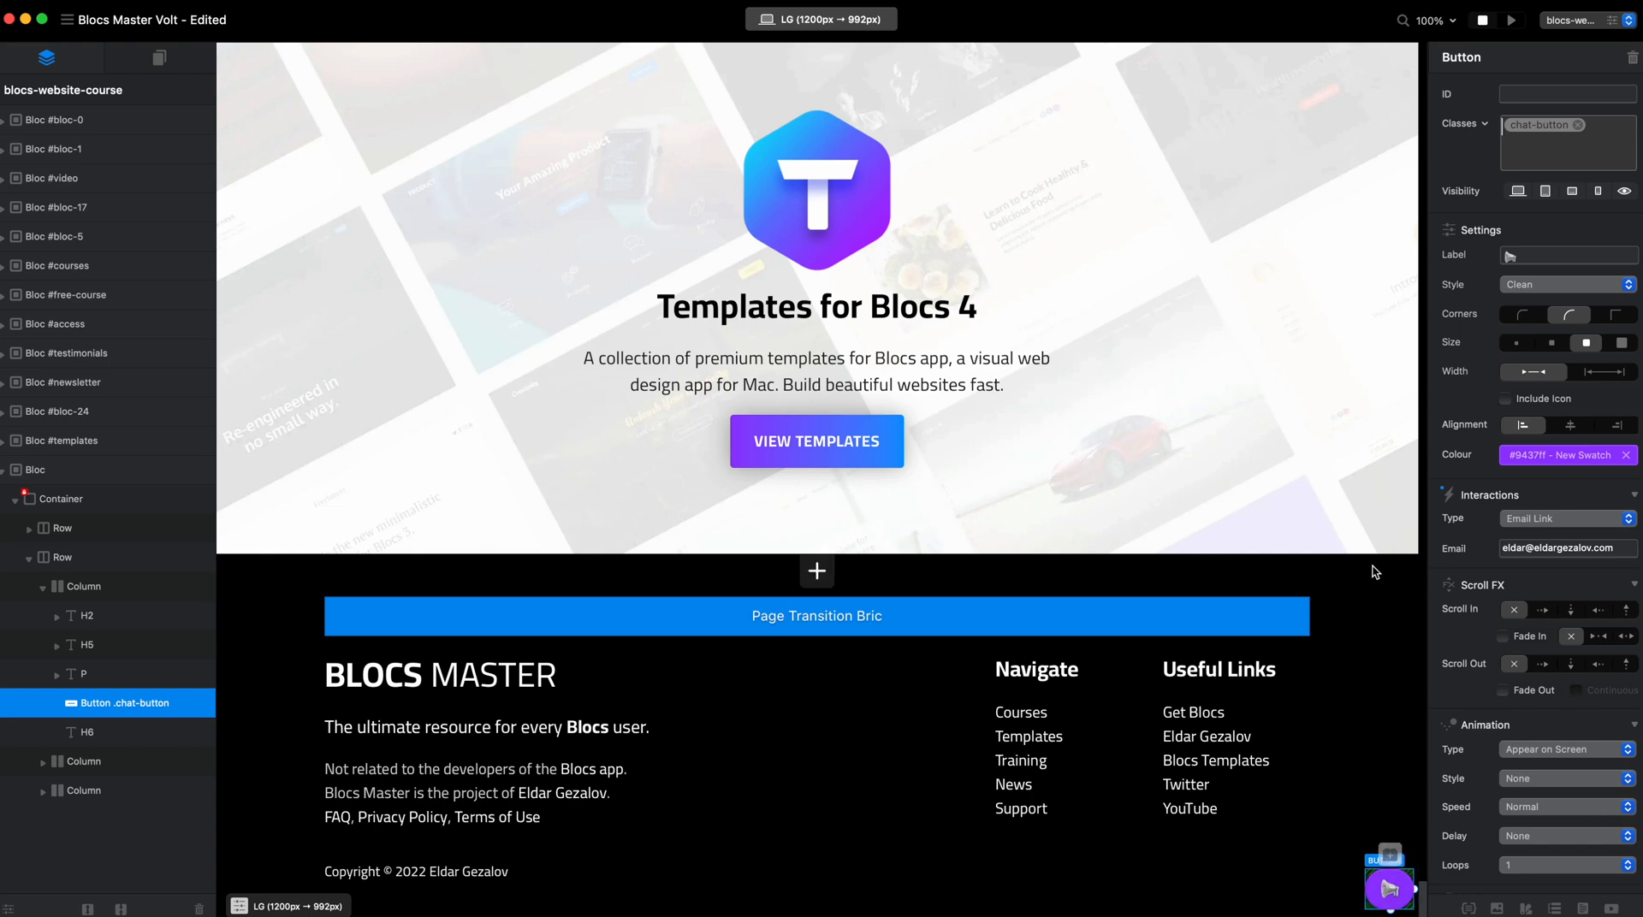